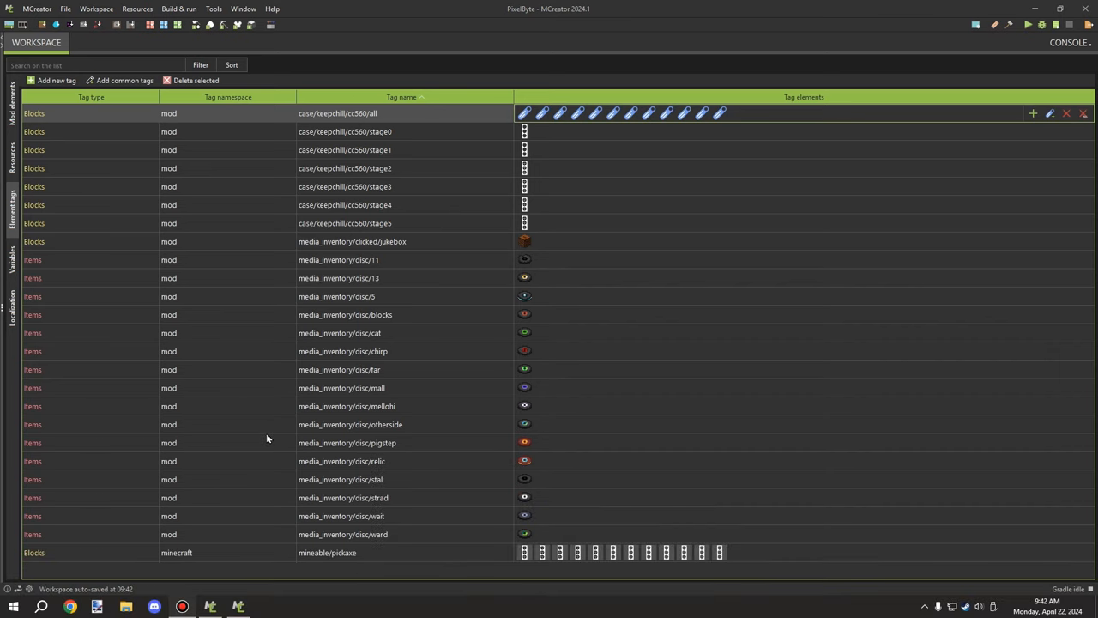
{"action": "mouse_move", "coordinate": [283, 435]}
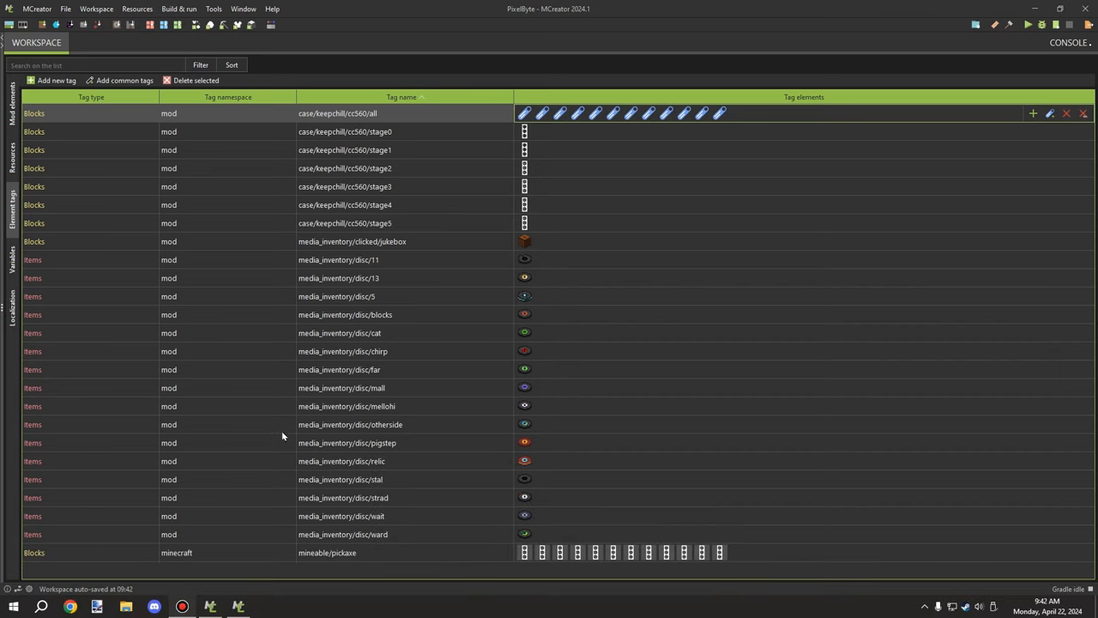
{"action": "mouse_move", "coordinate": [433, 369]}
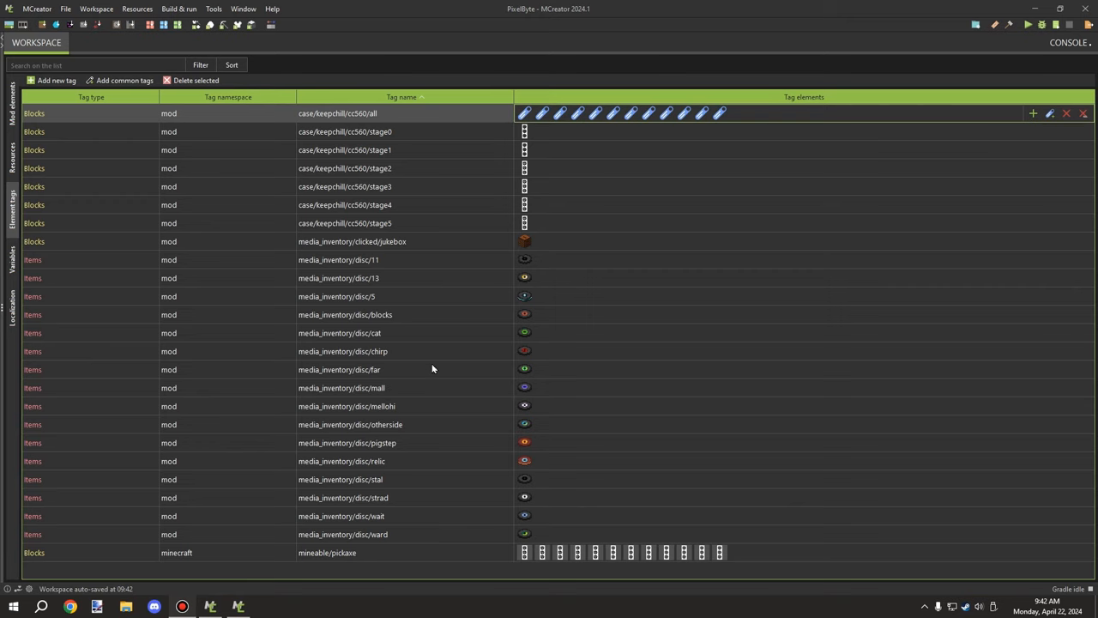
Step: Switch from the tags overview to the other open FE System workspace window
{"action": "left_click", "coordinate": [403, 223]}
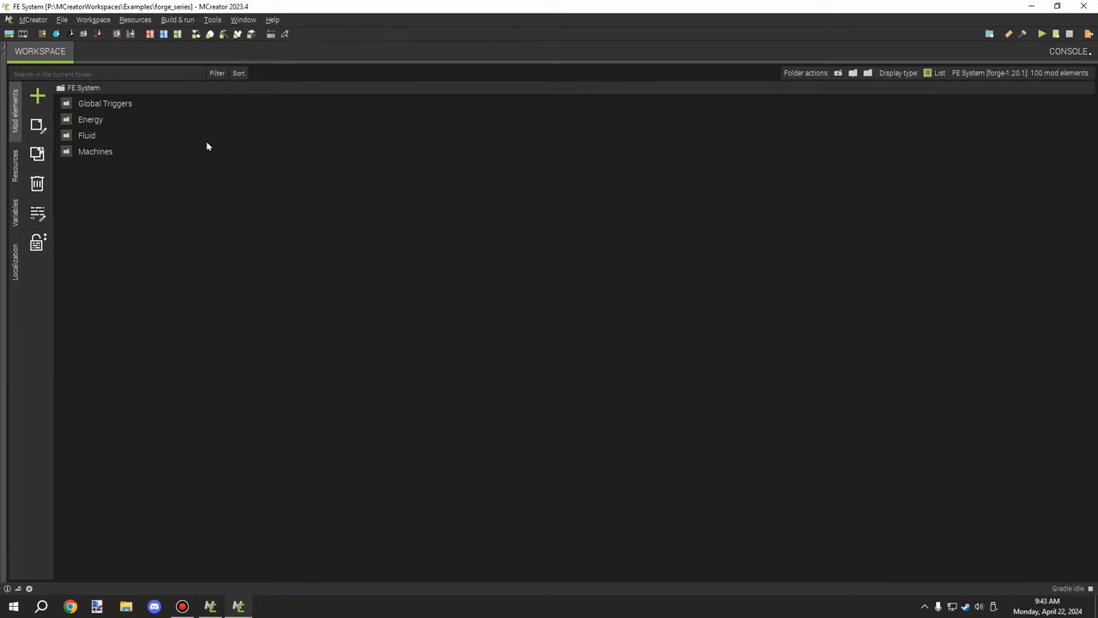
{"action": "mouse_move", "coordinate": [38, 96]}
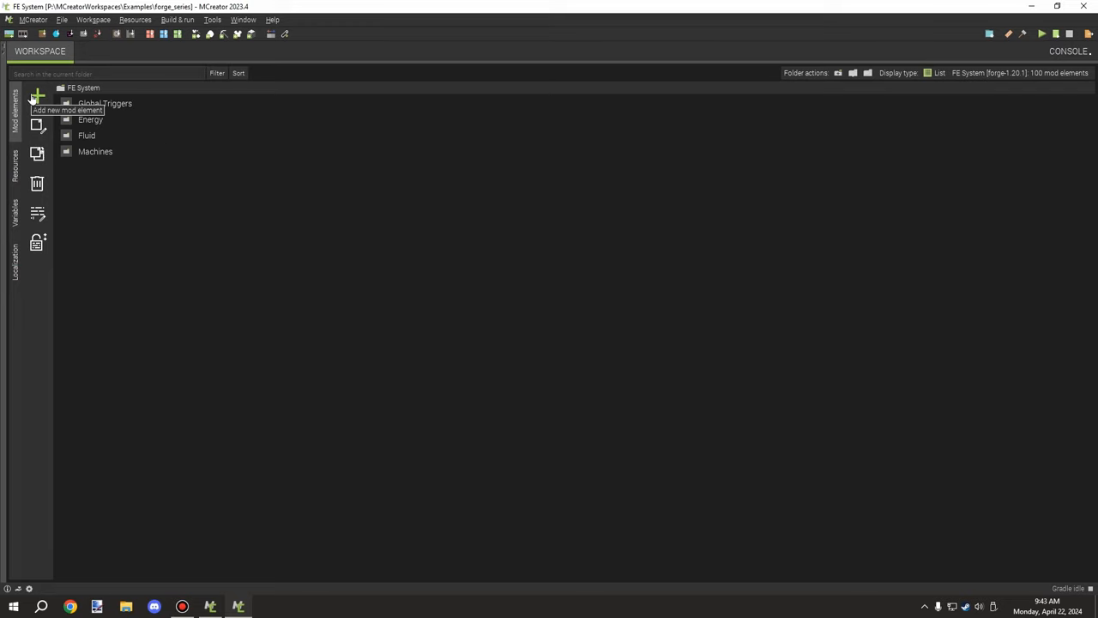
Step: Start a new mod element of type Tag, to be named Dddd
{"action": "left_click", "coordinate": [38, 96]}
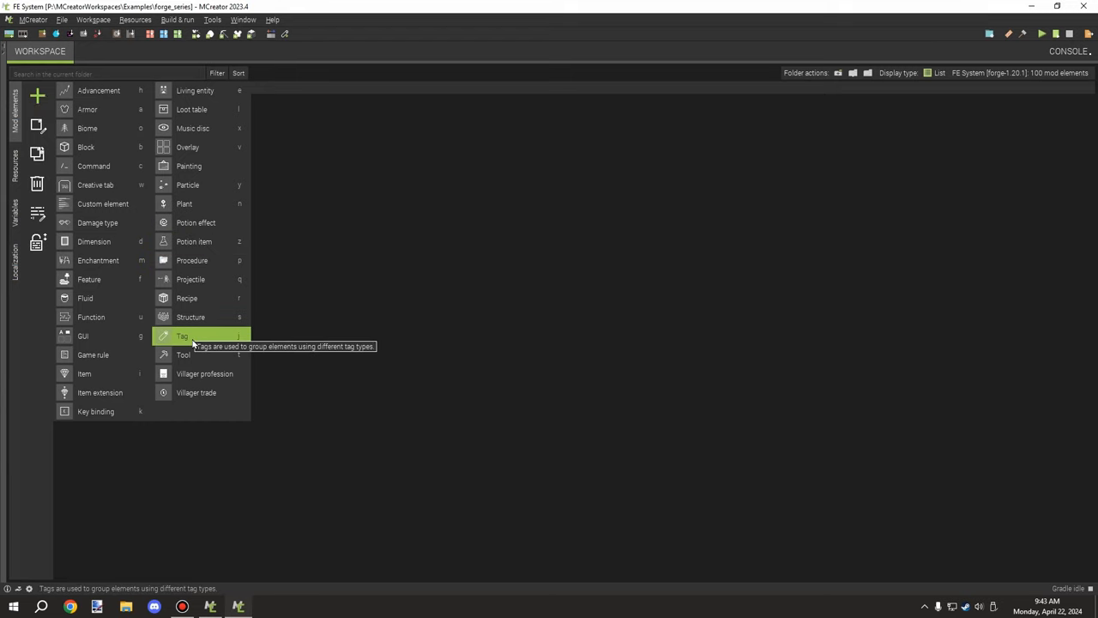
{"action": "left_click", "coordinate": [182, 335]}
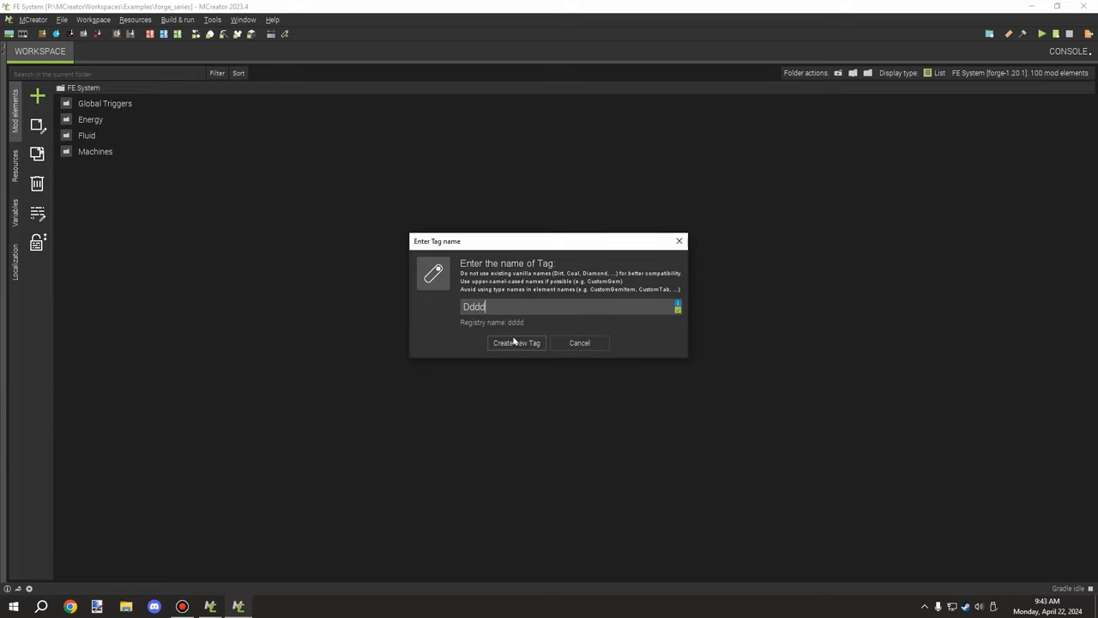
Step: Create the Dddd tag and set its namespace to mod
{"action": "left_click", "coordinate": [515, 343]}
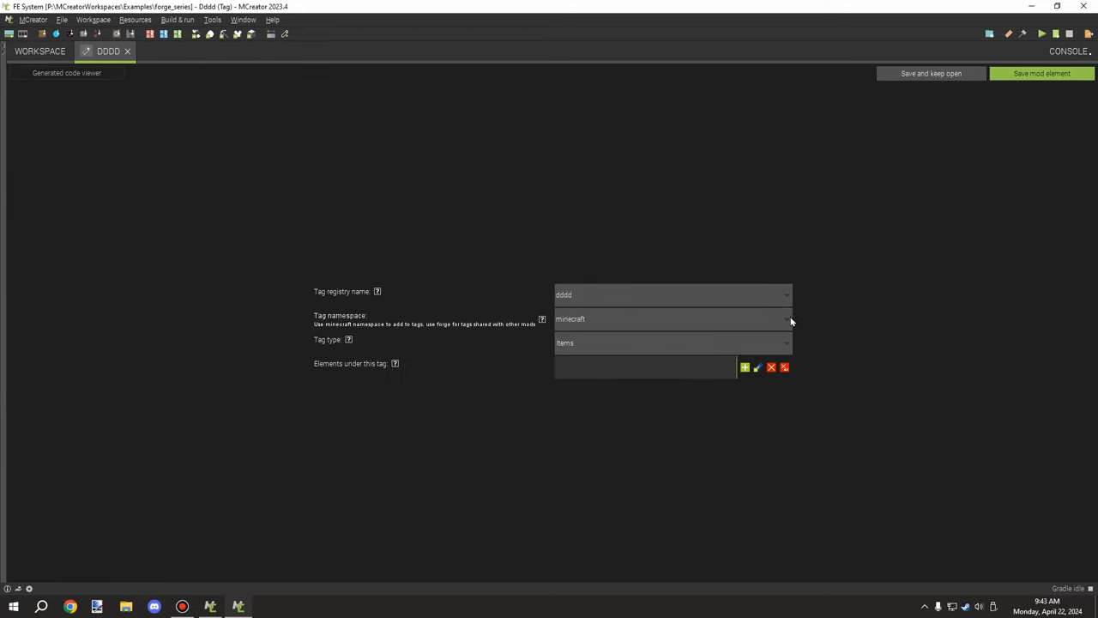
{"action": "type", "text": "mod"}
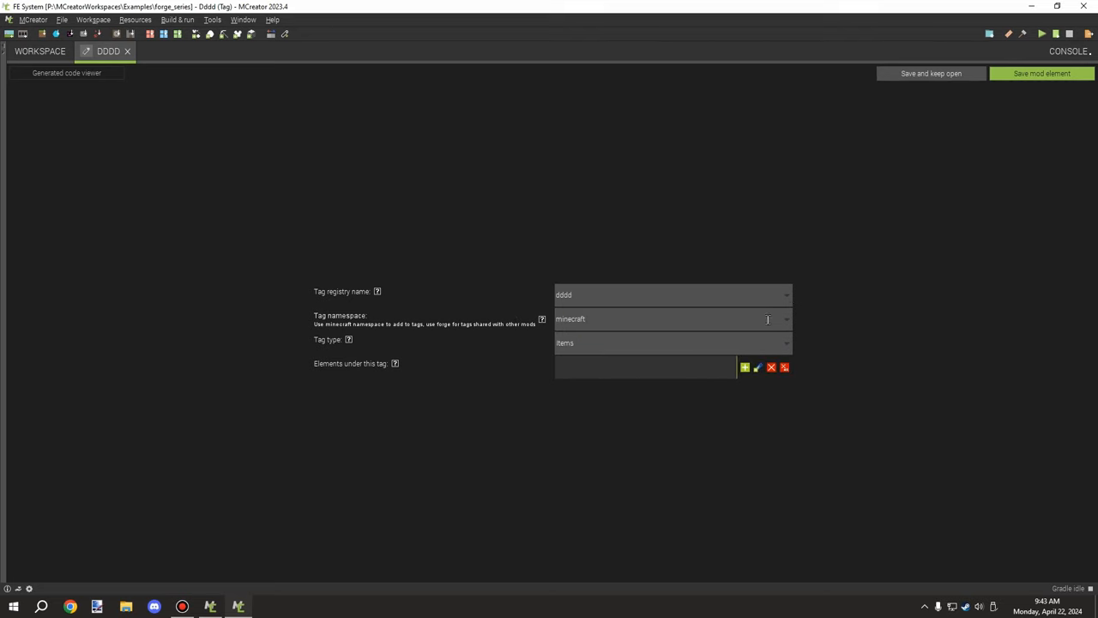
{"action": "type", "text": "forge"}
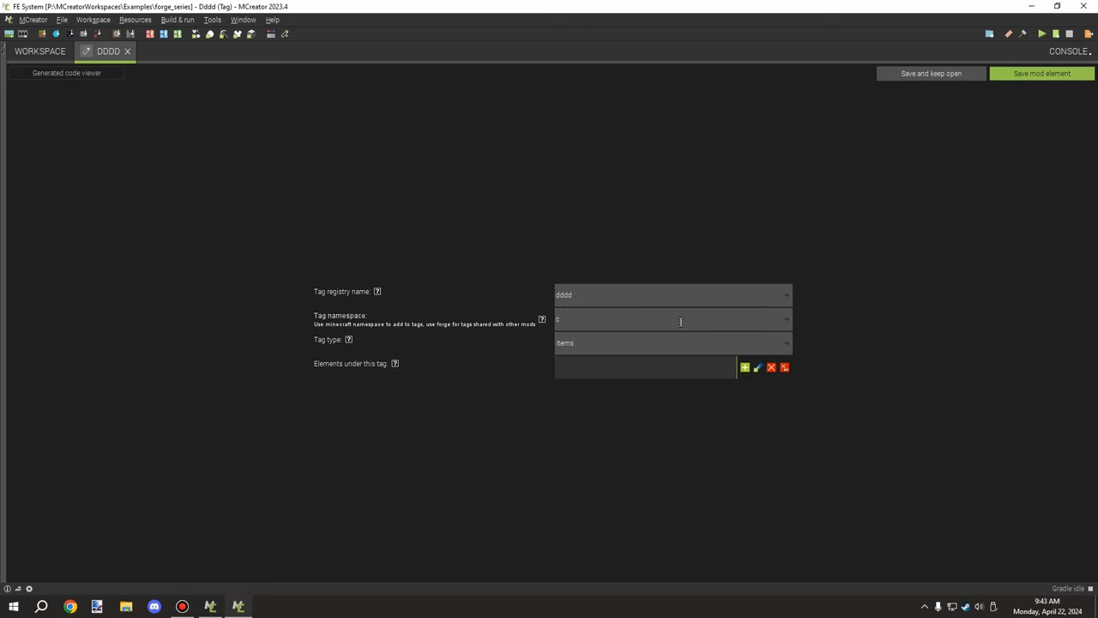
{"action": "mouse_move", "coordinate": [659, 324]}
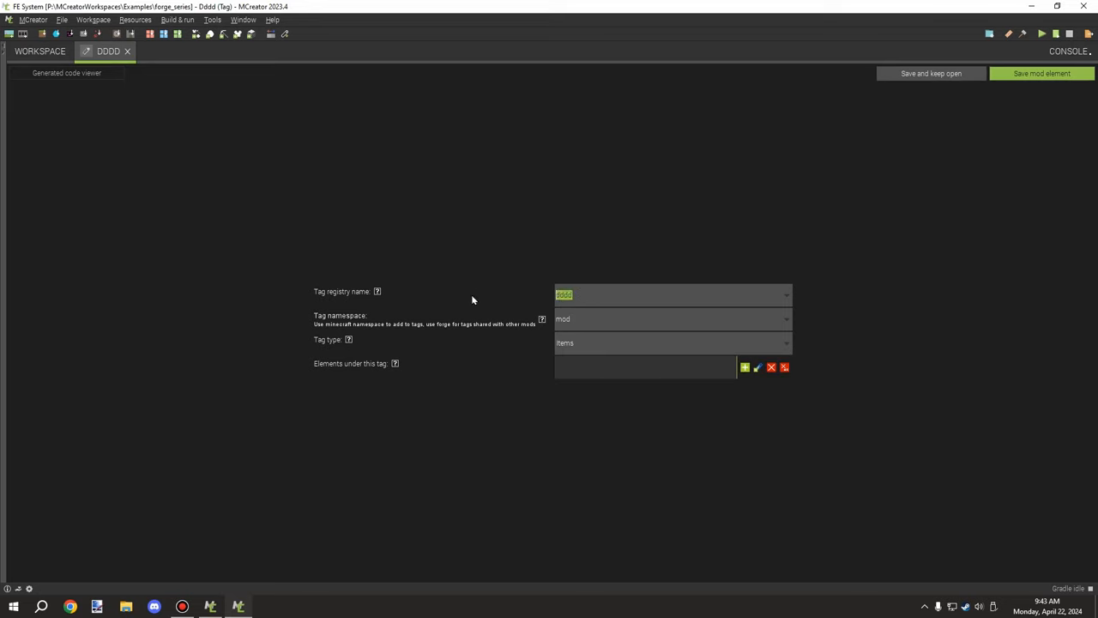
Step: Replace the tag registry name with cobalt/raw, then bring up the Workspace menu
{"action": "key", "text": "Delete"}
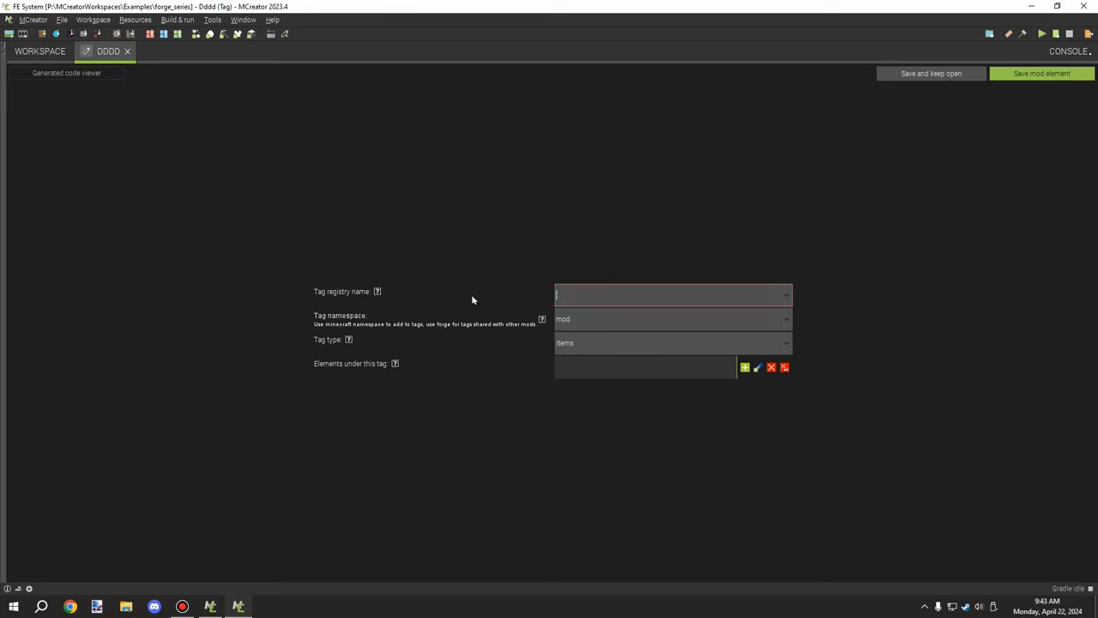
{"action": "type", "text": "cobalt/"}
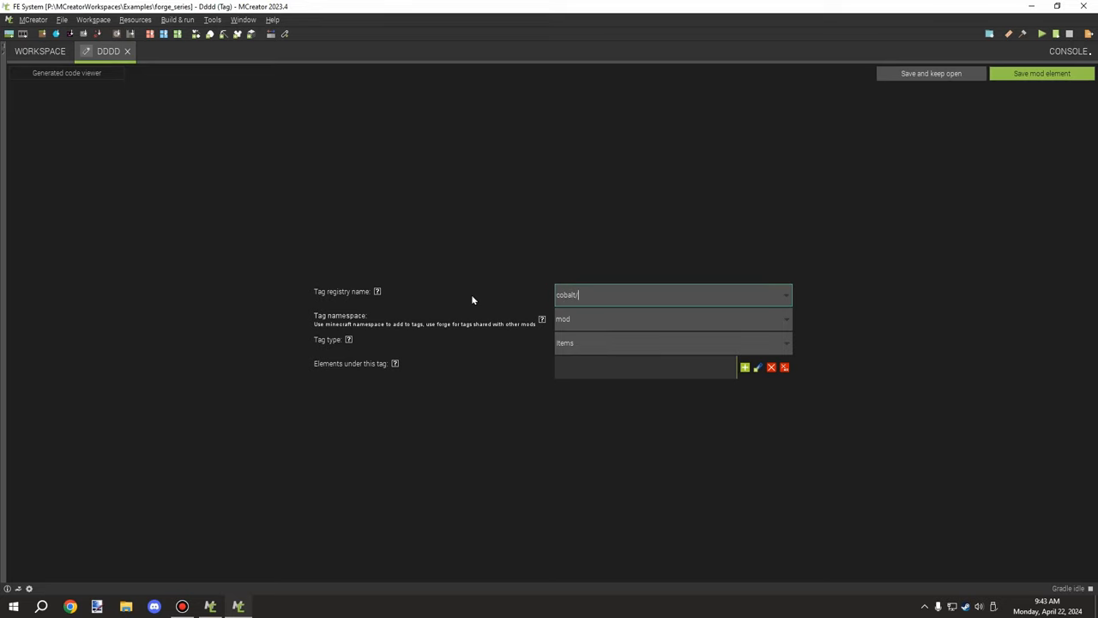
{"action": "type", "text": "raw"}
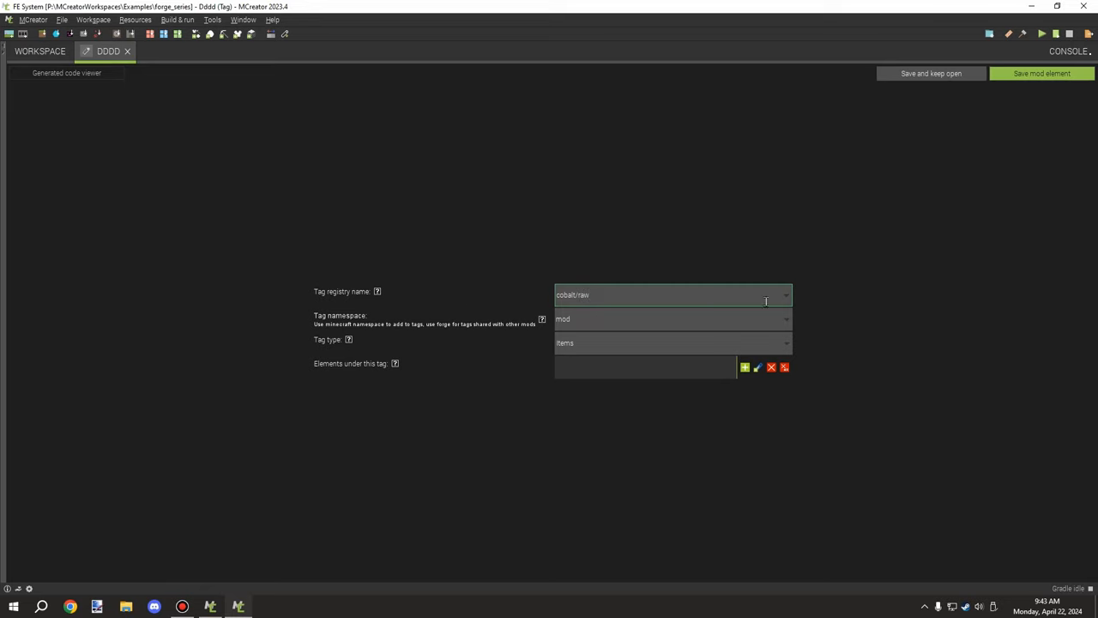
{"action": "double_click", "coordinate": [575, 295]}
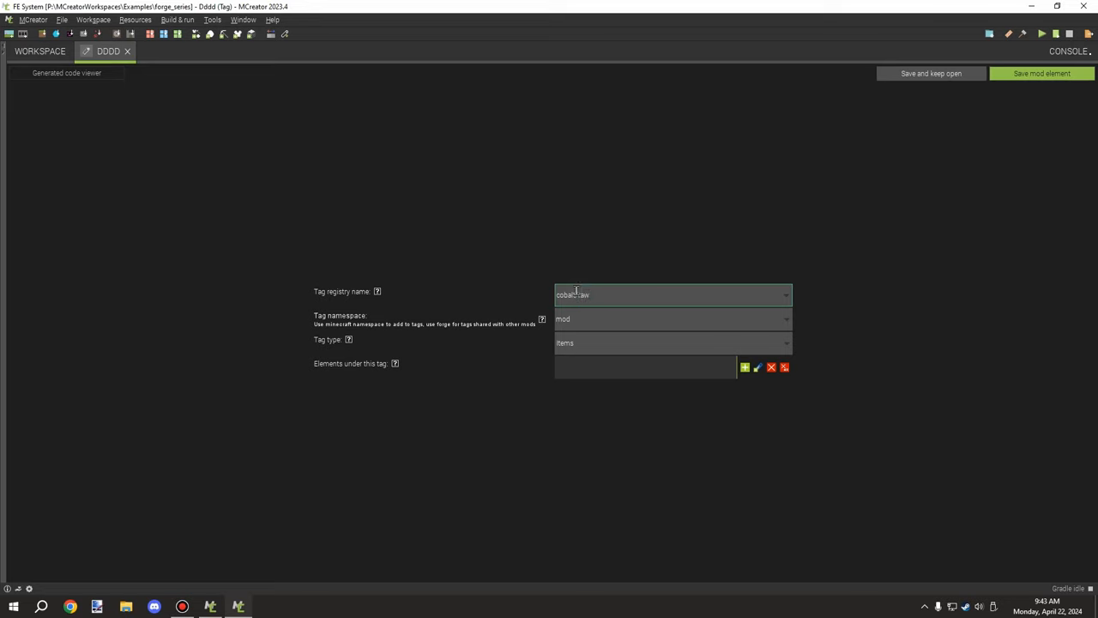
{"action": "double_click", "coordinate": [566, 295]}
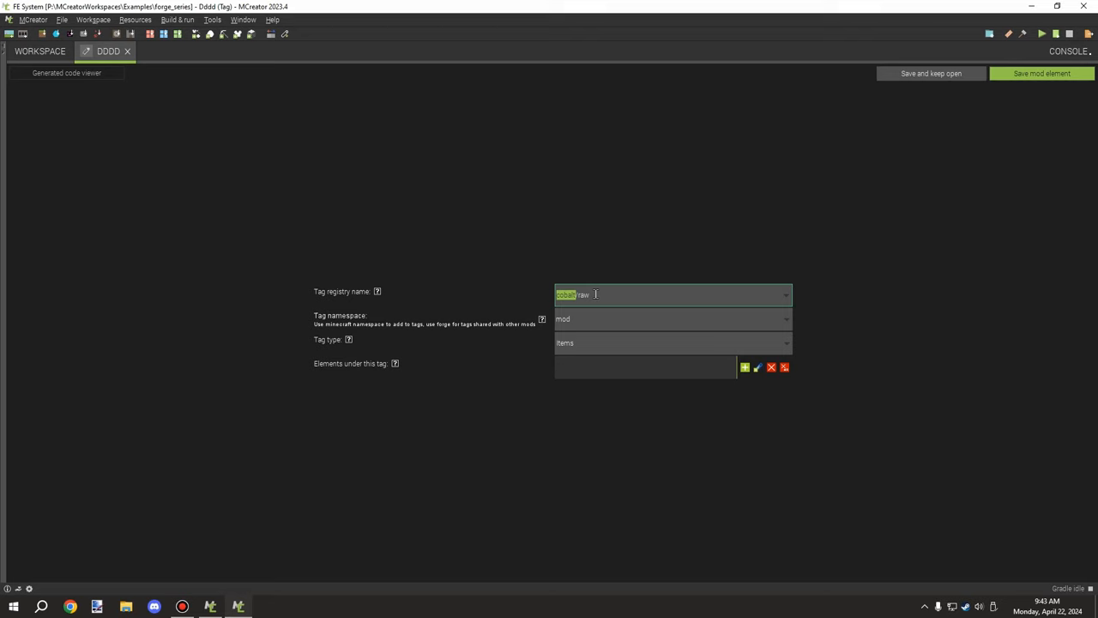
{"action": "left_click", "coordinate": [102, 20]}
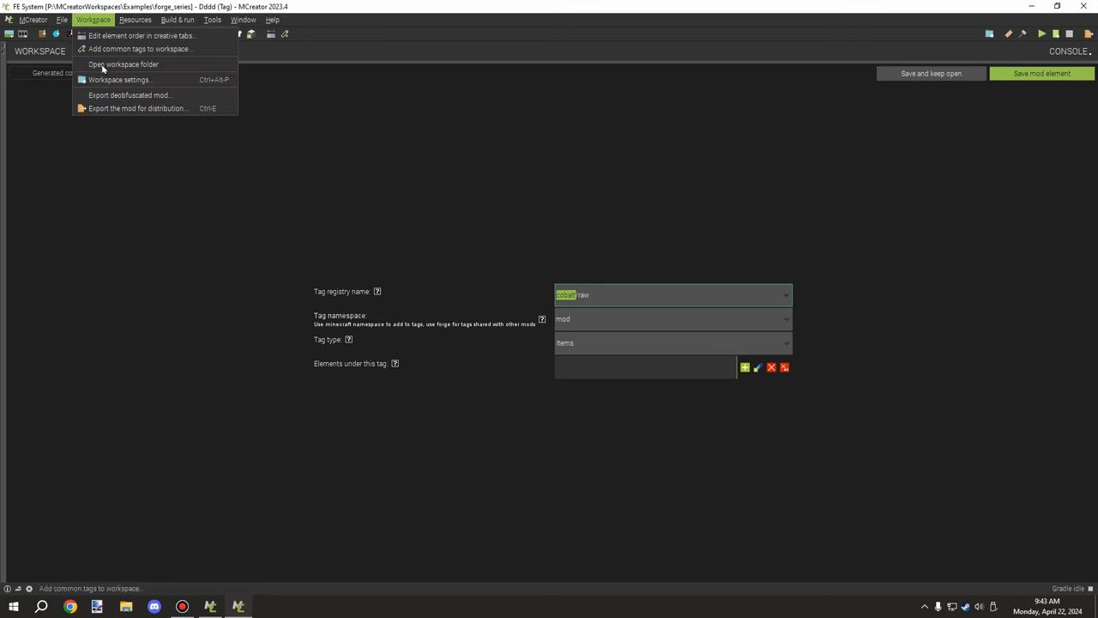
Step: Browse the workspace folder on disk down to src > main > resources > data > fe_system > tags > blocks
{"action": "left_click", "coordinate": [332, 96]}
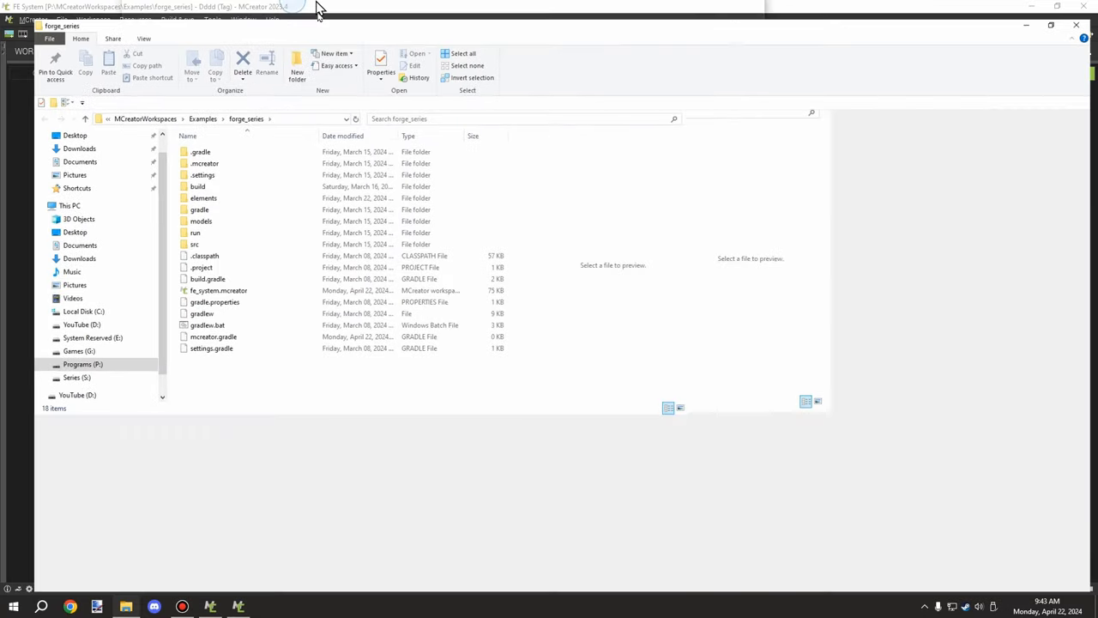
{"action": "left_click", "coordinate": [168, 234]}
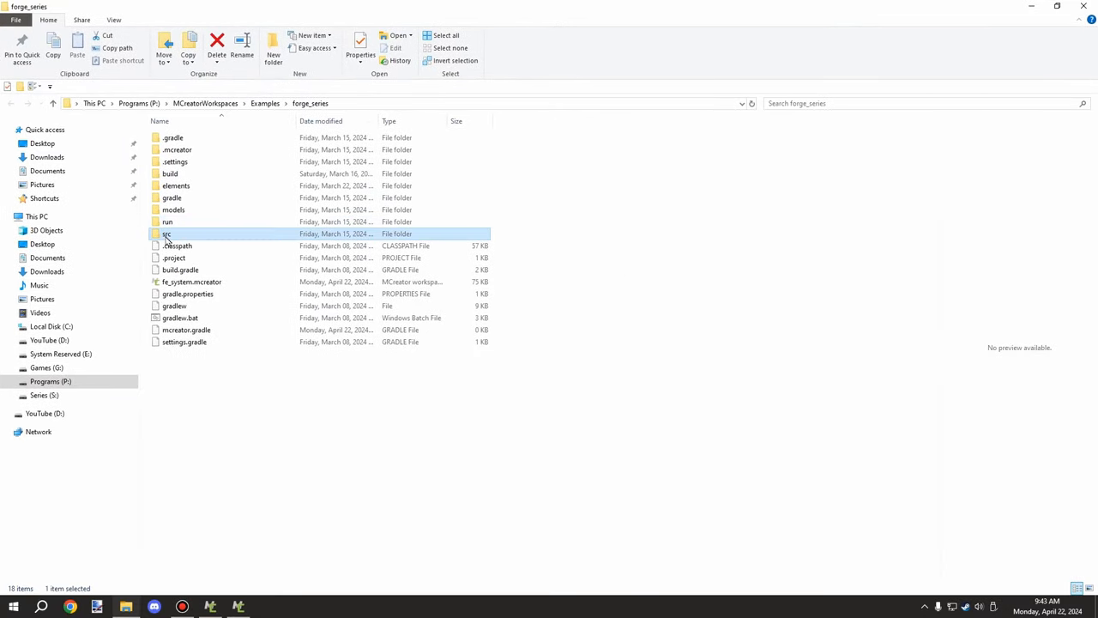
{"action": "double_click", "coordinate": [166, 233]}
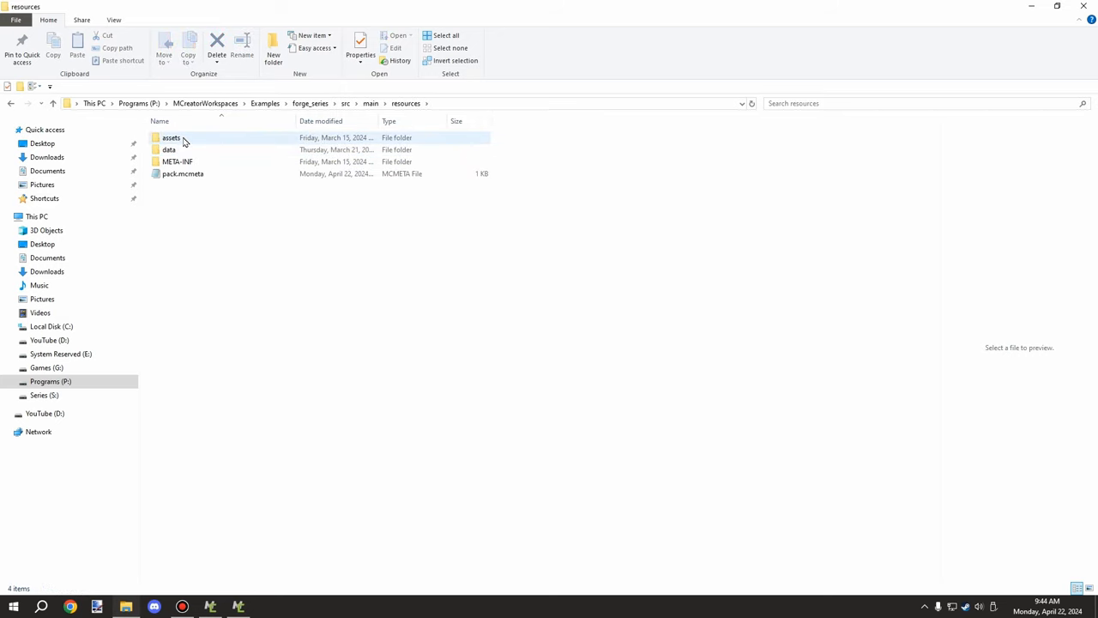
{"action": "double_click", "coordinate": [171, 137]}
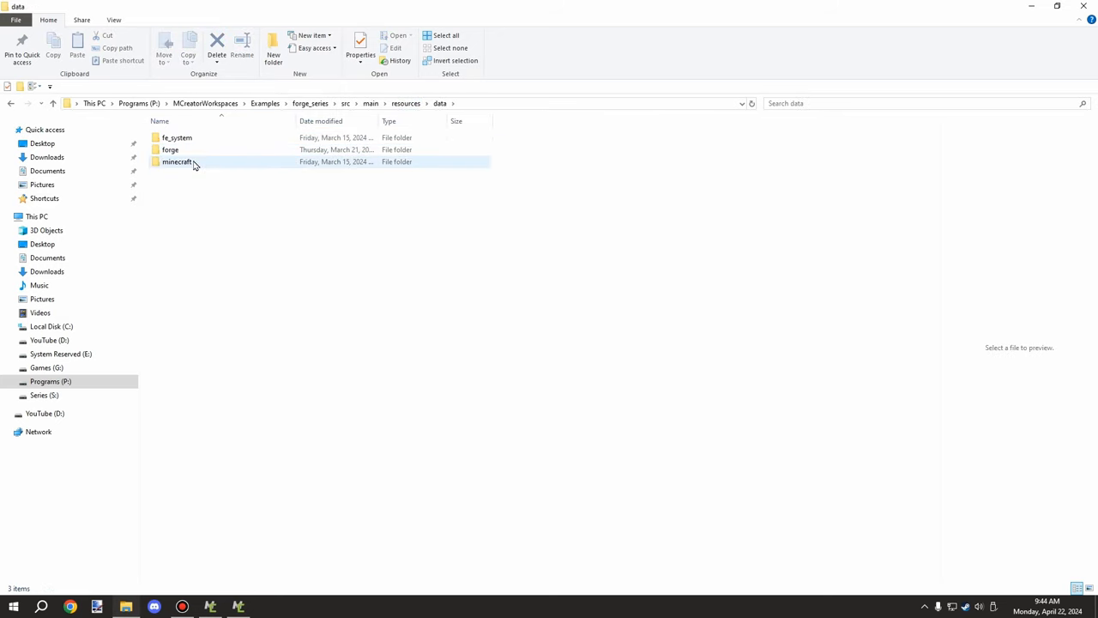
{"action": "left_click", "coordinate": [170, 150]}
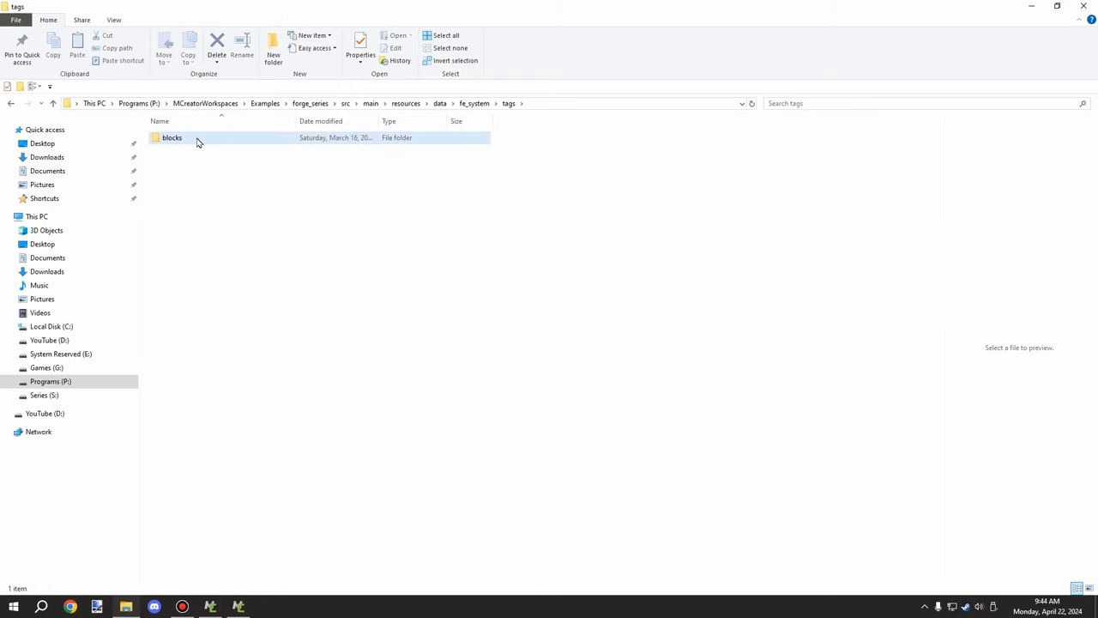
{"action": "double_click", "coordinate": [171, 137]}
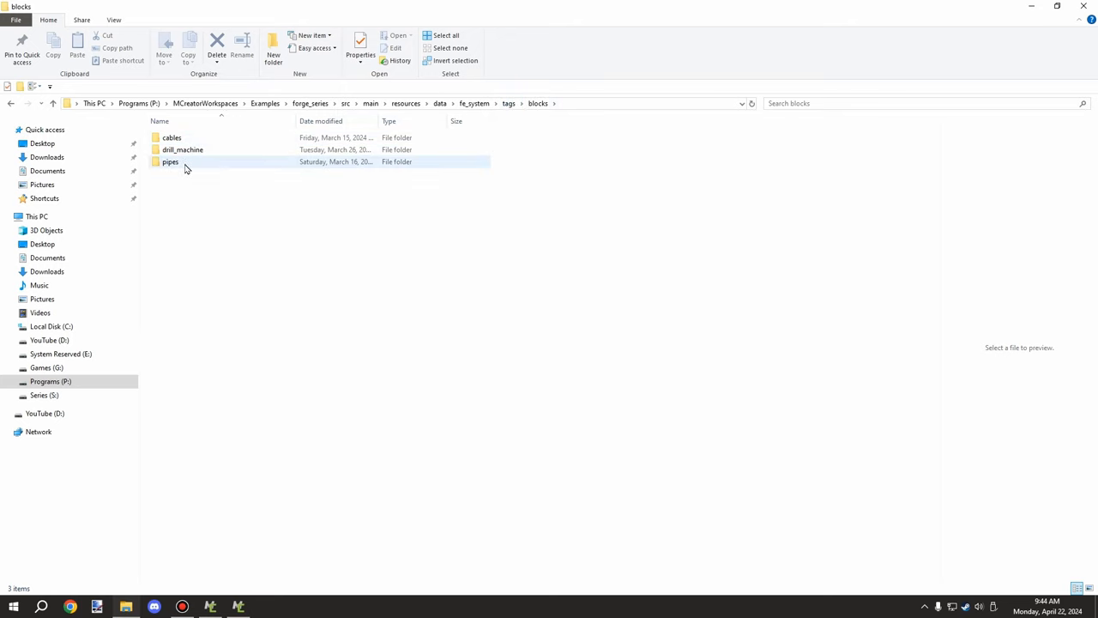
Step: Look through the pipes and cables tag folders, locating copper.json, and return to the blocks folder
{"action": "left_click", "coordinate": [238, 604]}
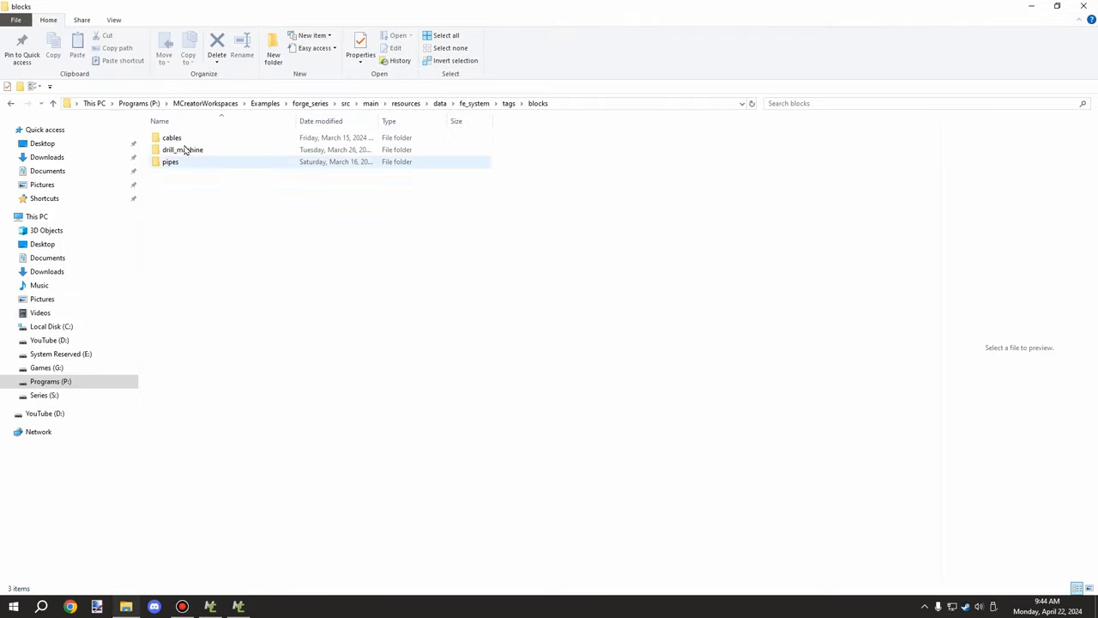
{"action": "left_click", "coordinate": [171, 137]}
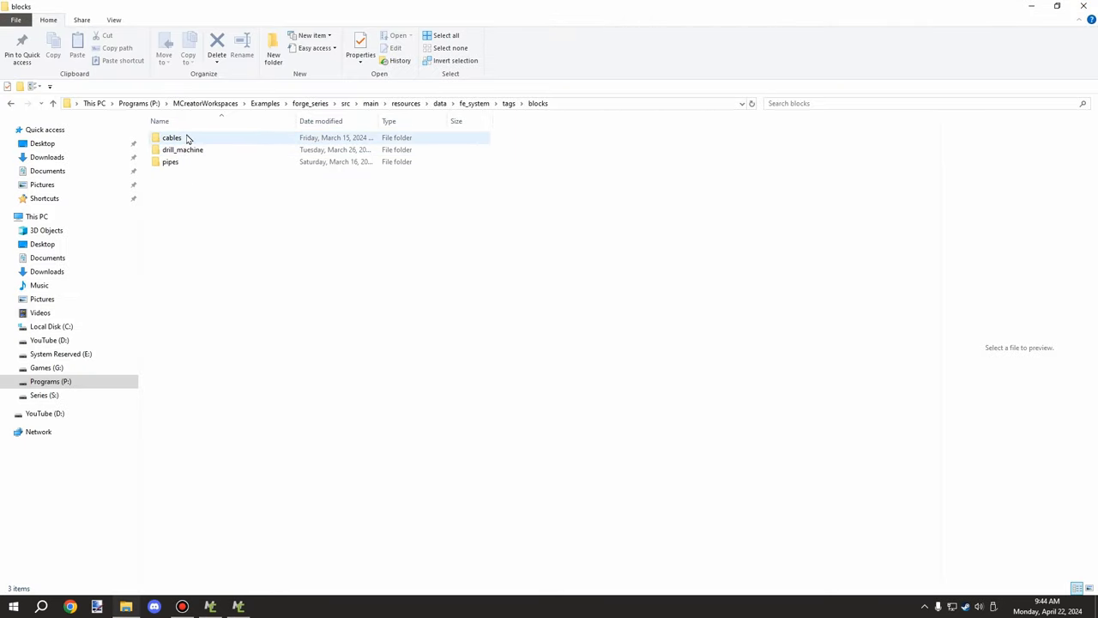
{"action": "double_click", "coordinate": [172, 138]}
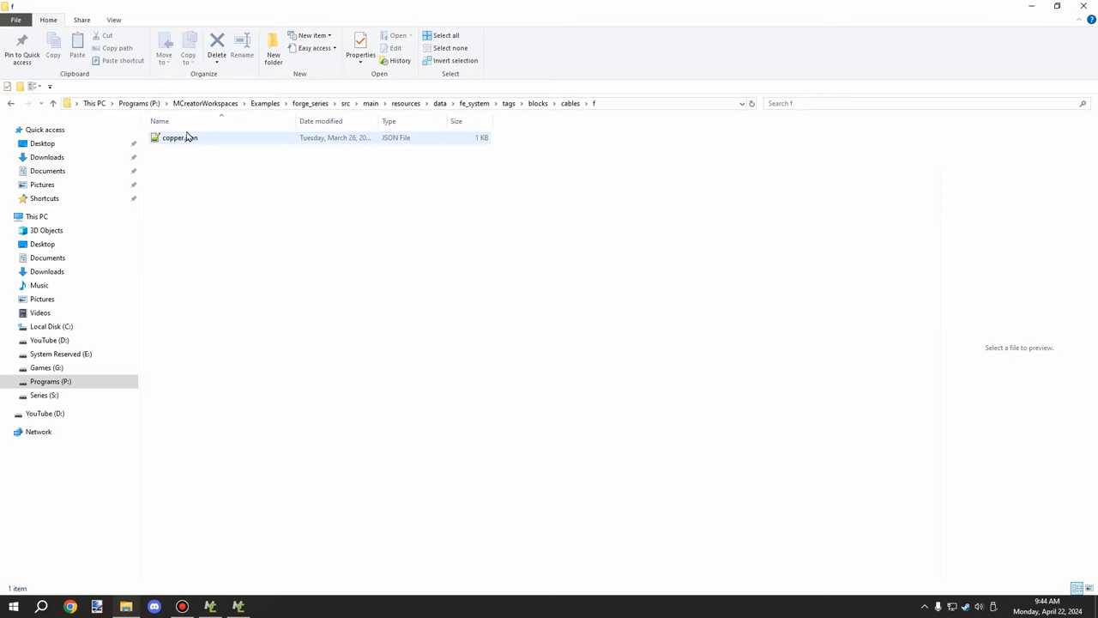
{"action": "mouse_move", "coordinate": [181, 137]}
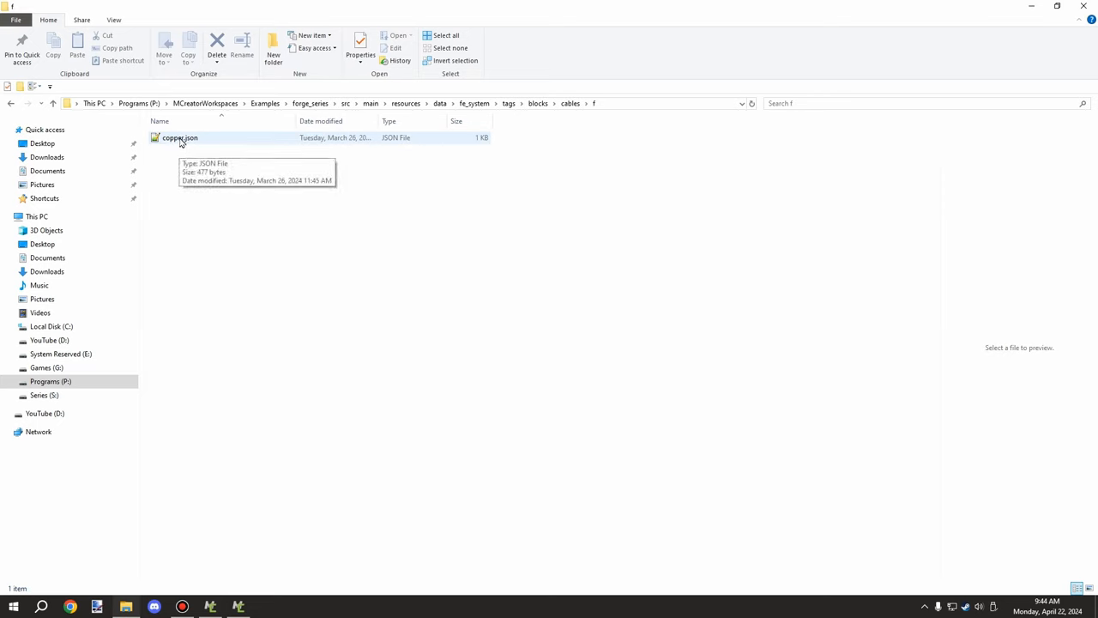
{"action": "left_click", "coordinate": [179, 138]}
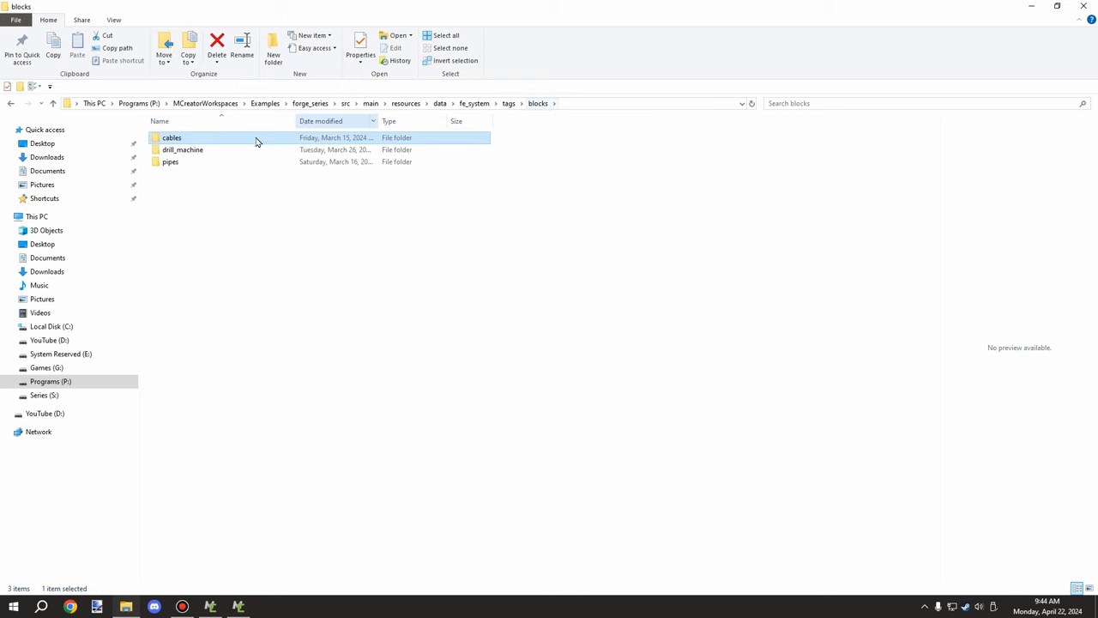
{"action": "left_click", "coordinate": [508, 103]}
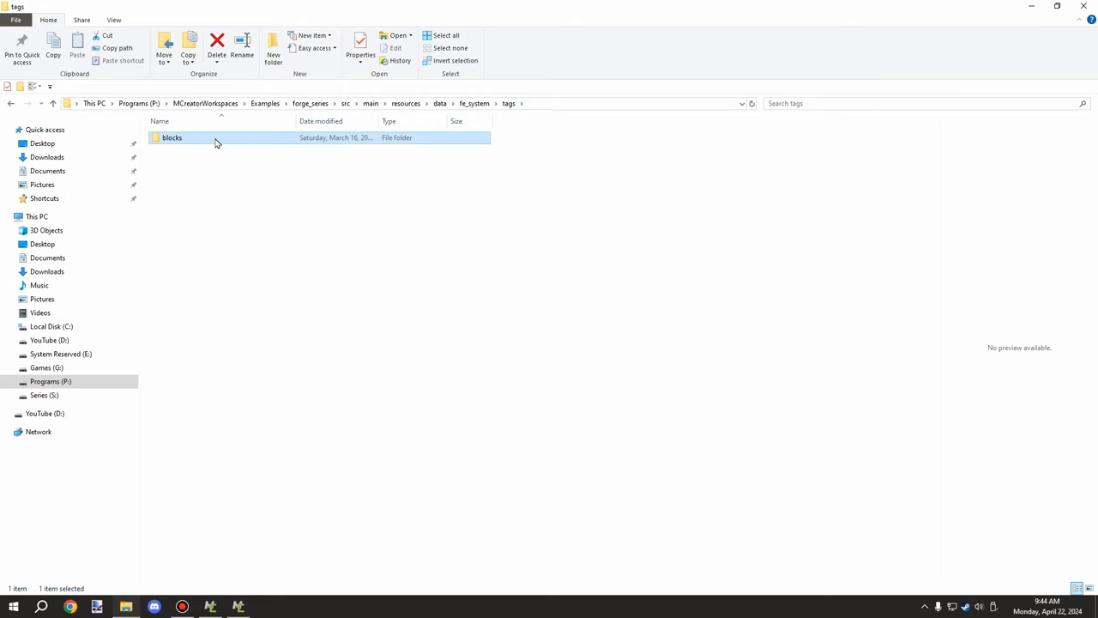
{"action": "mouse_move", "coordinate": [134, 153]}
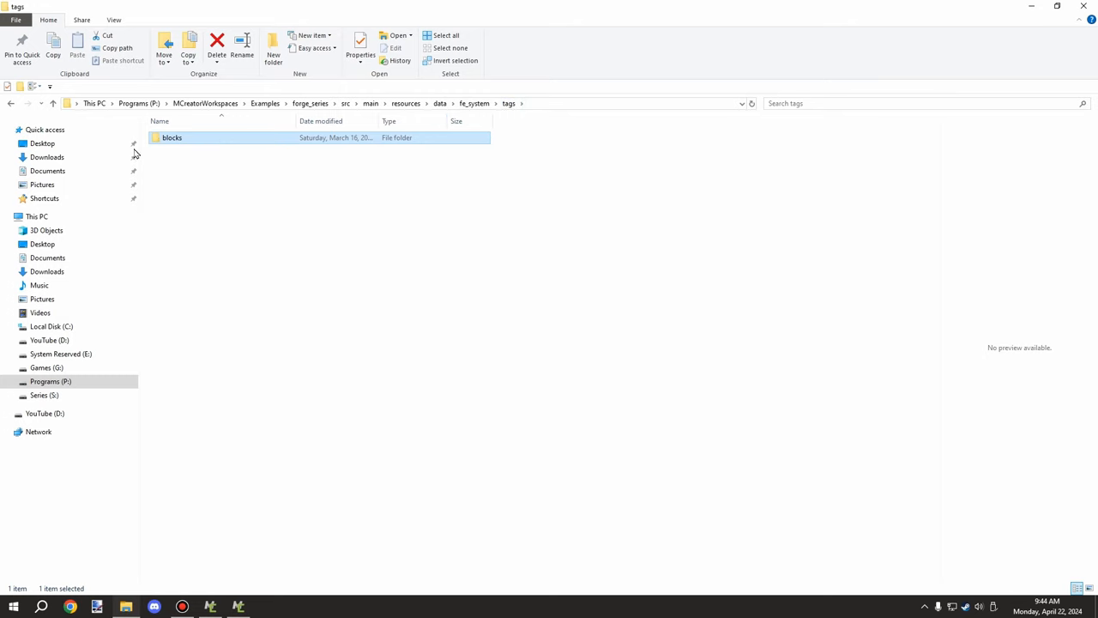
{"action": "double_click", "coordinate": [172, 137]}
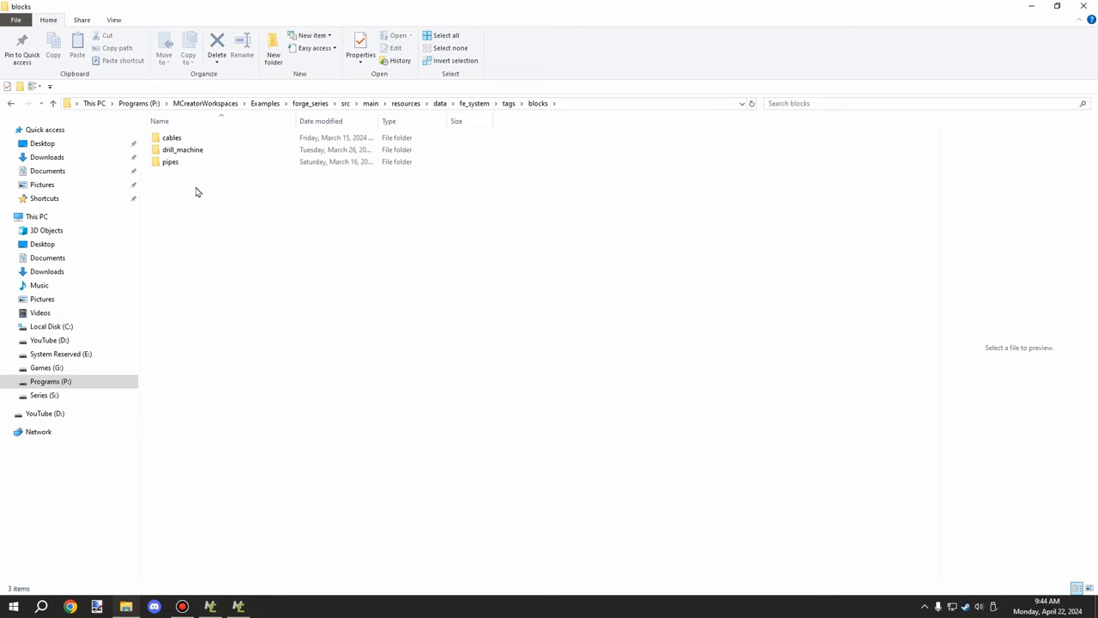
{"action": "left_click", "coordinate": [182, 149]}
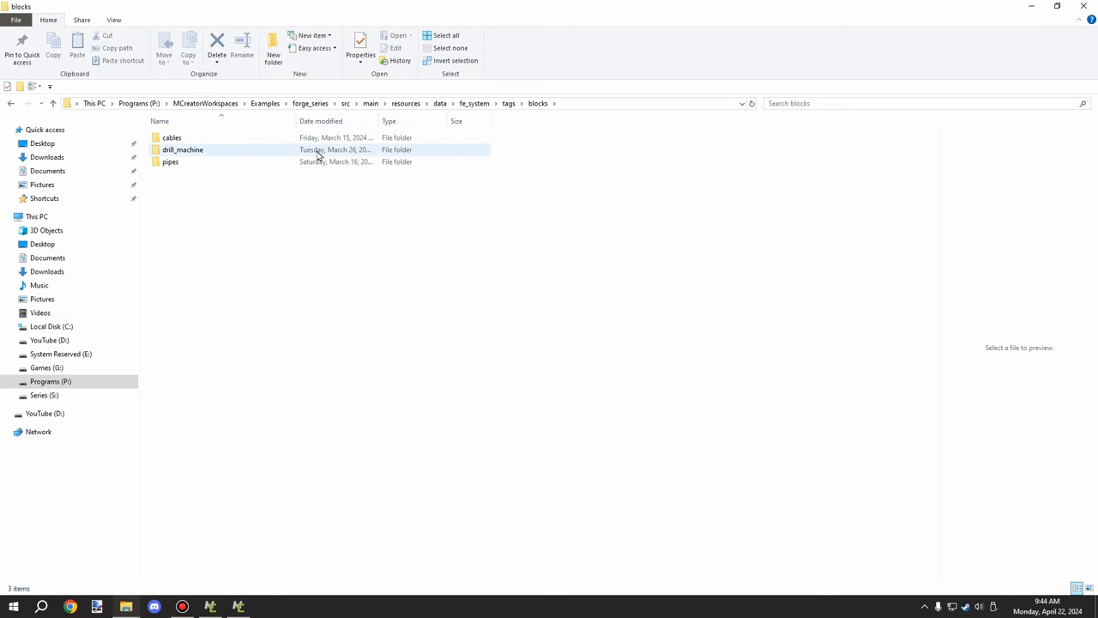
{"action": "left_click", "coordinate": [171, 137]}
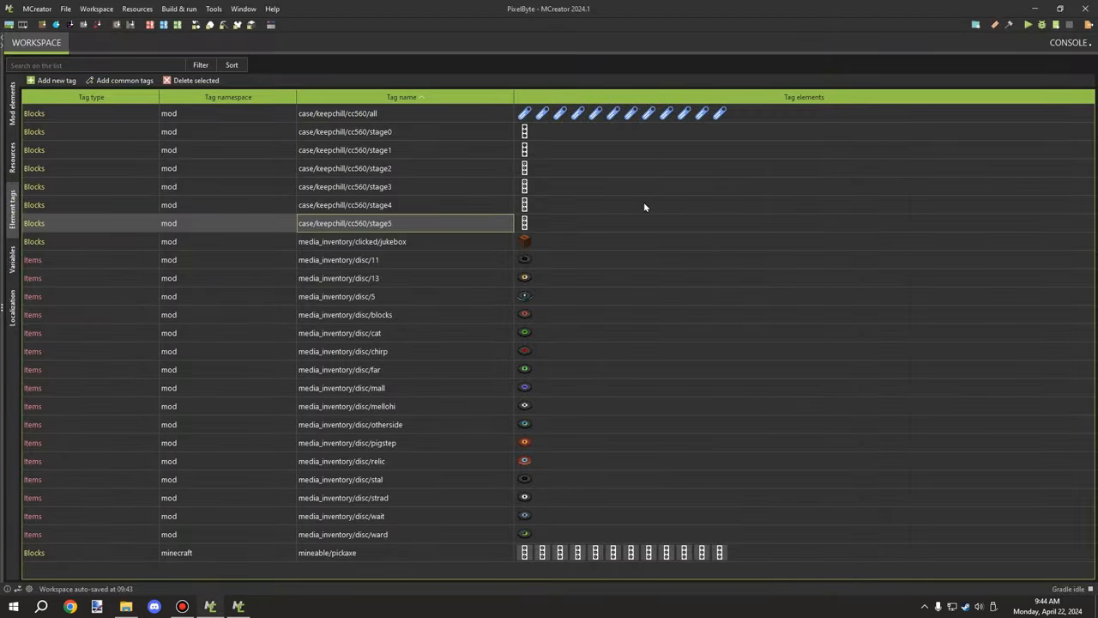
{"action": "mouse_move", "coordinate": [593, 180]}
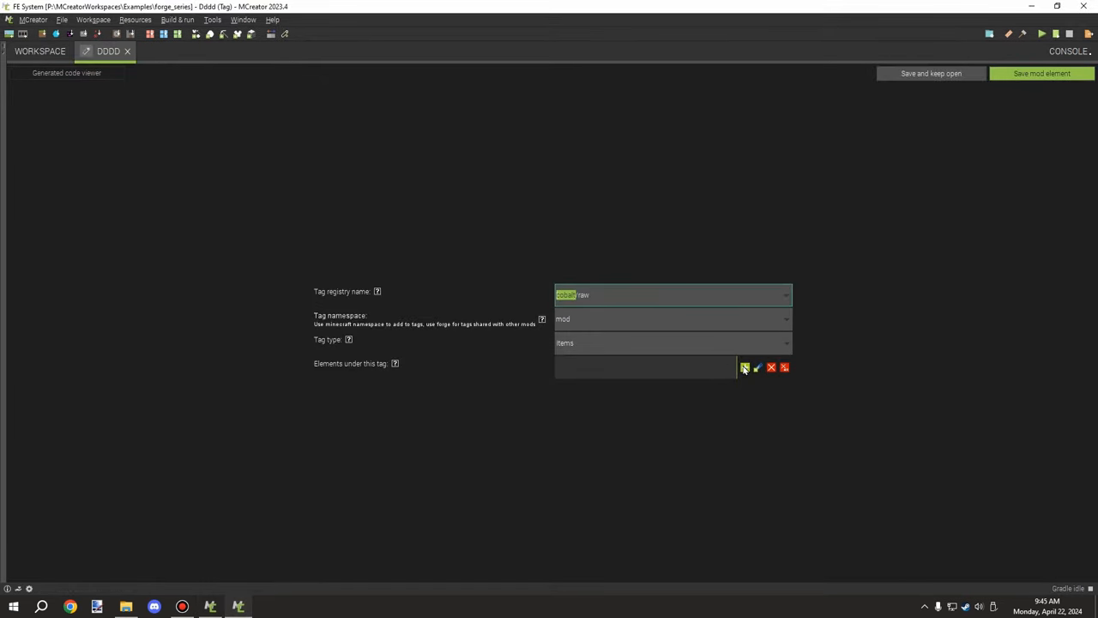
{"action": "left_click", "coordinate": [745, 367]}
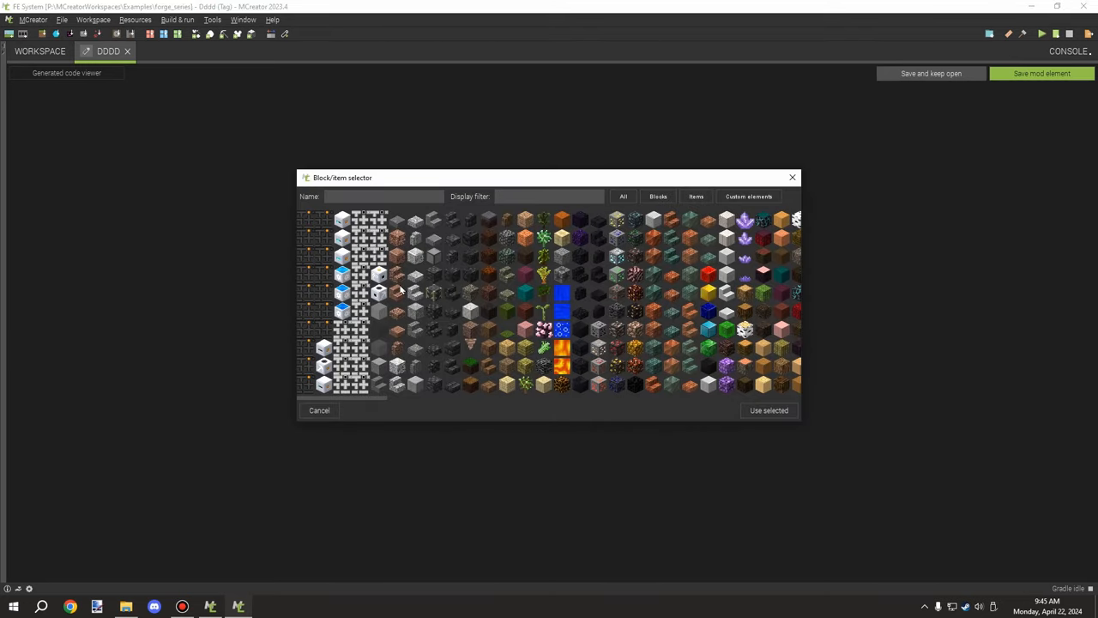
{"action": "left_click", "coordinate": [769, 410]}
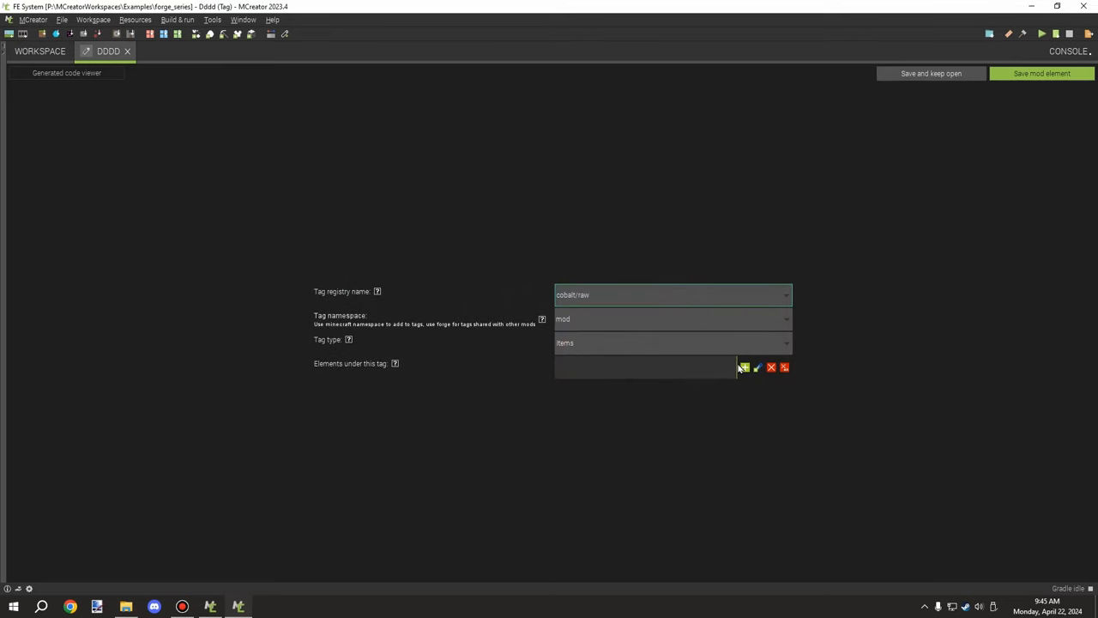
{"action": "left_click", "coordinate": [745, 367]}
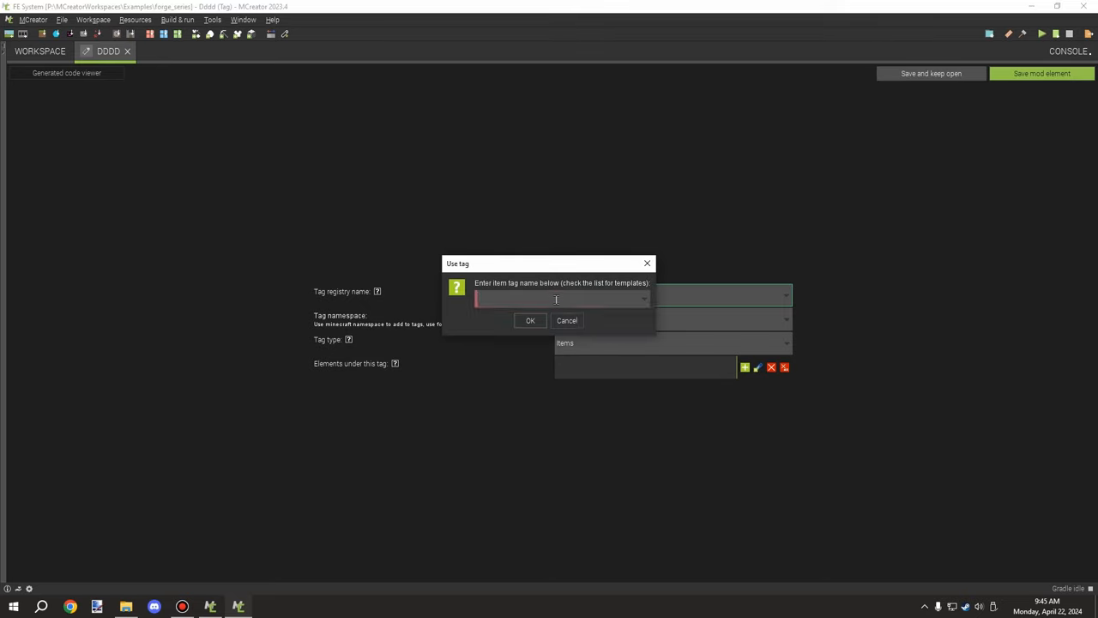
{"action": "left_click", "coordinate": [530, 320]}
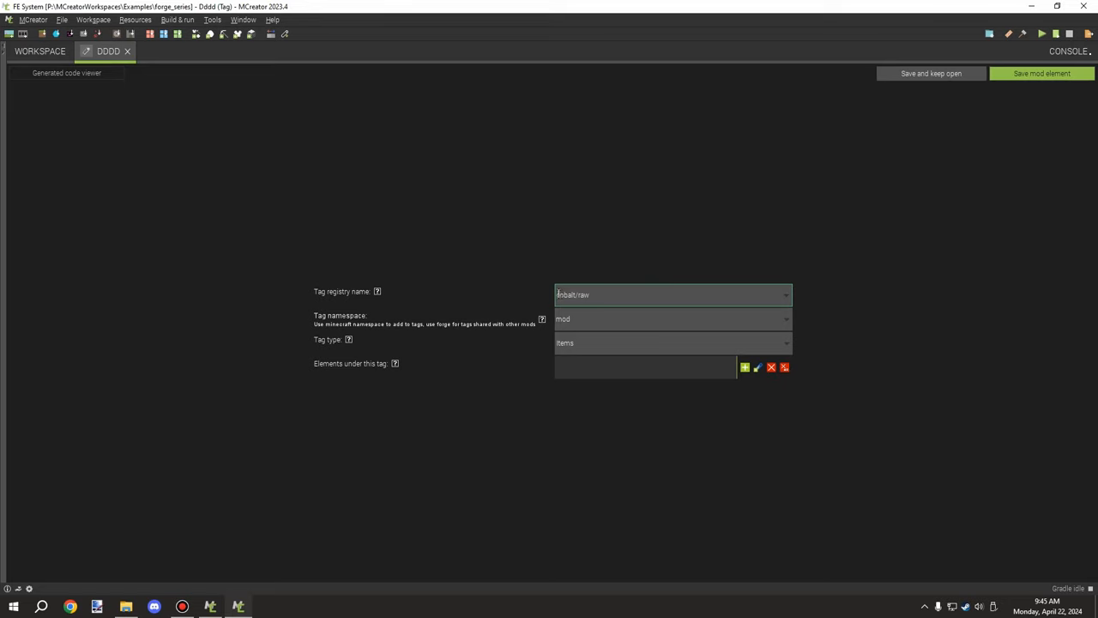
Step: Show the tag type choices, from Items through Damage types
{"action": "left_click", "coordinate": [672, 343]}
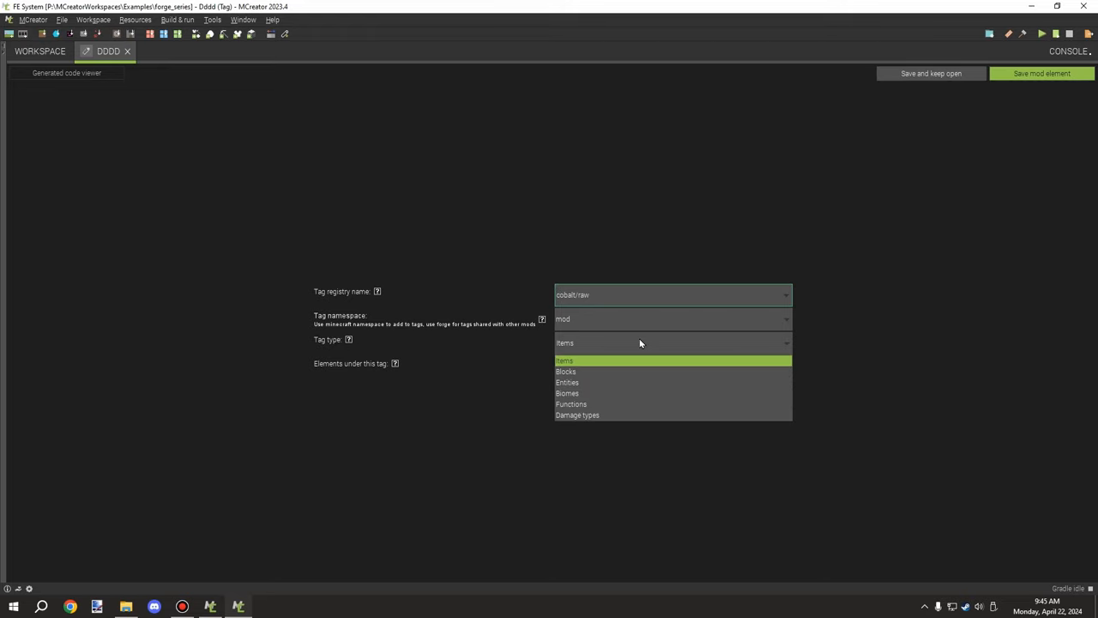
{"action": "mouse_move", "coordinate": [621, 420]}
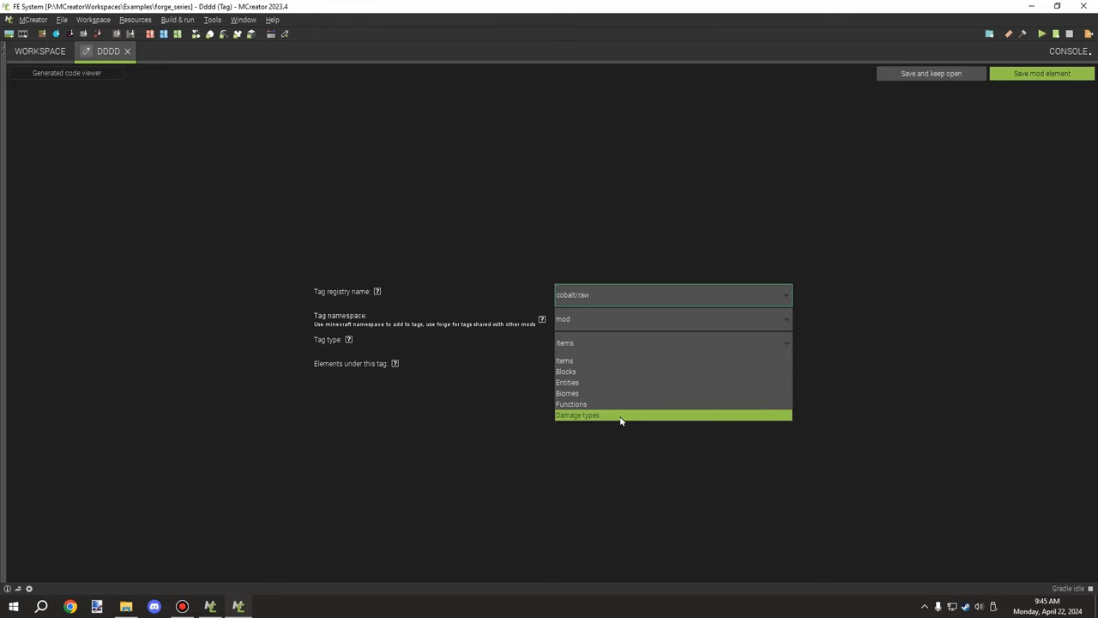
{"action": "mouse_move", "coordinate": [597, 382]}
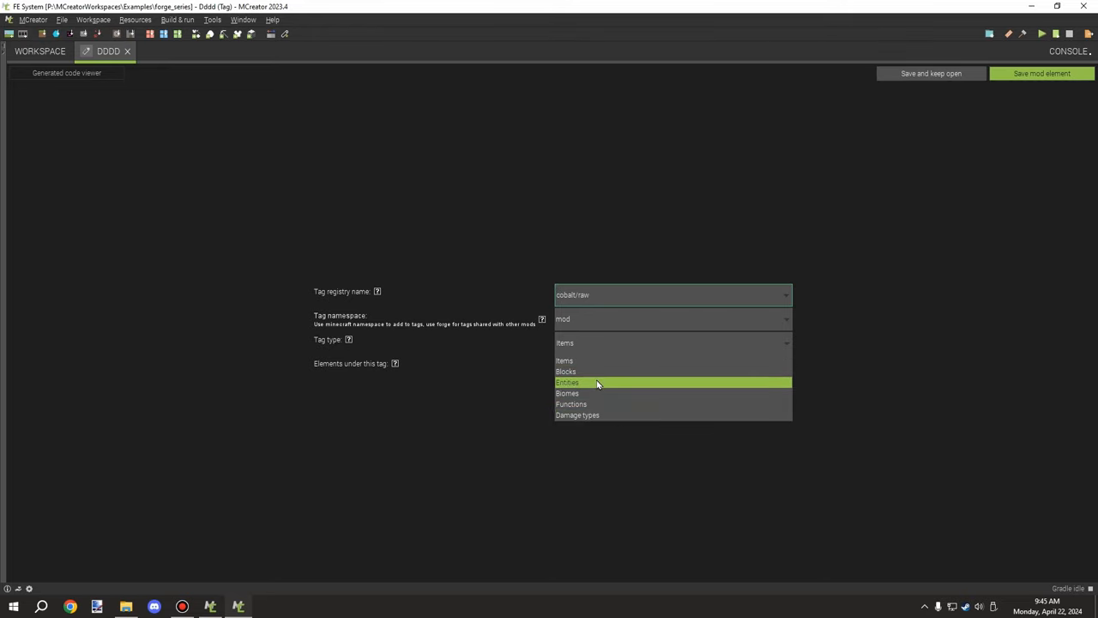
{"action": "mouse_move", "coordinate": [597, 428]}
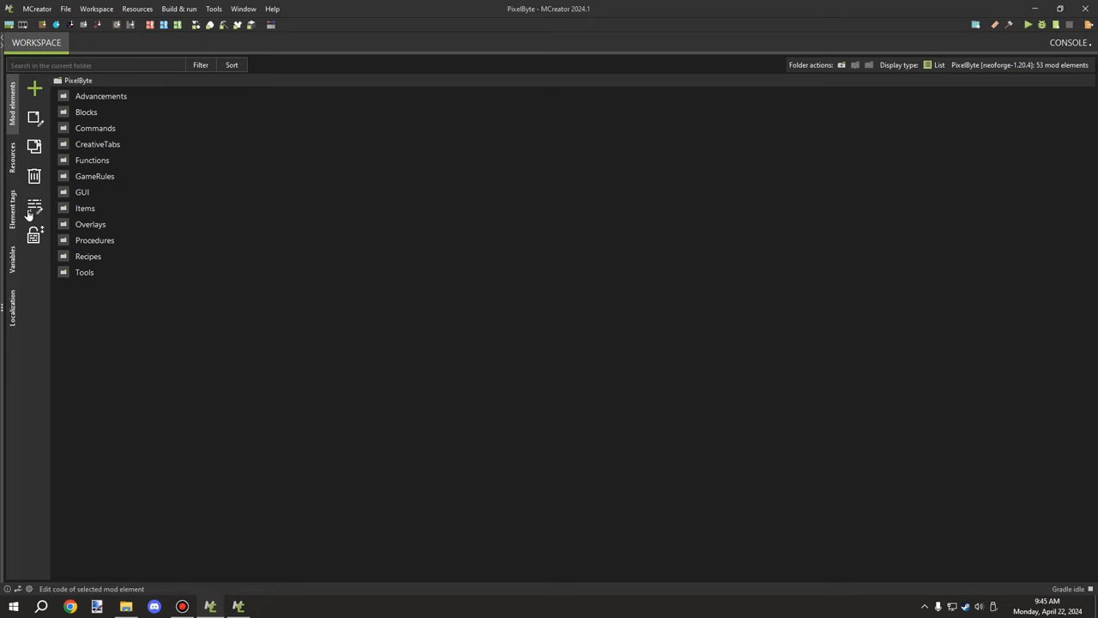
Step: Show the workspace's Element tags table with its block and item tags
{"action": "left_click", "coordinate": [12, 209]}
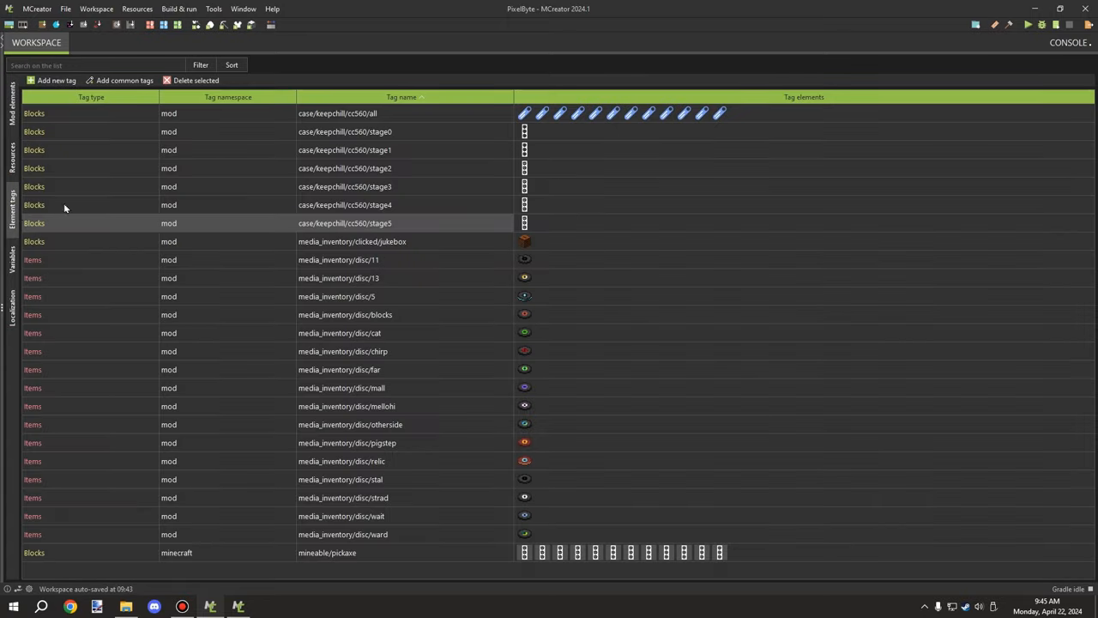
{"action": "mouse_move", "coordinate": [500, 268]}
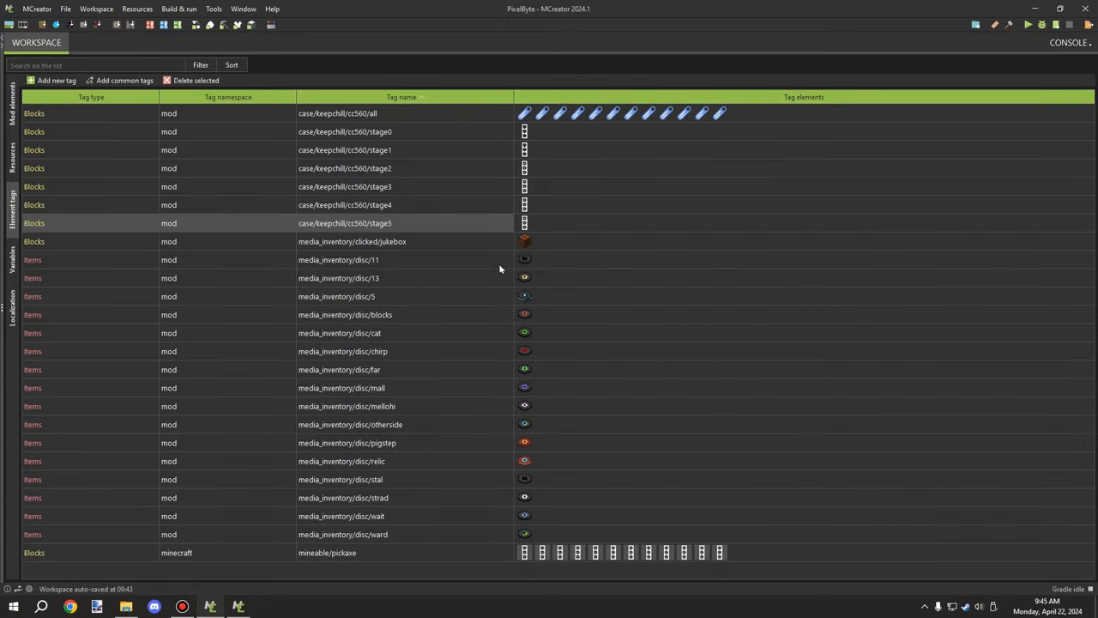
{"action": "mouse_move", "coordinate": [529, 405]}
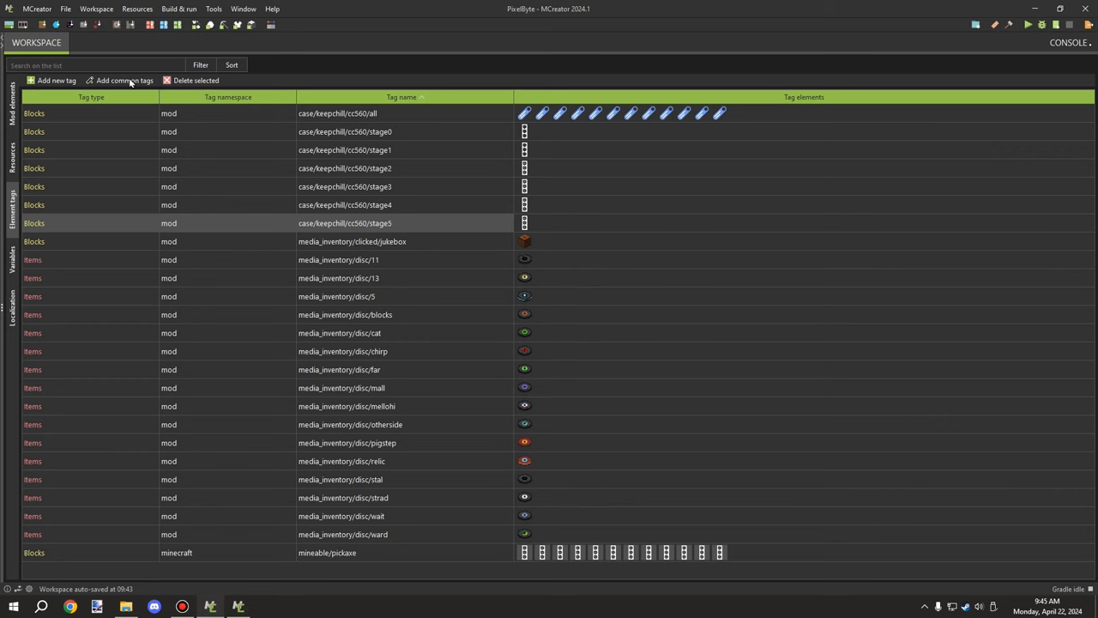
{"action": "left_click", "coordinate": [85, 65]}
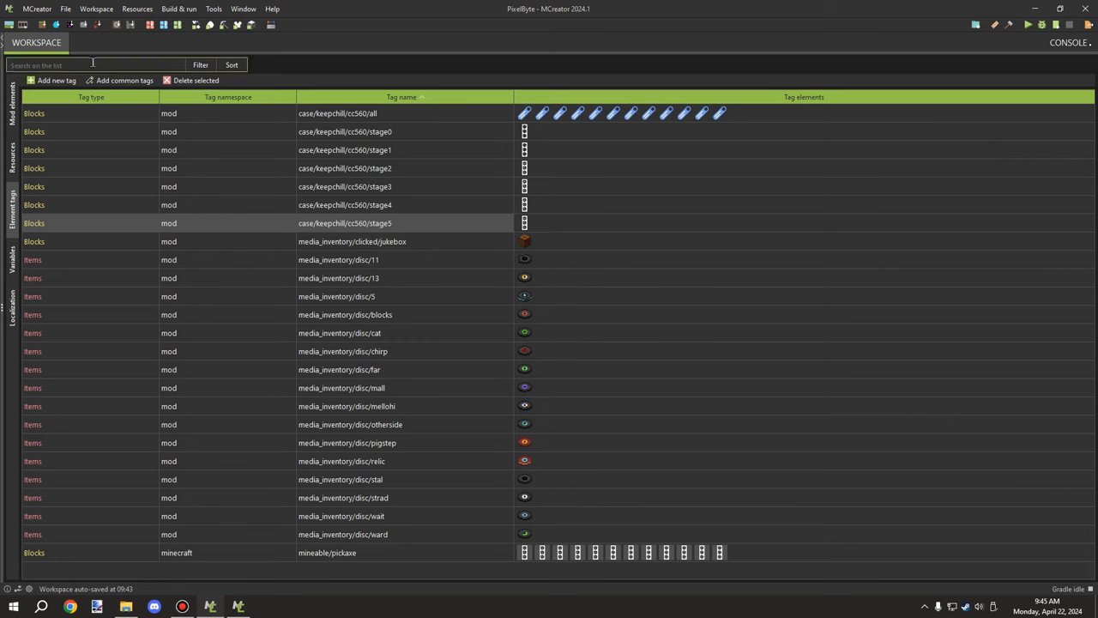
{"action": "mouse_move", "coordinate": [295, 101]}
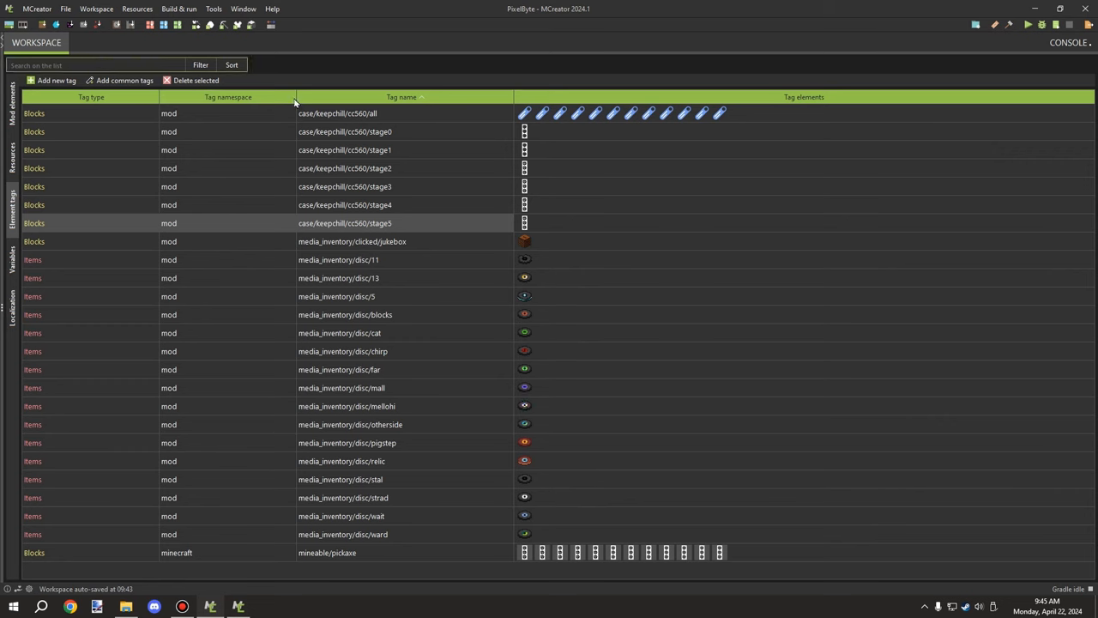
{"action": "mouse_move", "coordinate": [374, 408]}
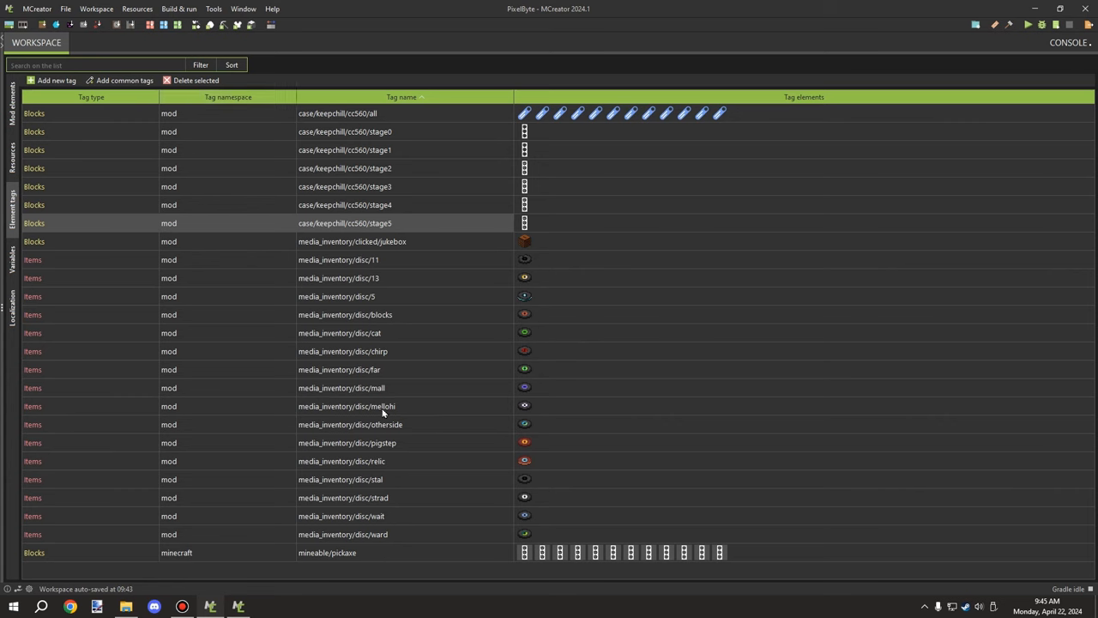
{"action": "mouse_move", "coordinate": [264, 538]}
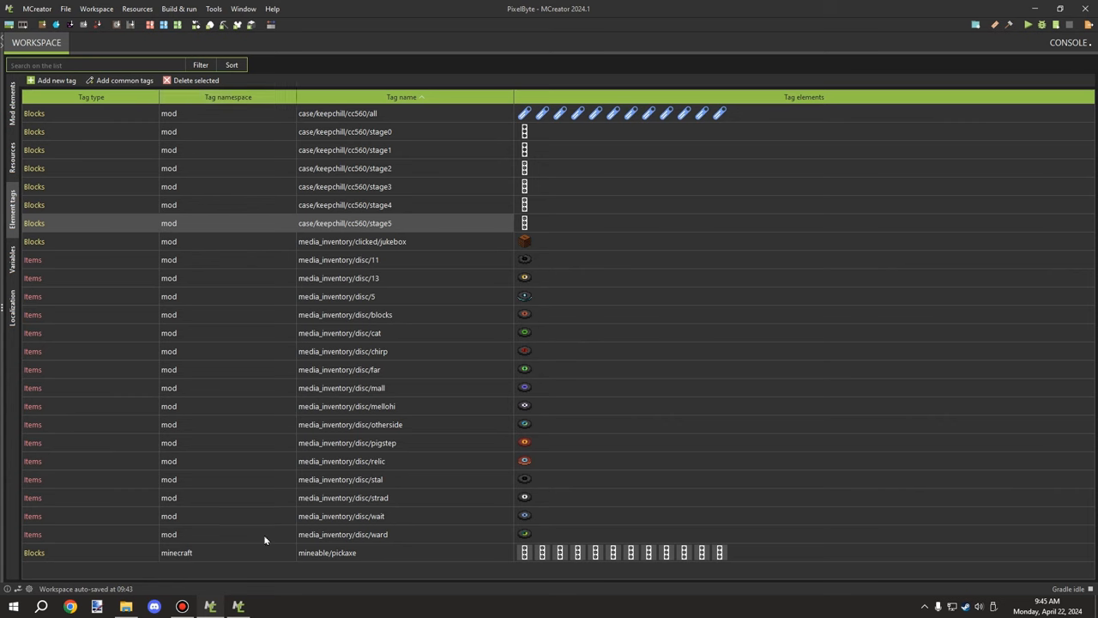
{"action": "mouse_move", "coordinate": [193, 581]}
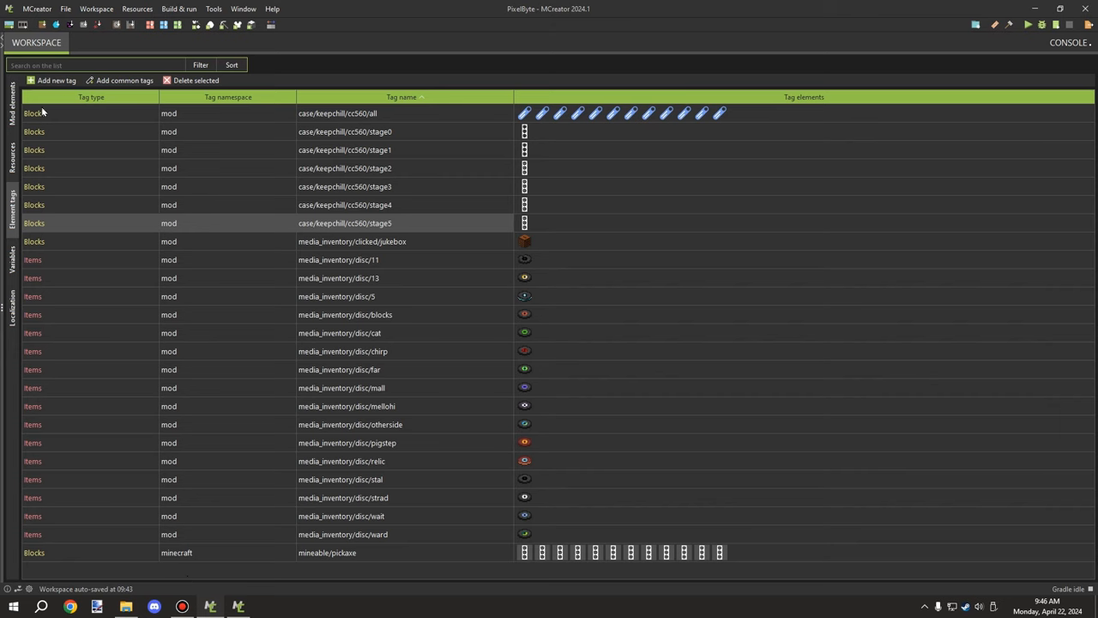
{"action": "mouse_move", "coordinate": [25, 174]}
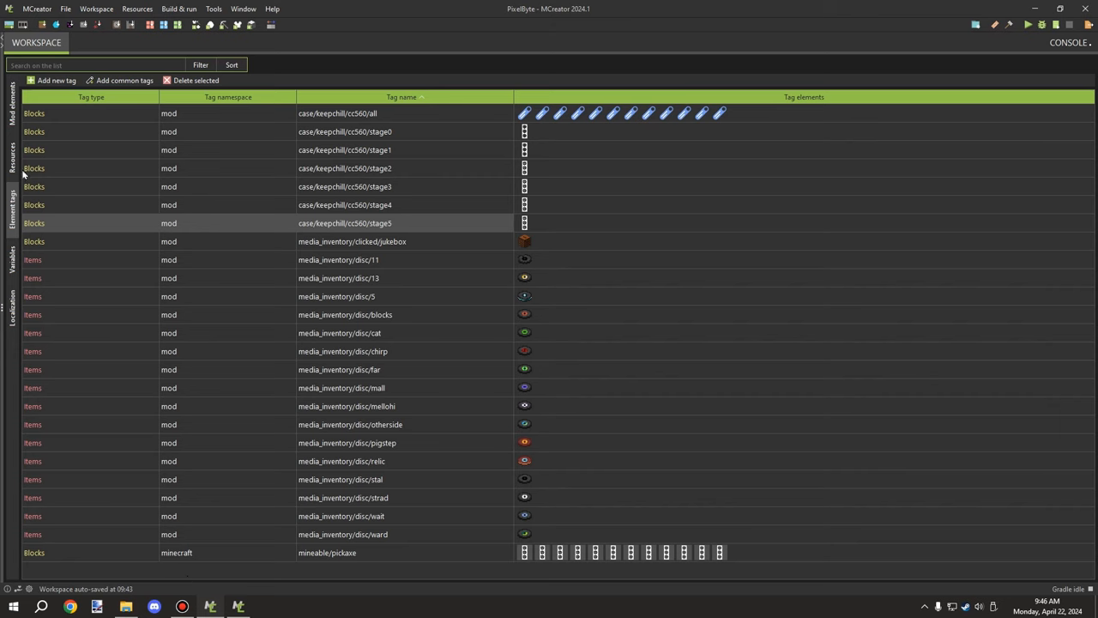
{"action": "mouse_move", "coordinate": [72, 350]}
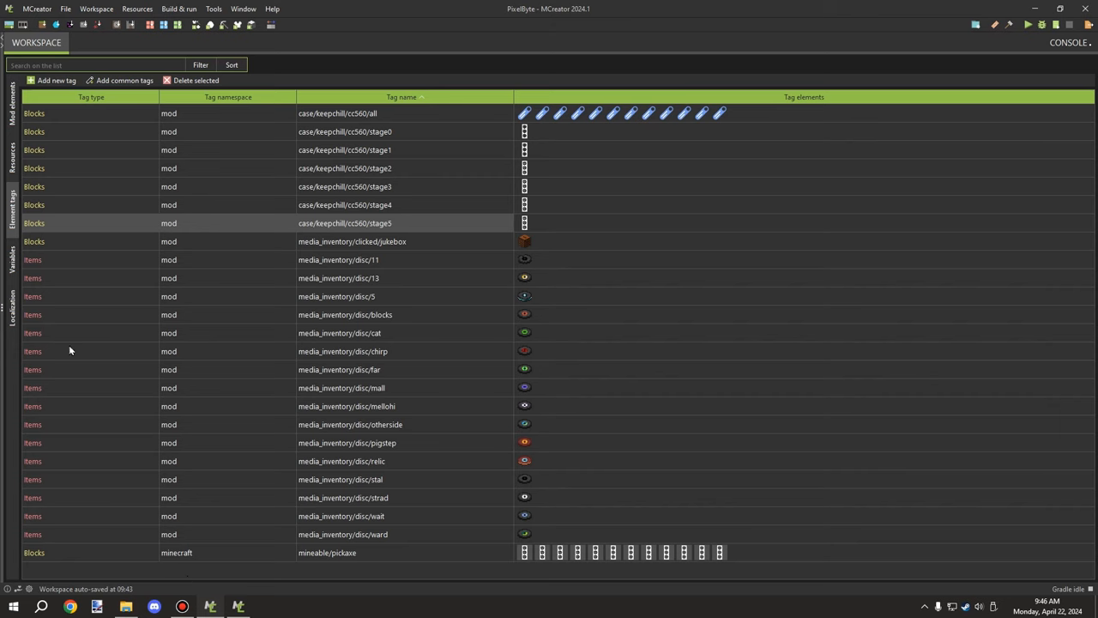
{"action": "mouse_move", "coordinate": [731, 121]}
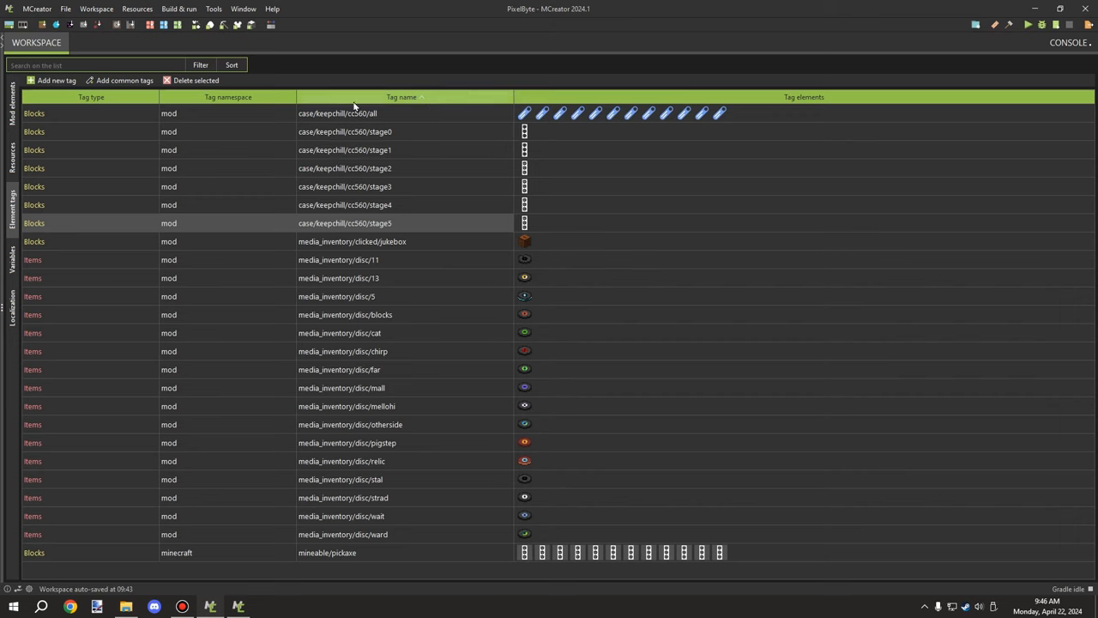
{"action": "mouse_move", "coordinate": [622, 525]}
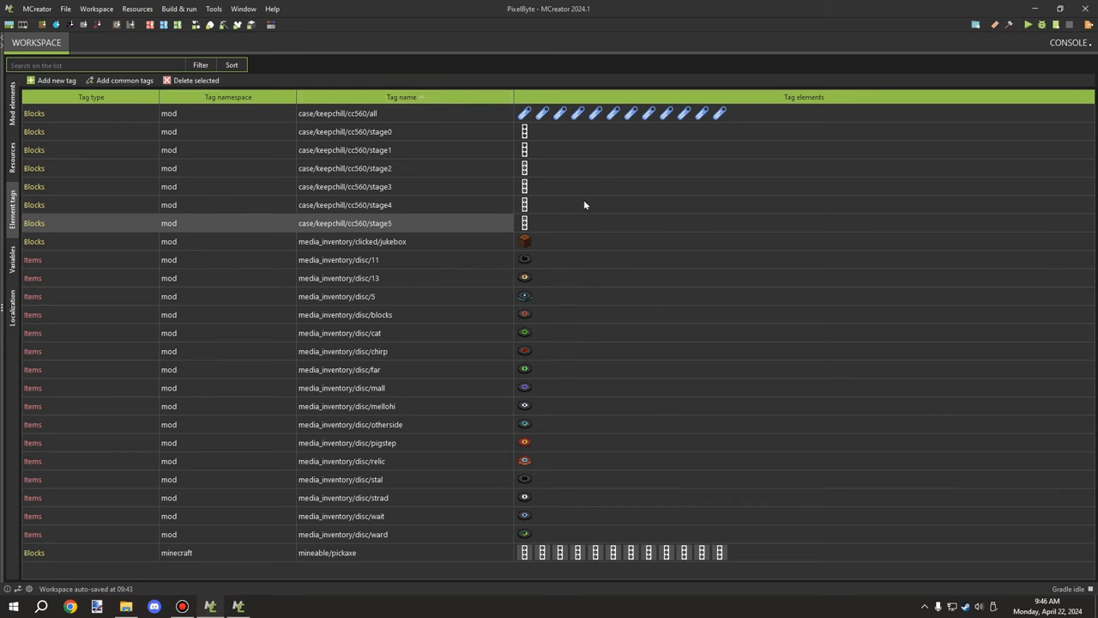
{"action": "mouse_move", "coordinate": [650, 114]}
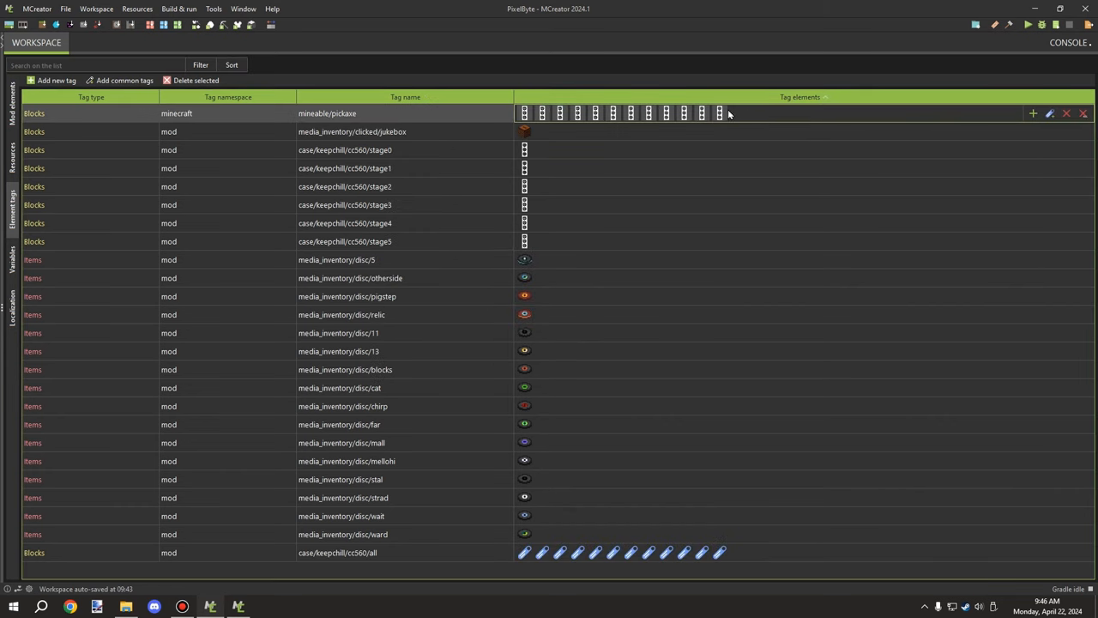
{"action": "mouse_move", "coordinate": [721, 113]}
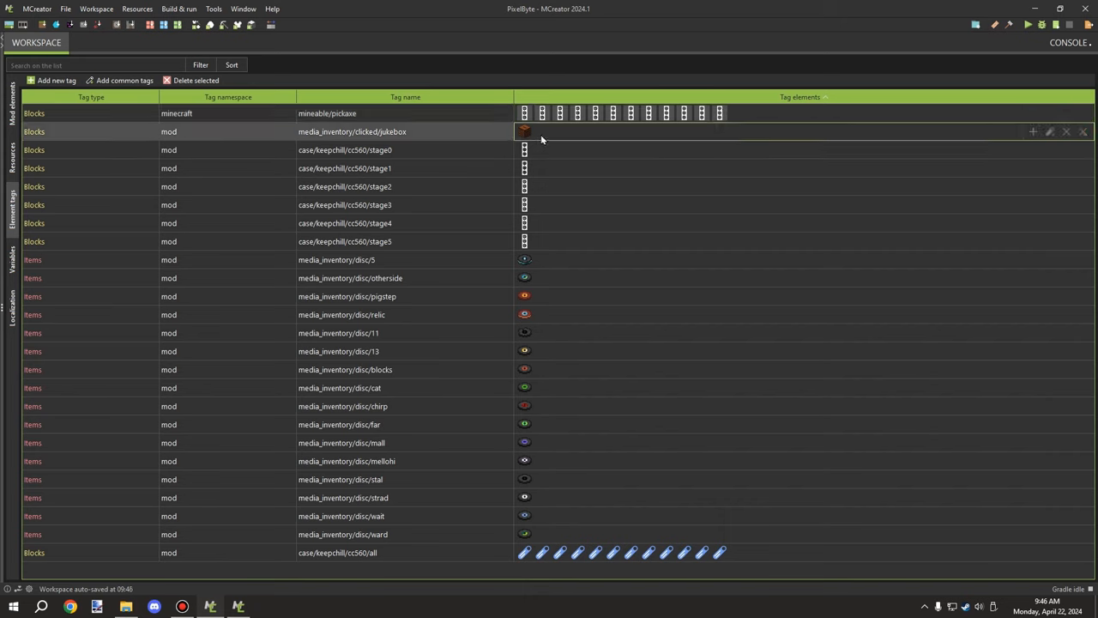
{"action": "mouse_move", "coordinate": [525, 130]}
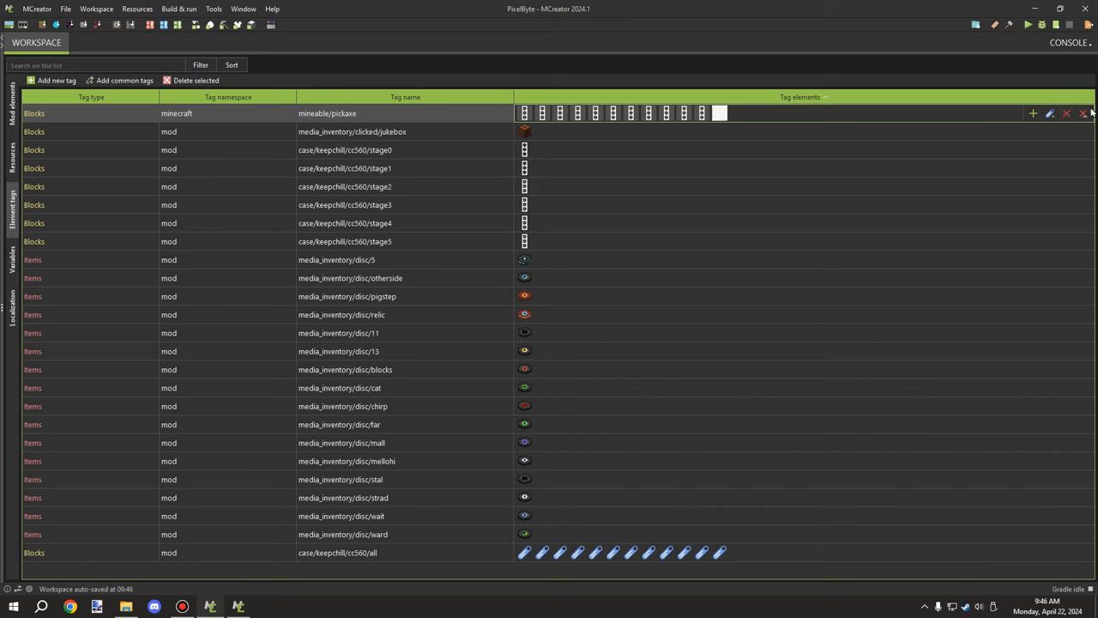
{"action": "mouse_move", "coordinate": [652, 120]}
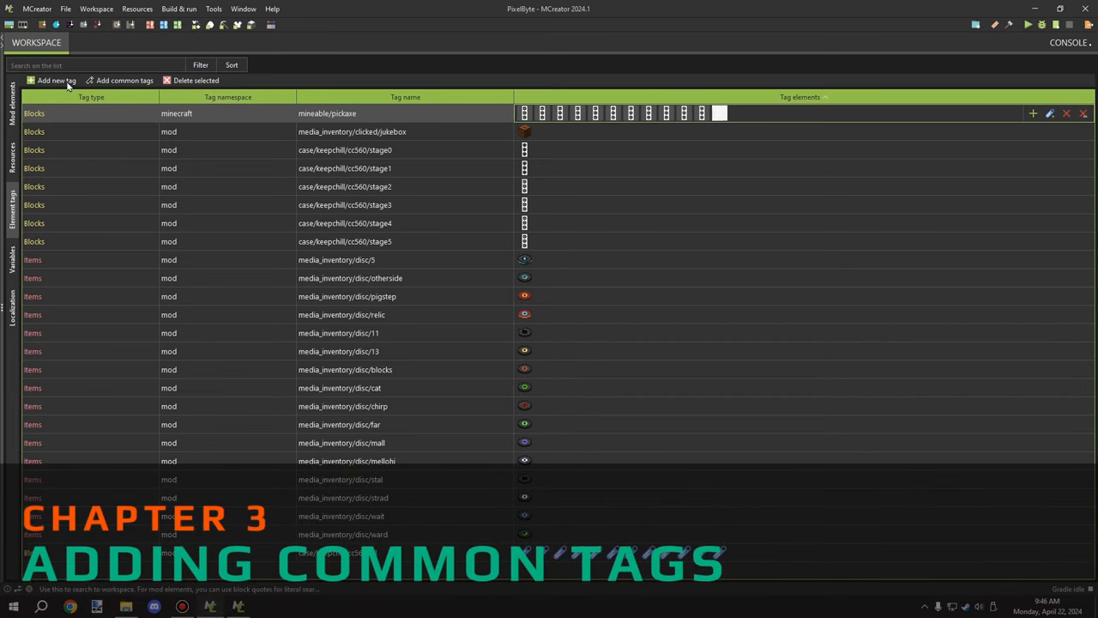
{"action": "left_click", "coordinate": [110, 80]}
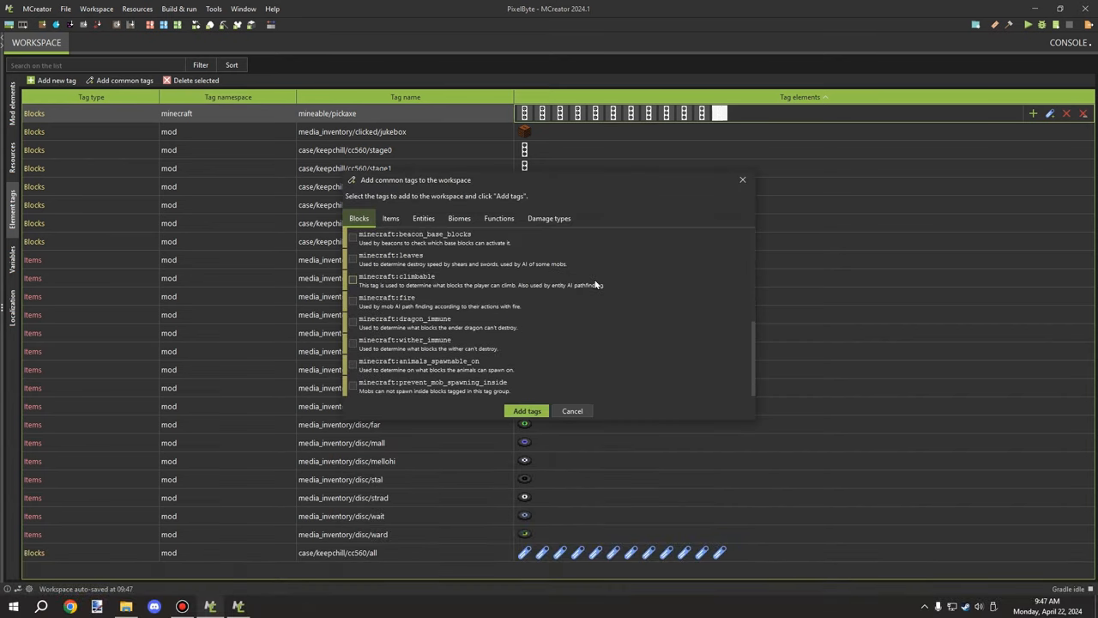
{"action": "scroll", "scroll_direction": "down", "scroll_amount": 3}
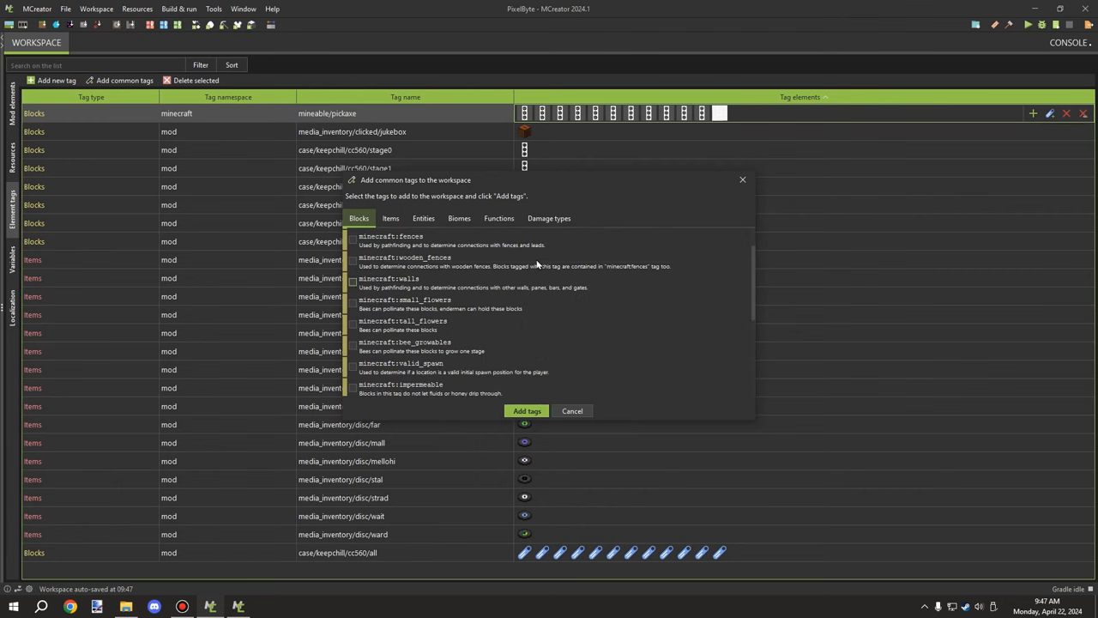
{"action": "scroll", "scroll_direction": "down", "scroll_amount": 3}
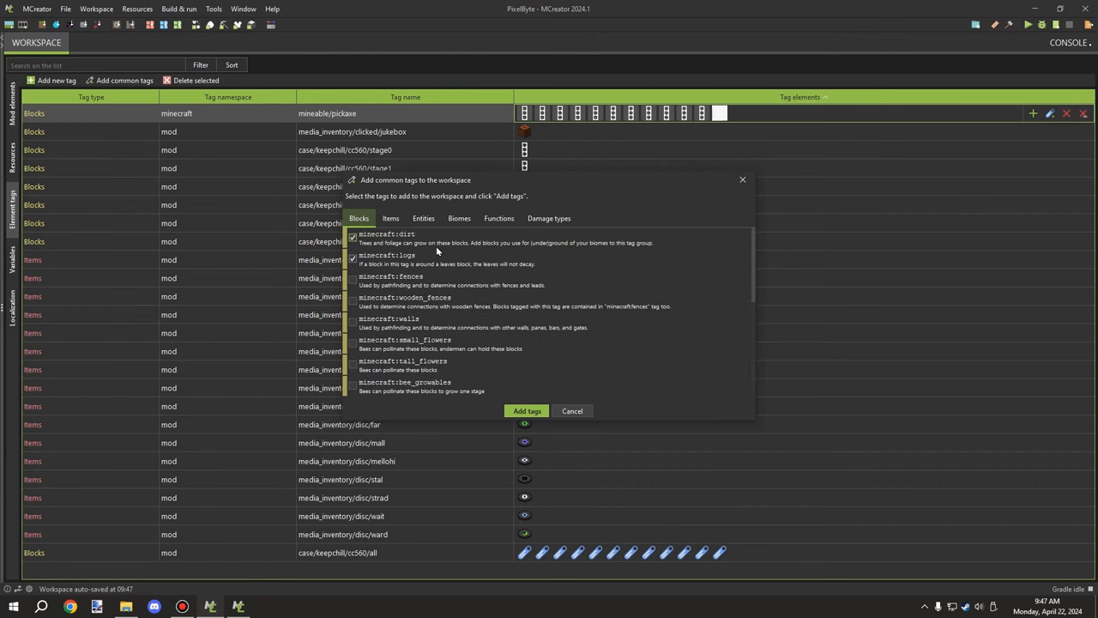
{"action": "mouse_move", "coordinate": [573, 234]}
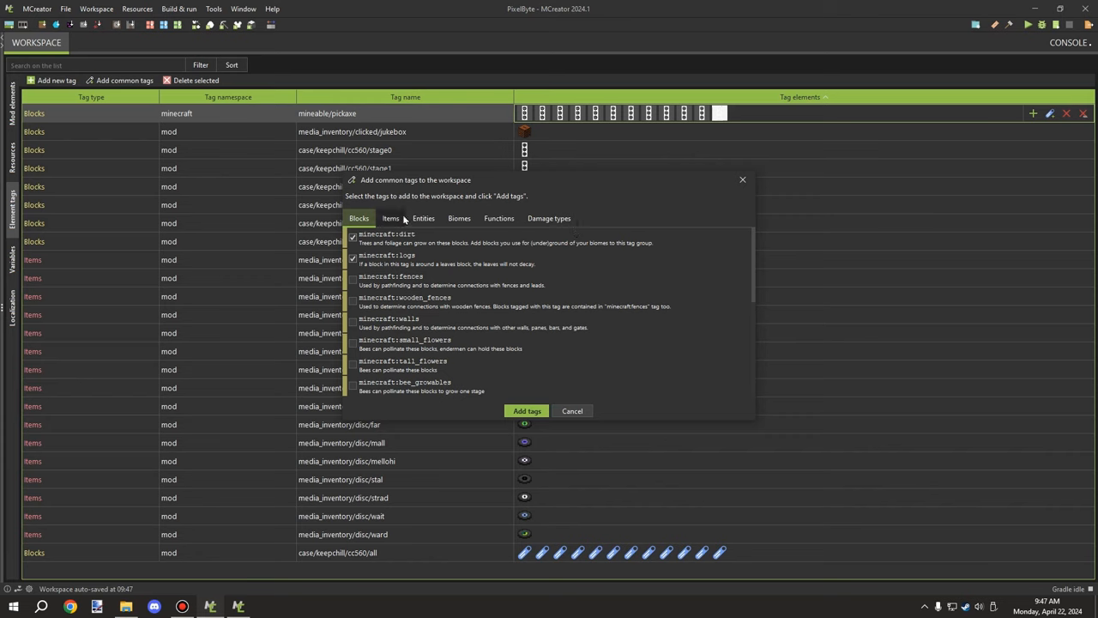
{"action": "left_click", "coordinate": [422, 218]}
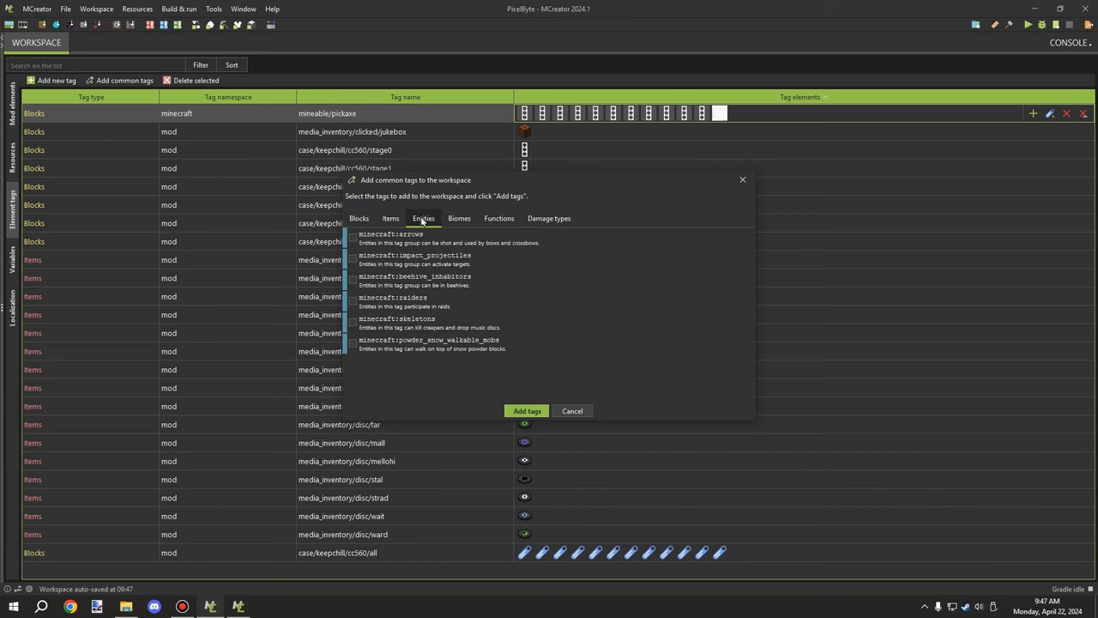
{"action": "left_click", "coordinate": [497, 218]}
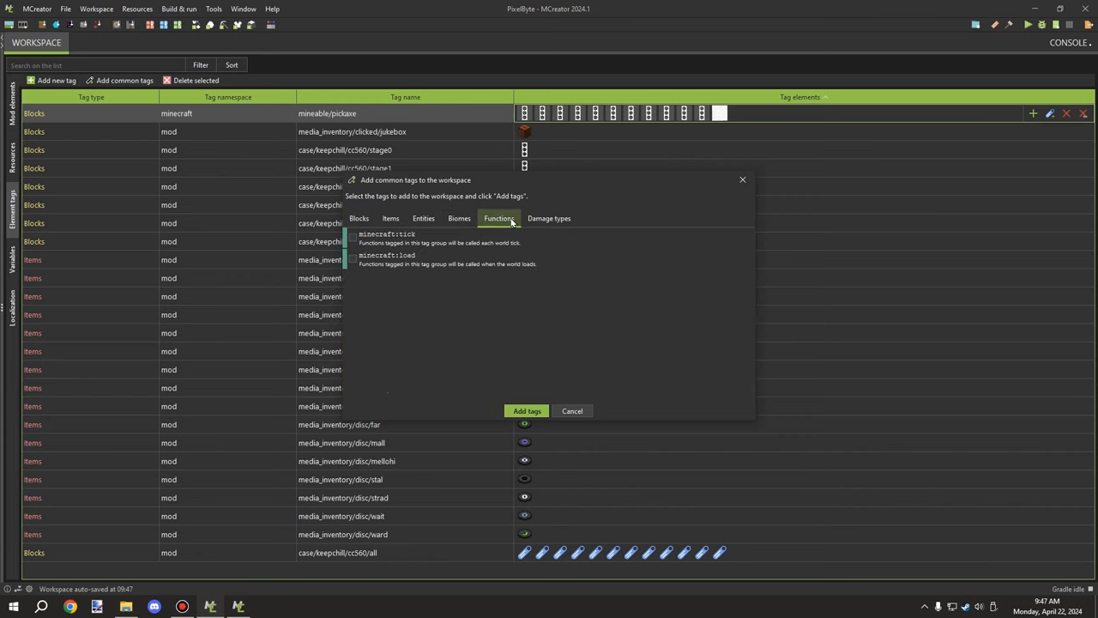
{"action": "left_click", "coordinate": [549, 218]}
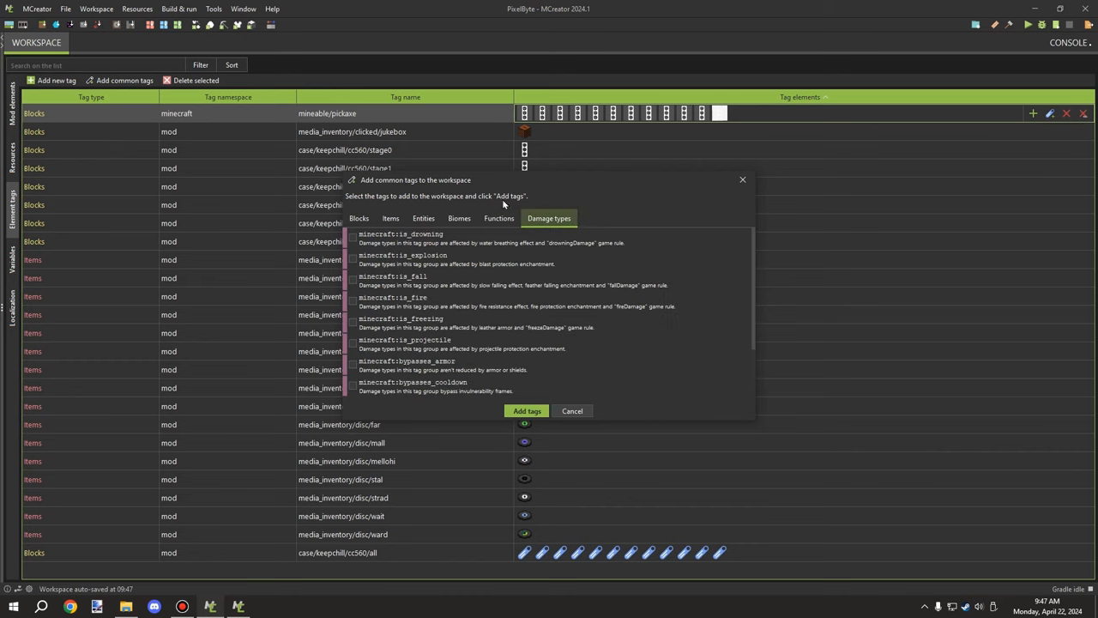
{"action": "mouse_move", "coordinate": [473, 221]}
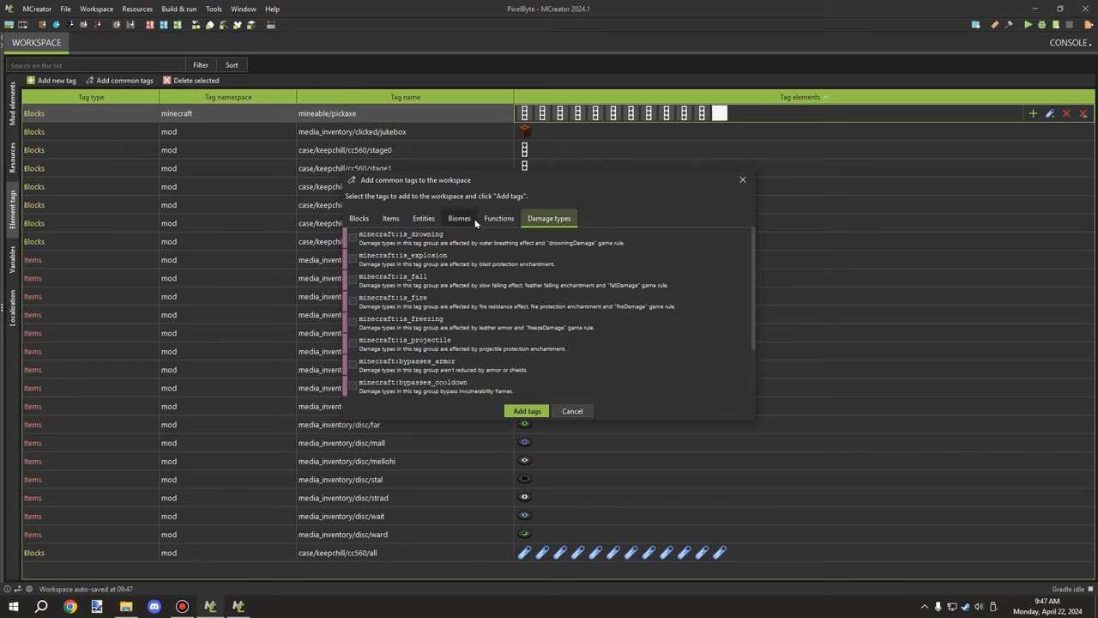
{"action": "left_click", "coordinate": [497, 217]}
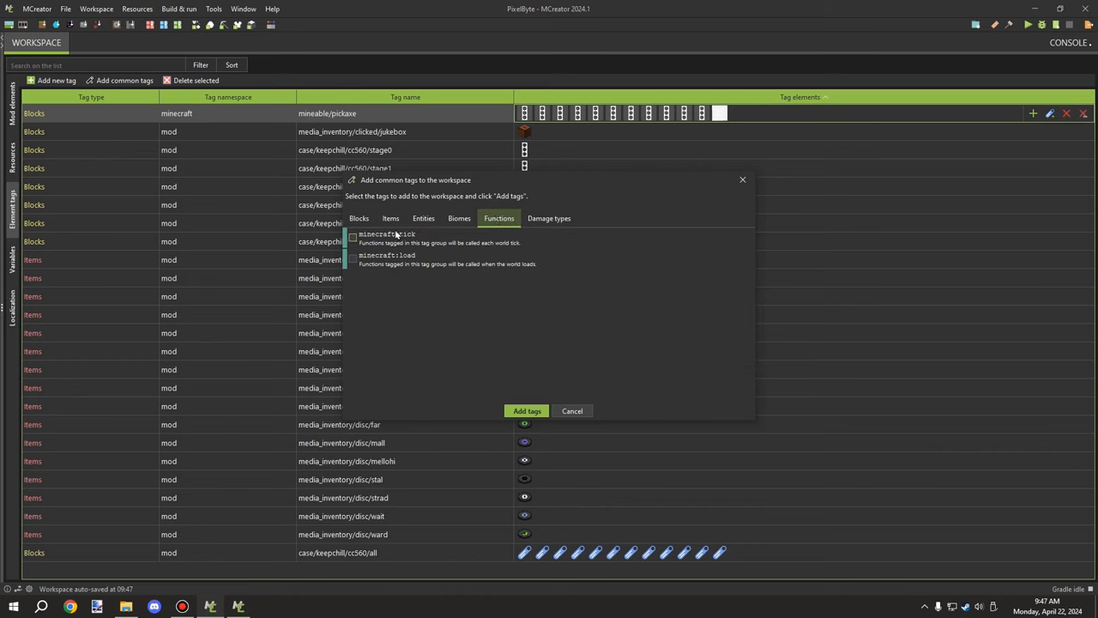
{"action": "left_click", "coordinate": [358, 218]}
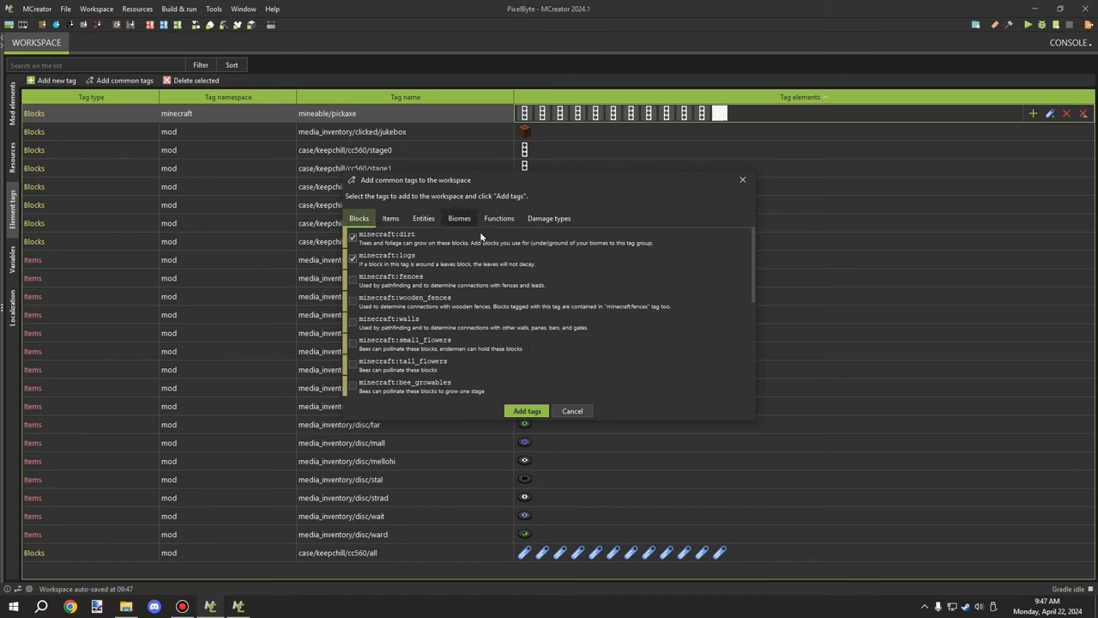
{"action": "left_click", "coordinate": [391, 218]}
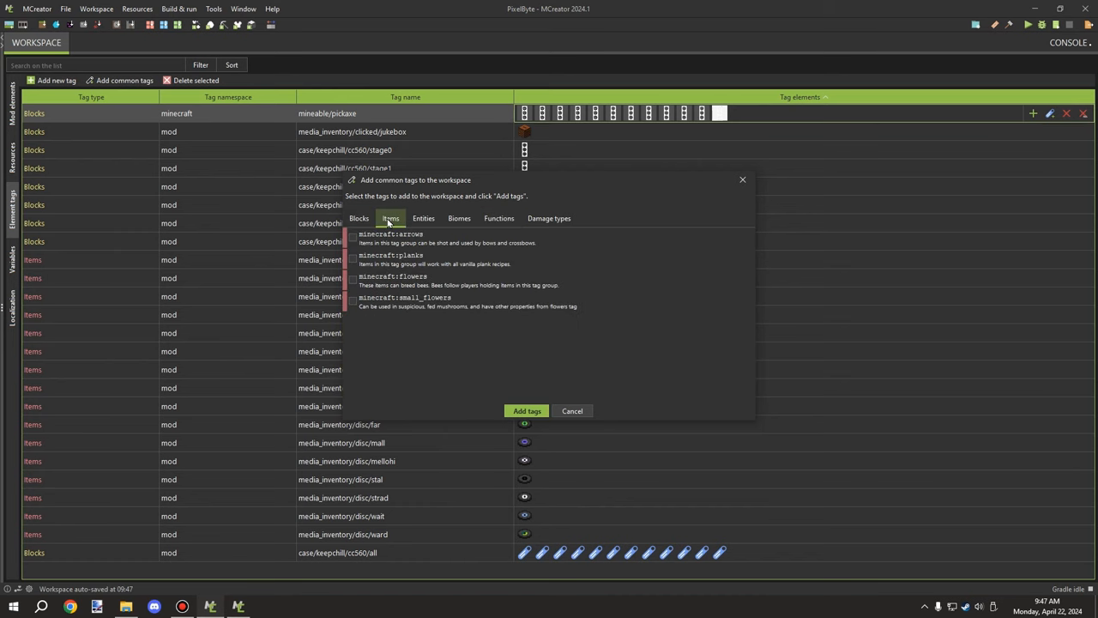
{"action": "left_click", "coordinate": [497, 218]}
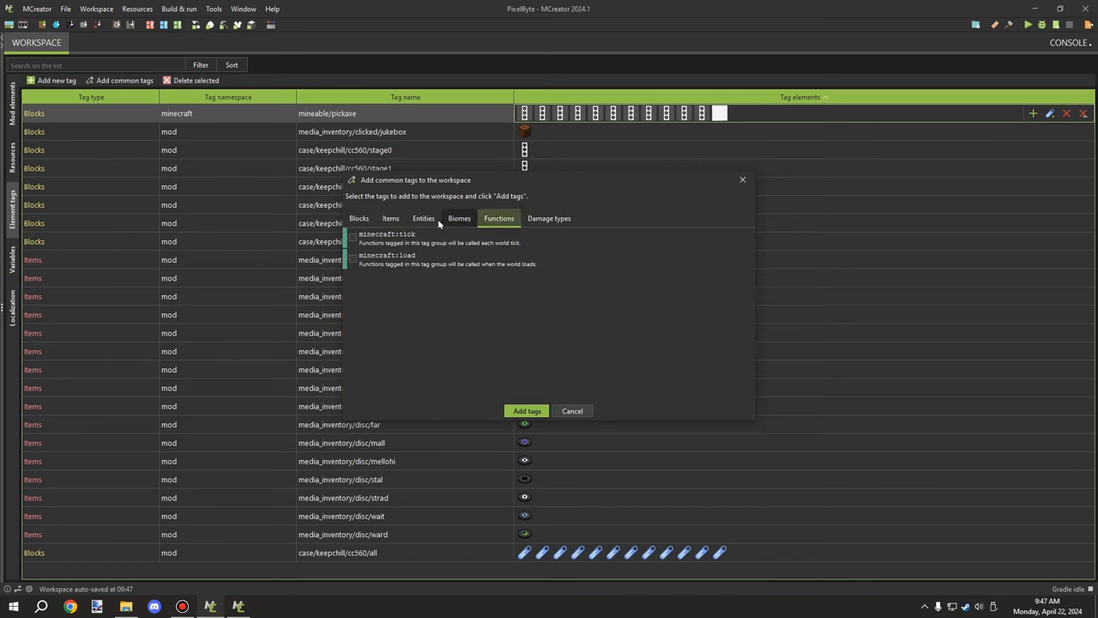
{"action": "left_click", "coordinate": [358, 218]}
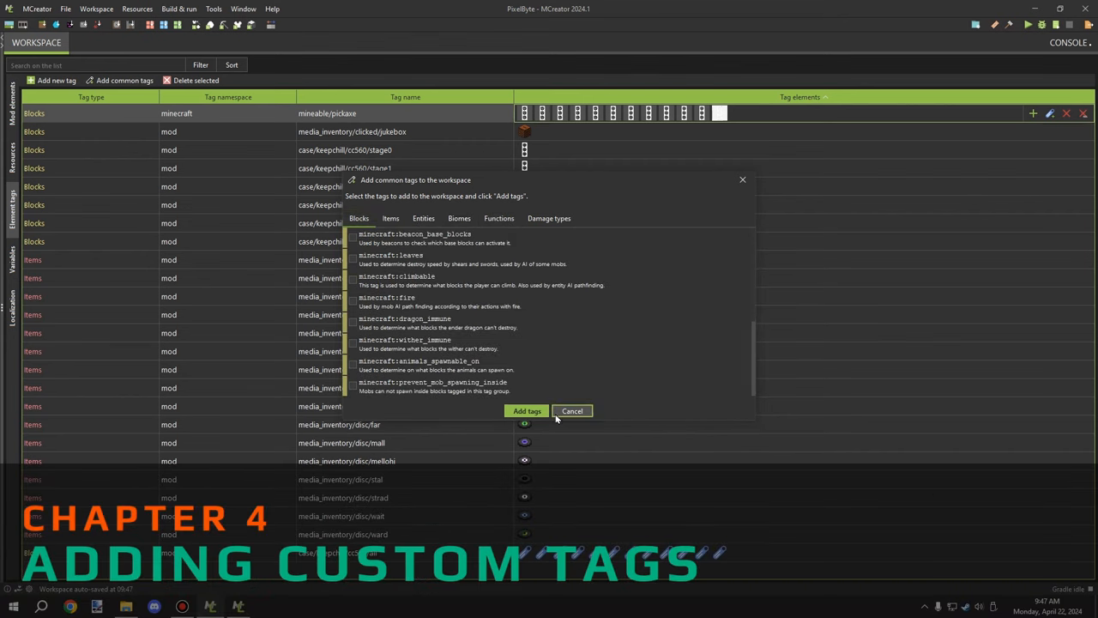
Step: Cancel the common tags dialog and start a custom tag with type Blocks, showing namespace choices
{"action": "left_click", "coordinate": [572, 410]}
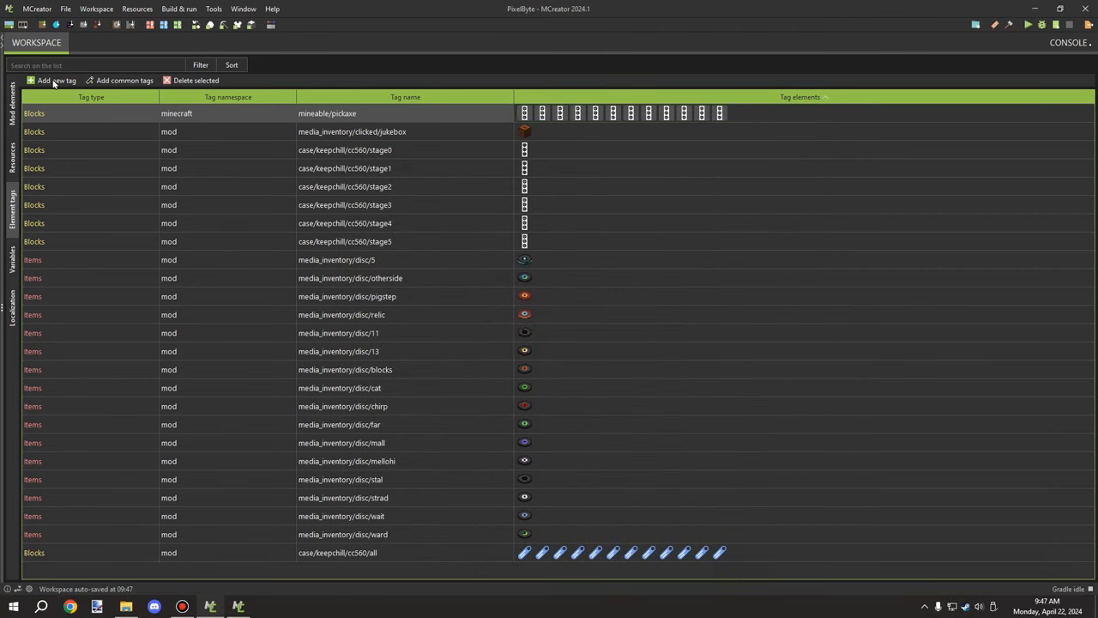
{"action": "left_click", "coordinate": [55, 80]}
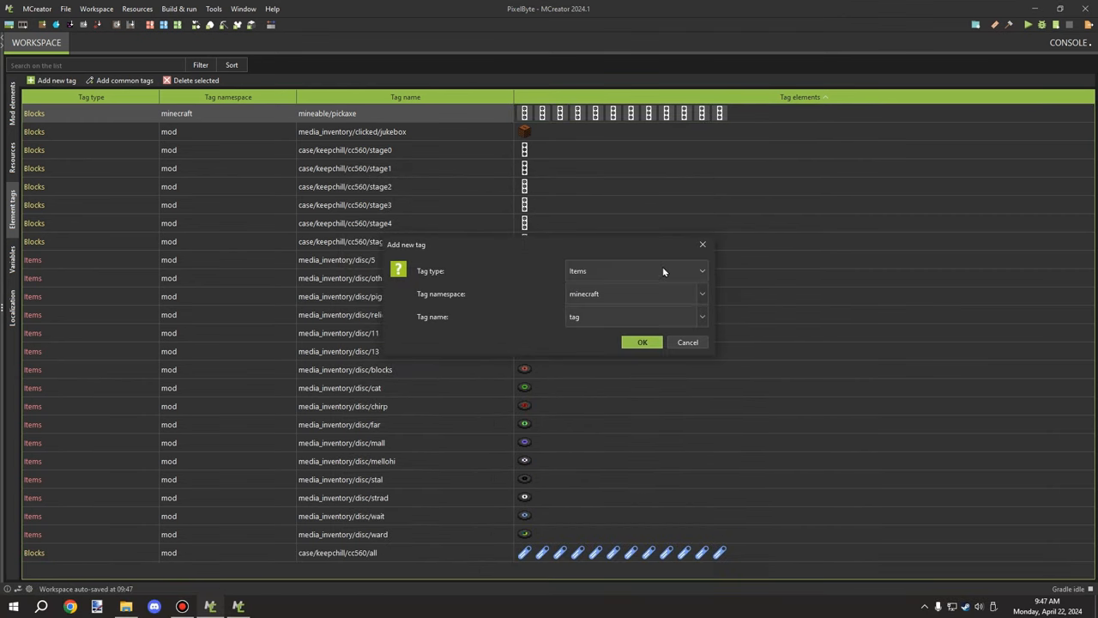
{"action": "left_click", "coordinate": [635, 271]}
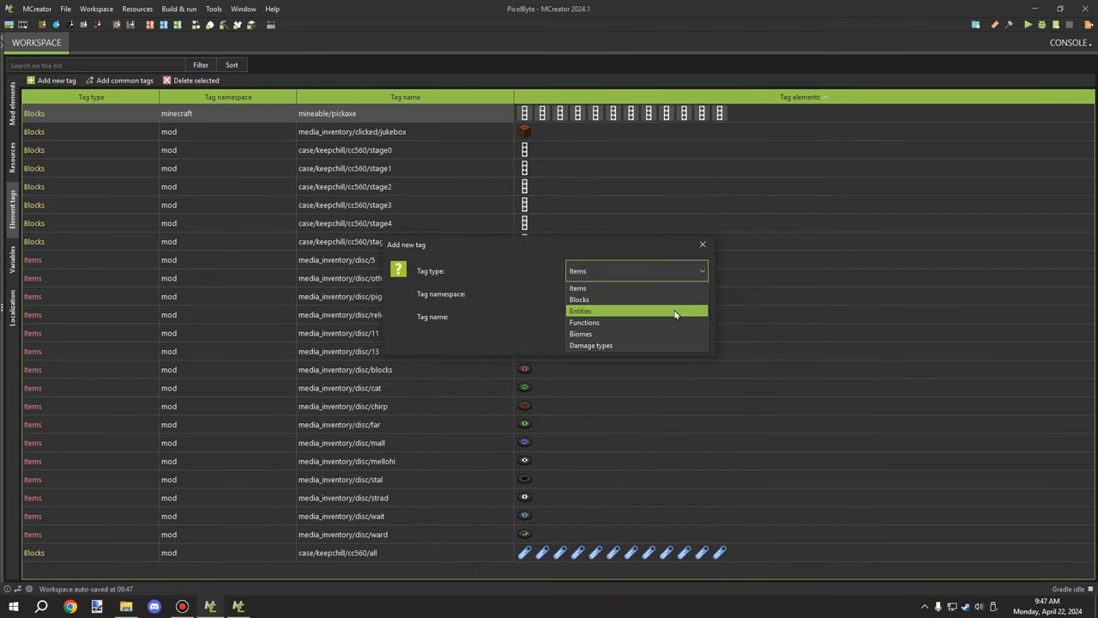
{"action": "mouse_move", "coordinate": [655, 312]}
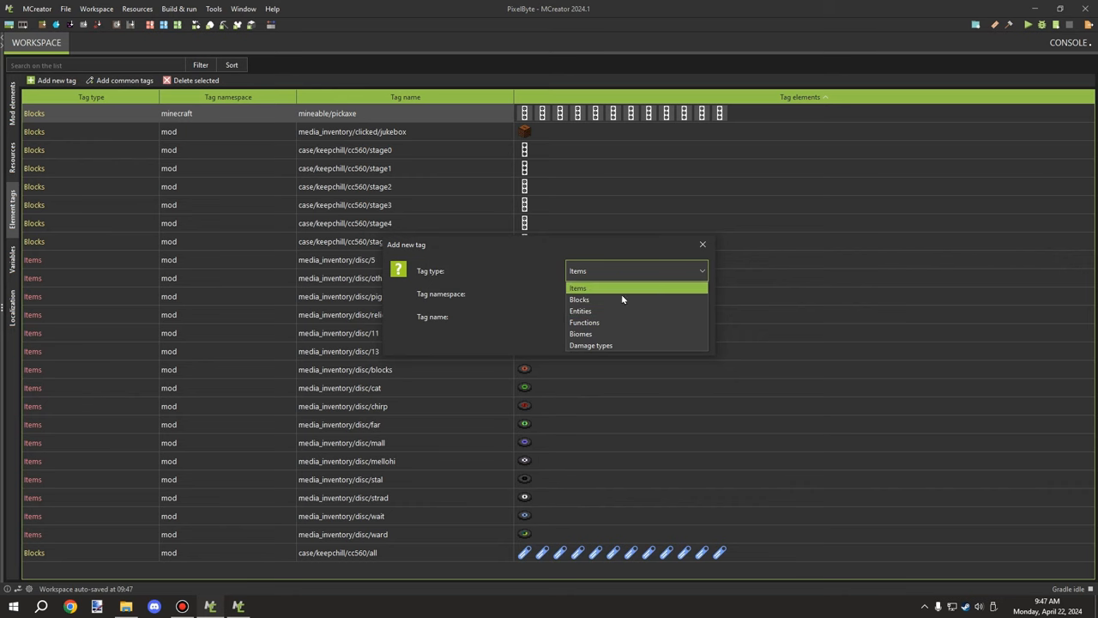
{"action": "left_click", "coordinate": [579, 298]}
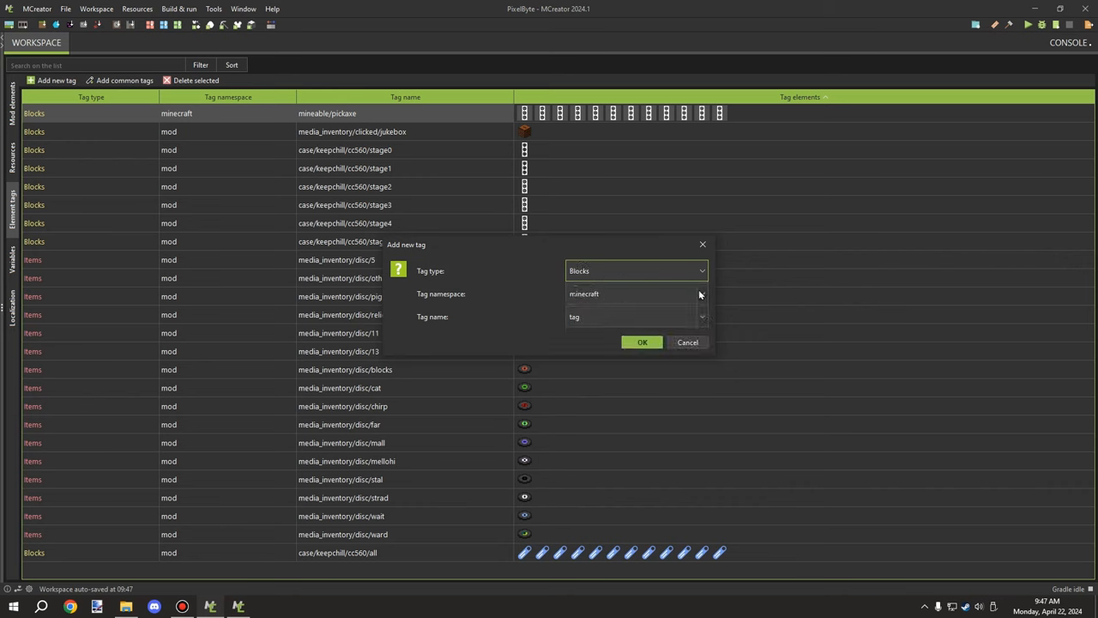
{"action": "left_click", "coordinate": [700, 293]}
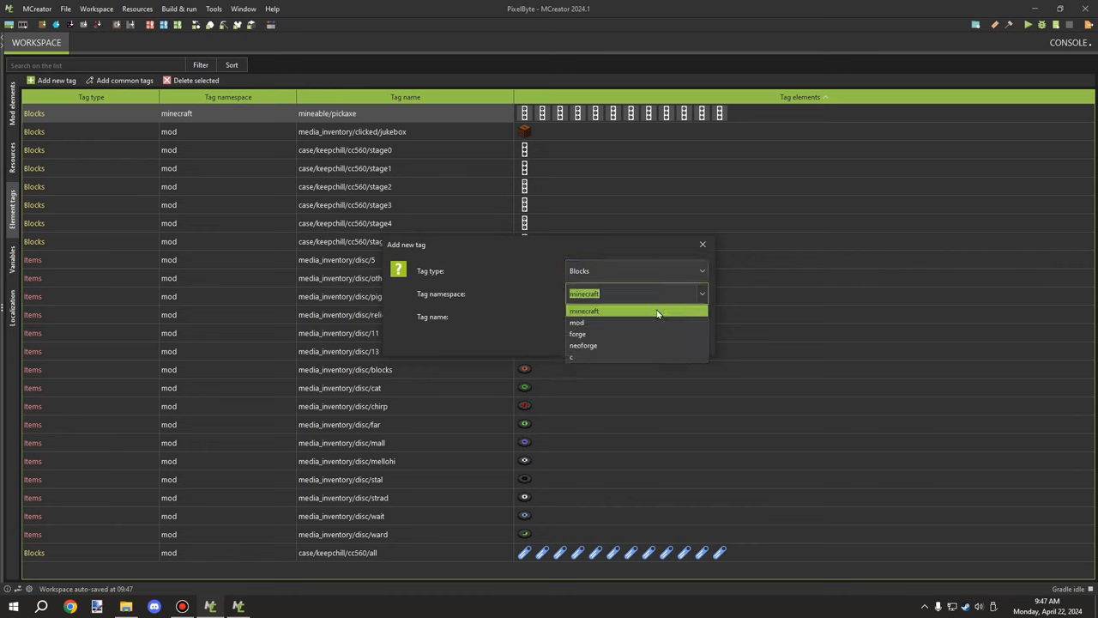
{"action": "mouse_move", "coordinate": [638, 312]}
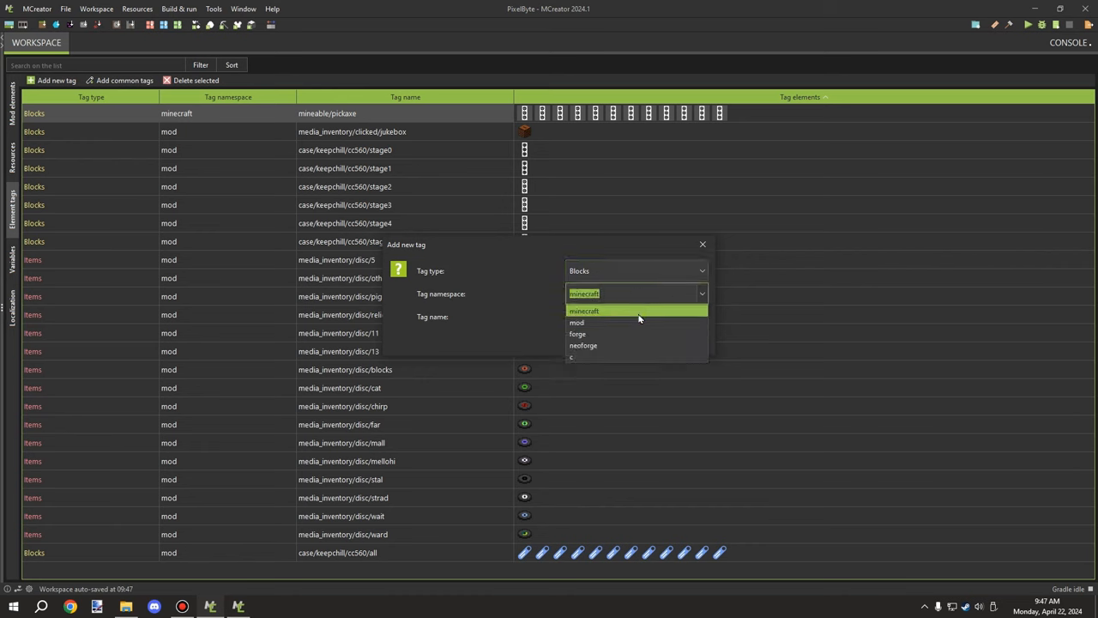
{"action": "mouse_move", "coordinate": [584, 333]}
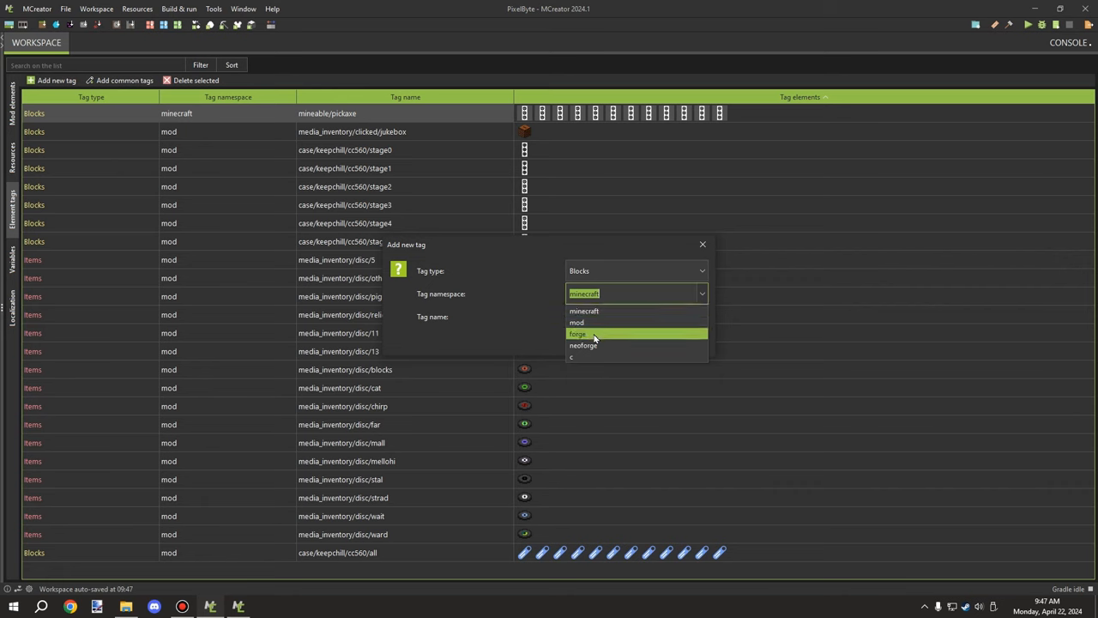
{"action": "mouse_move", "coordinate": [597, 323]}
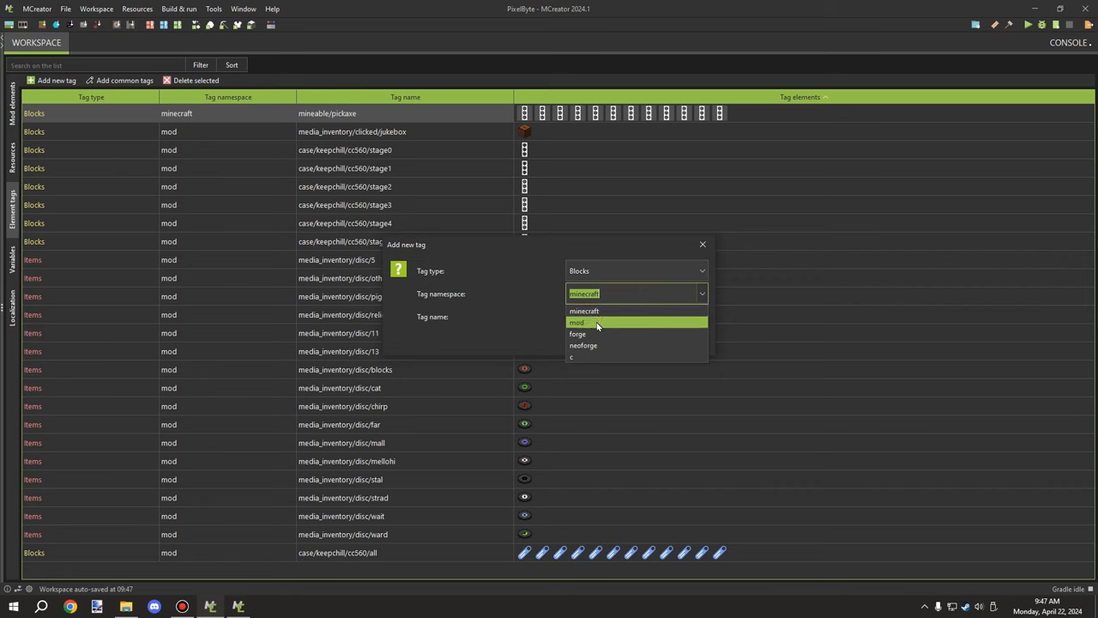
{"action": "mouse_move", "coordinate": [601, 311]}
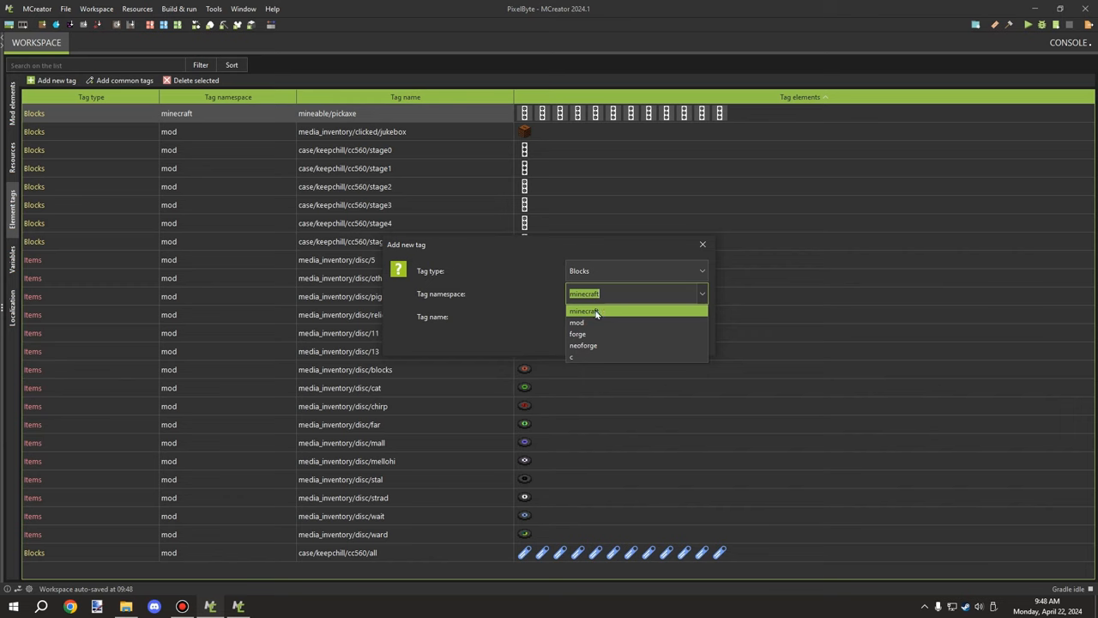
Step: Set the new Blocks tag's namespace to mod and name it after the cables copper.json folder path
{"action": "left_click", "coordinate": [577, 322]}
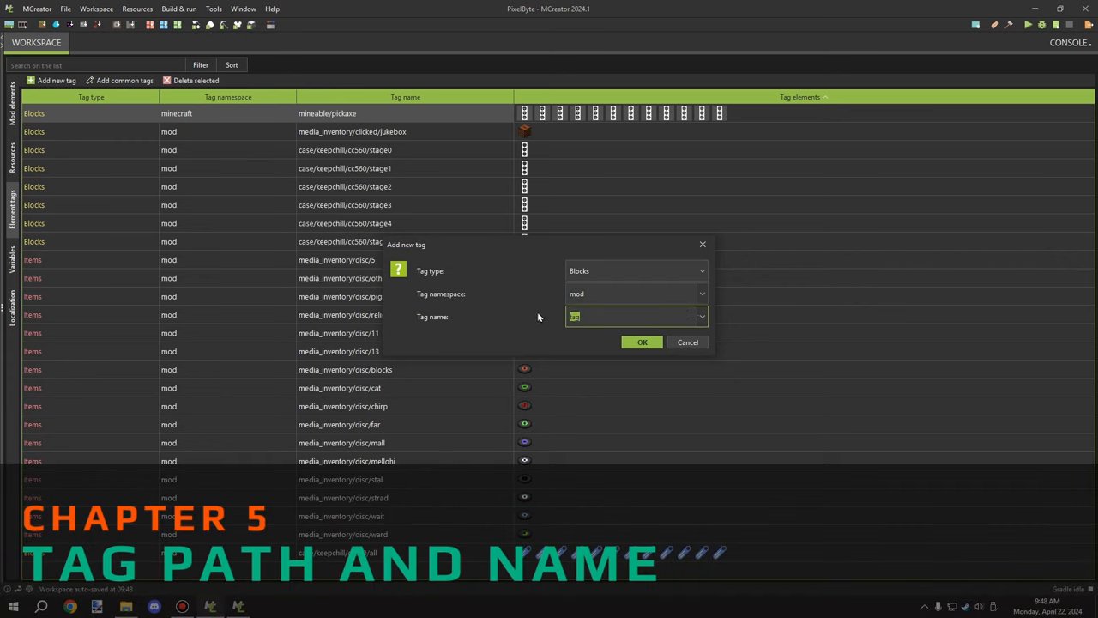
{"action": "type", "text": "tag"}
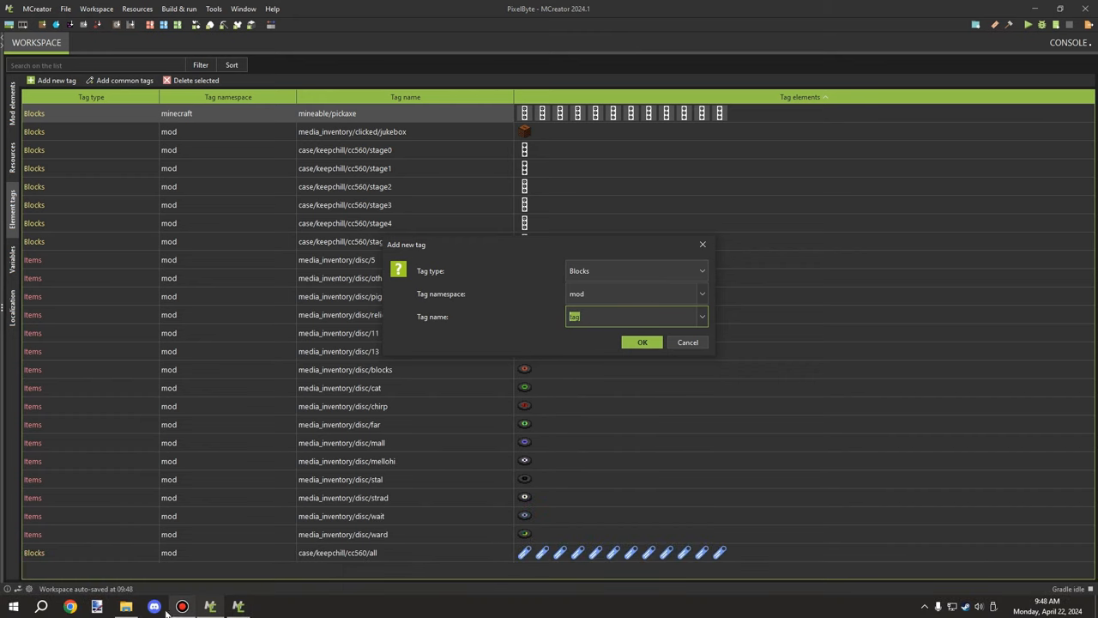
{"action": "left_click", "coordinate": [123, 602]}
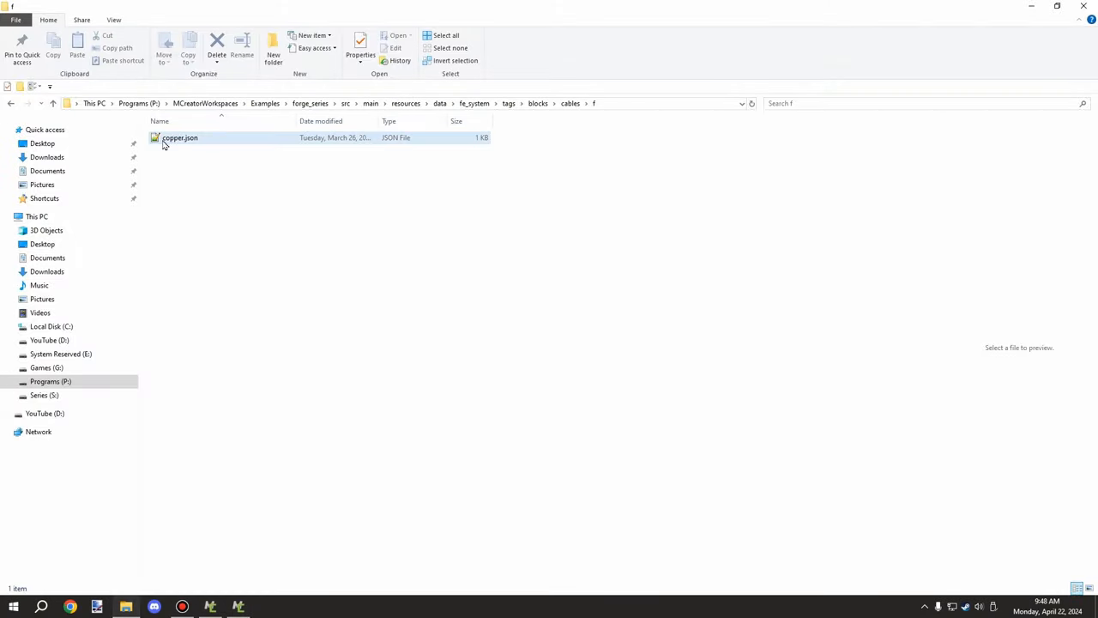
{"action": "mouse_move", "coordinate": [179, 144]}
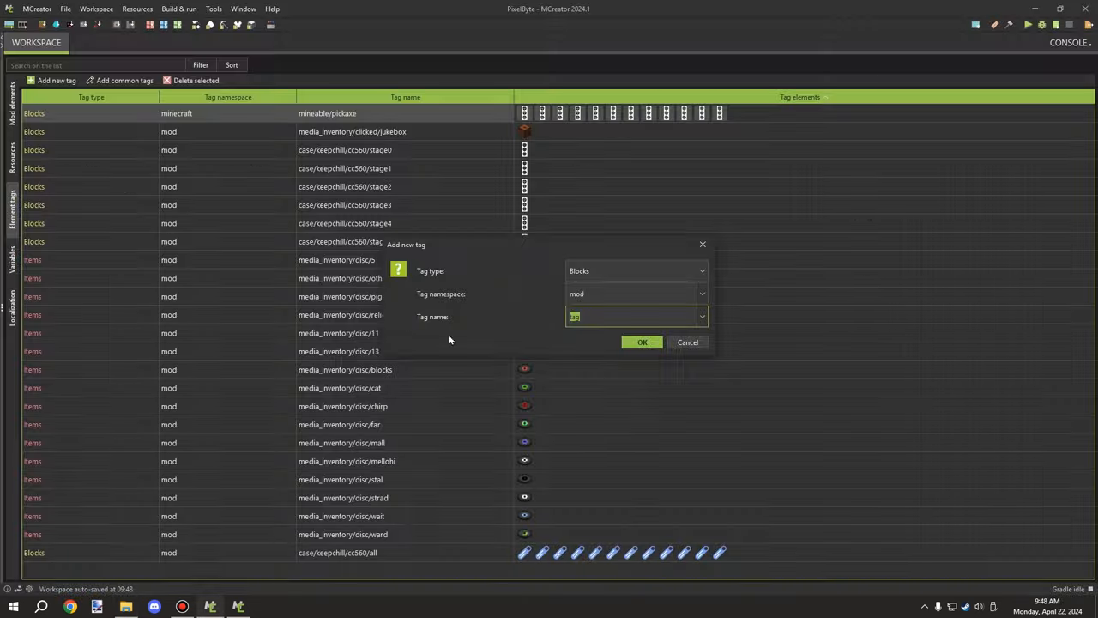
{"action": "mouse_move", "coordinate": [518, 312]}
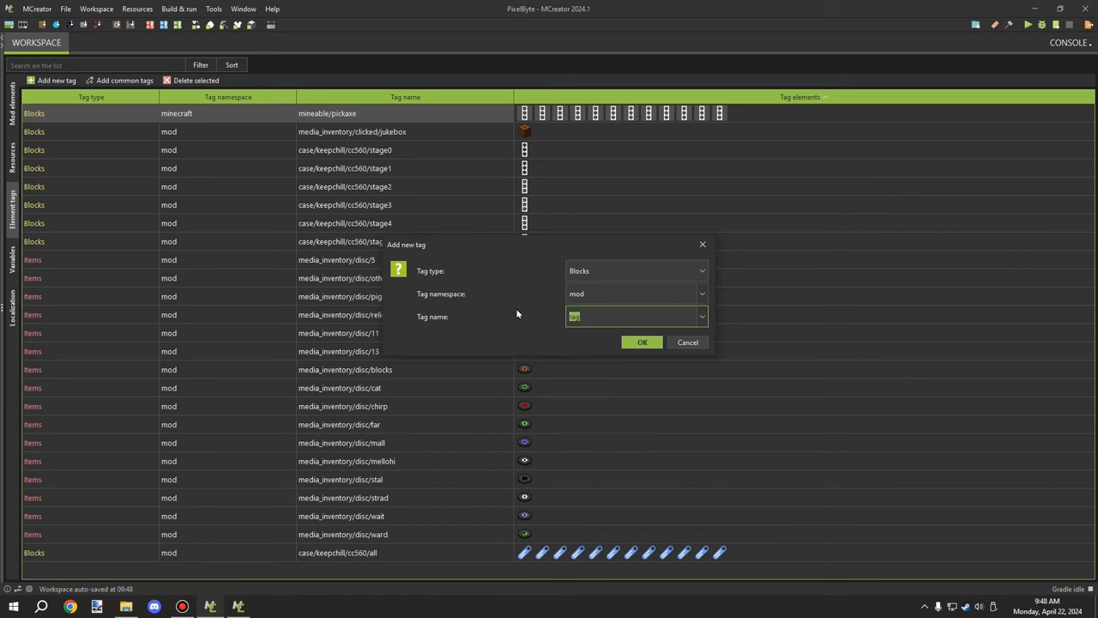
{"action": "type", "text": "cables/"}
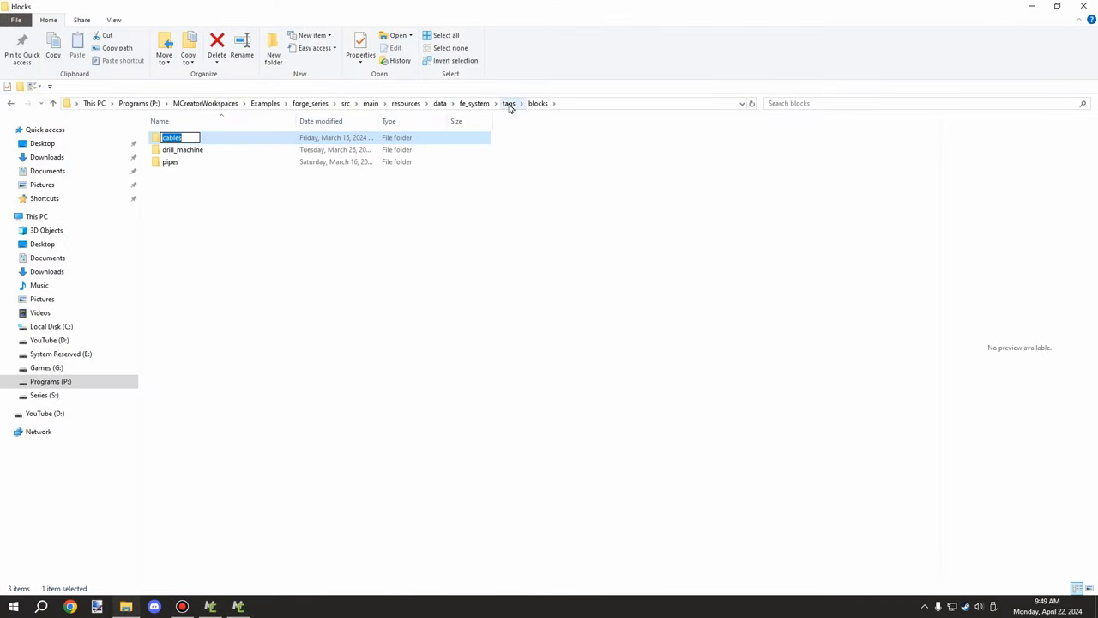
{"action": "left_click", "coordinate": [508, 103]}
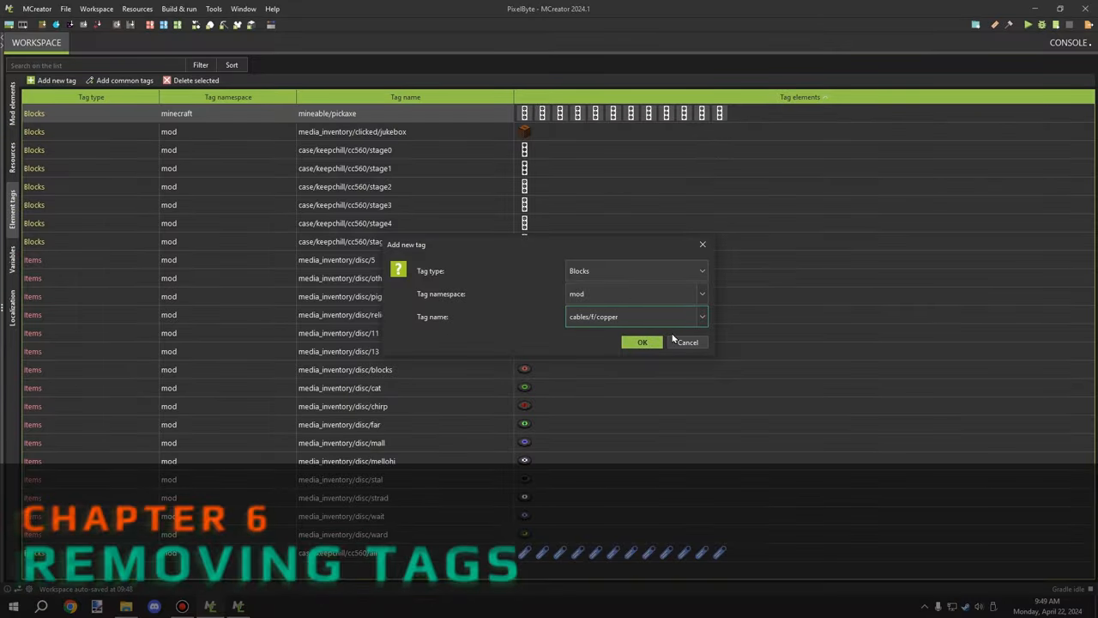
Step: Cancel the custom tag, add a default Items tag minecraft:tag, then delete it again
{"action": "left_click", "coordinate": [642, 341]}
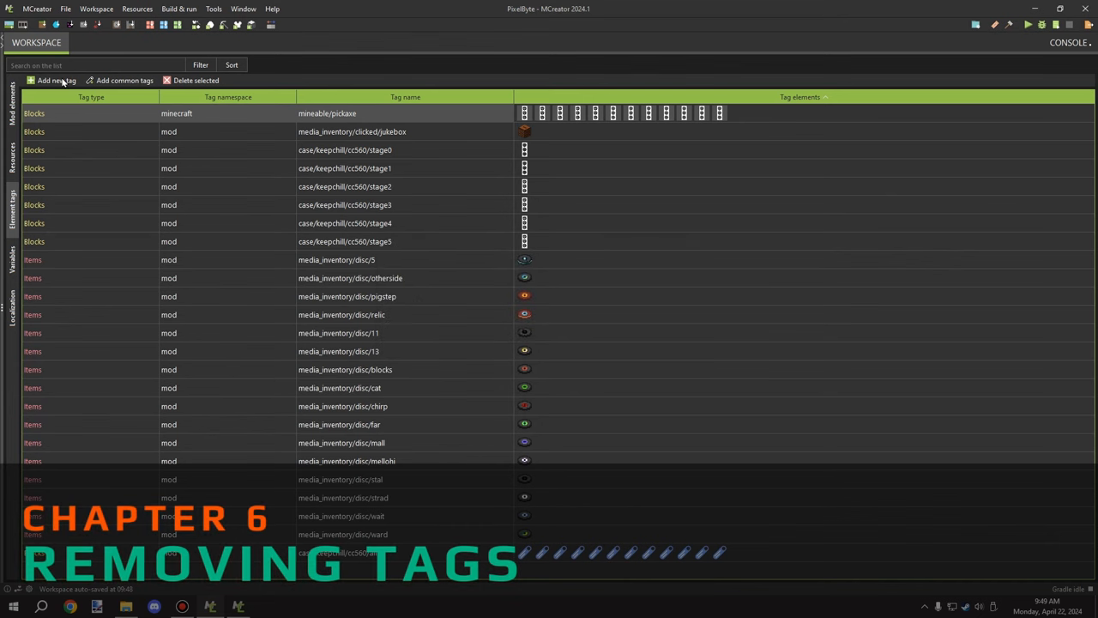
{"action": "mouse_move", "coordinate": [106, 100]}
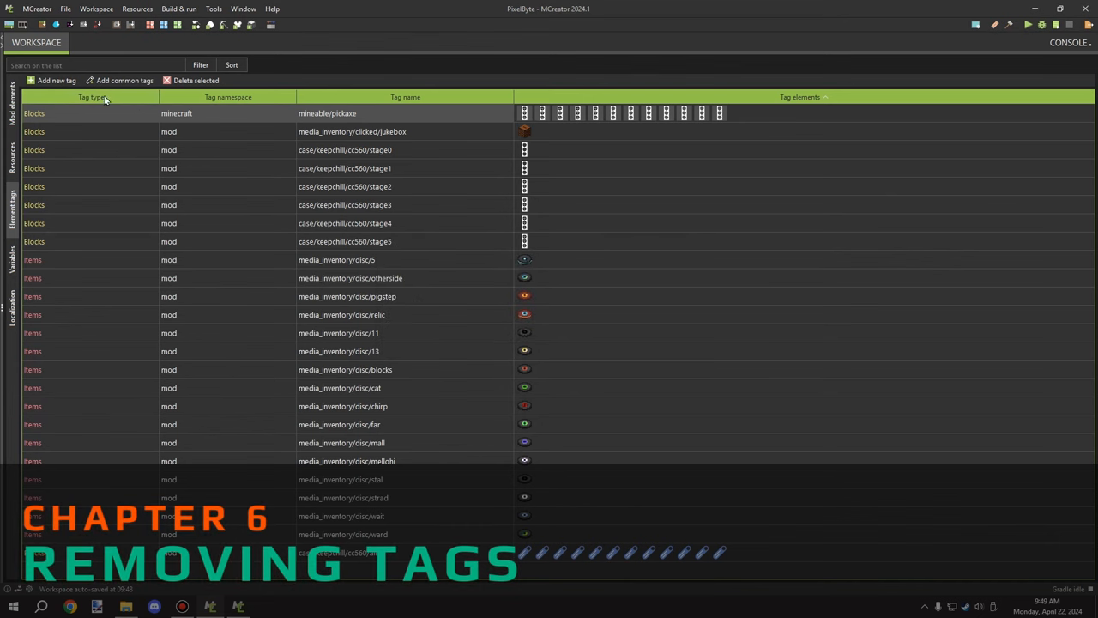
{"action": "left_click", "coordinate": [55, 81]}
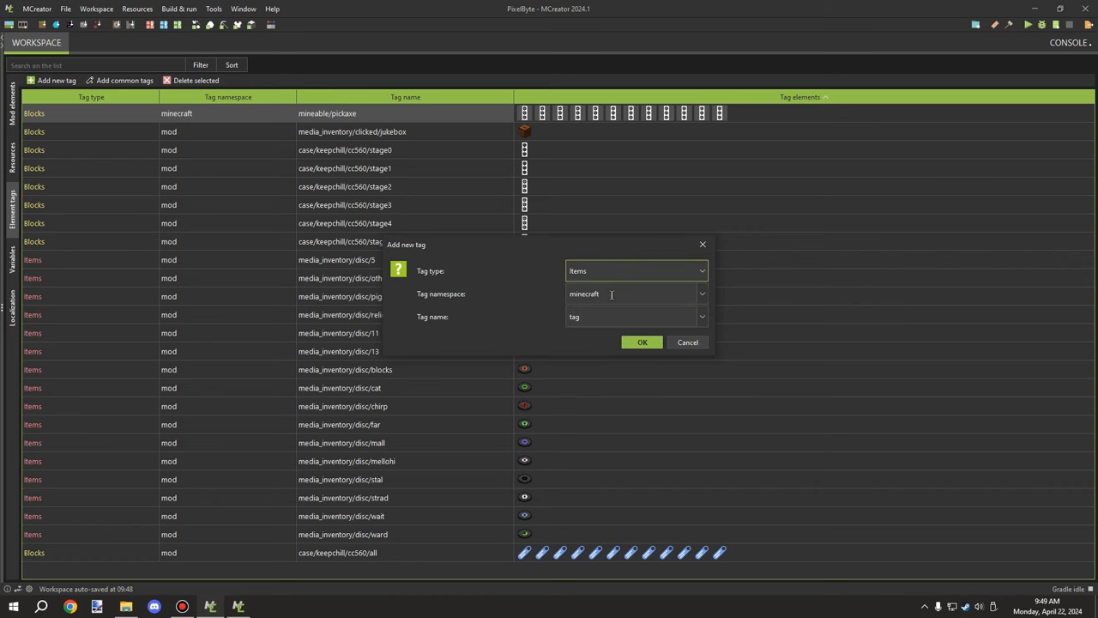
{"action": "mouse_move", "coordinate": [641, 343]}
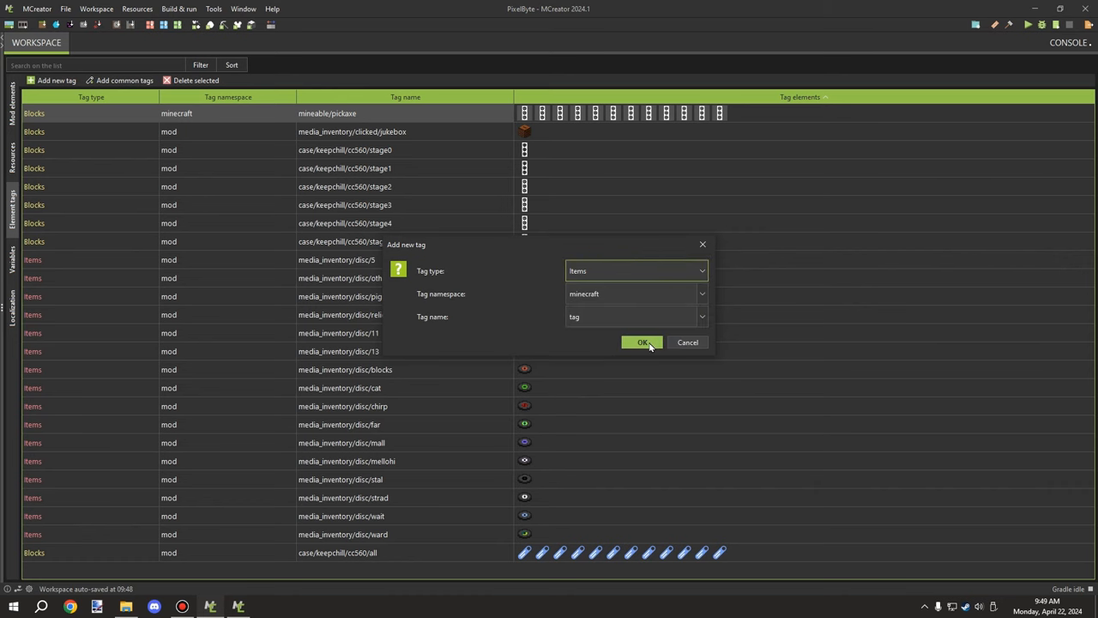
{"action": "left_click", "coordinate": [641, 343]}
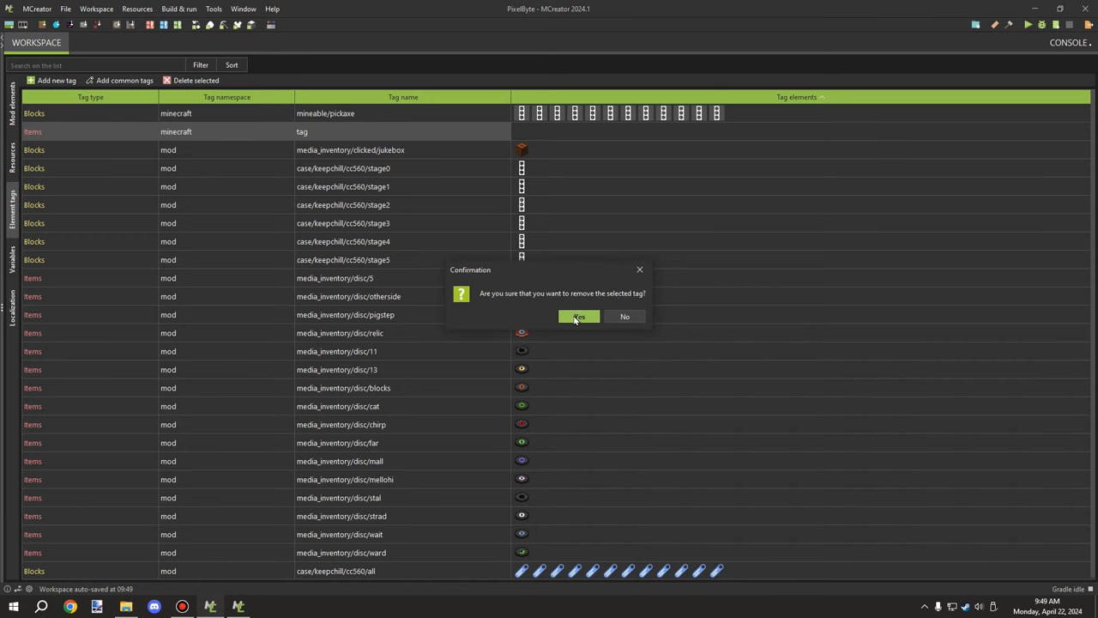
{"action": "left_click", "coordinate": [580, 316]}
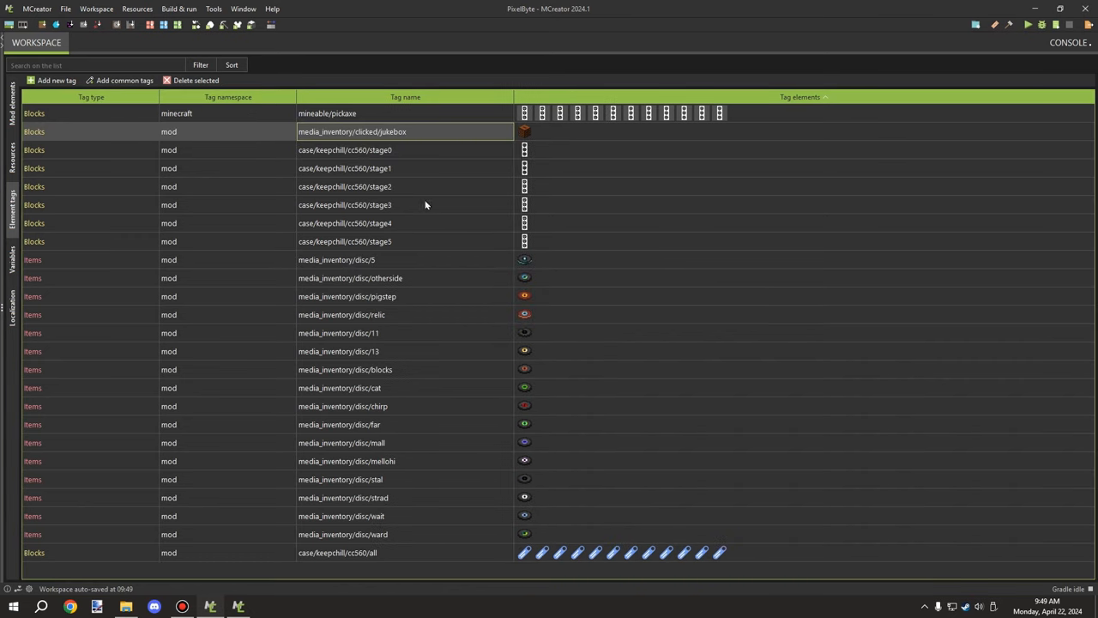
{"action": "mouse_move", "coordinate": [299, 118]}
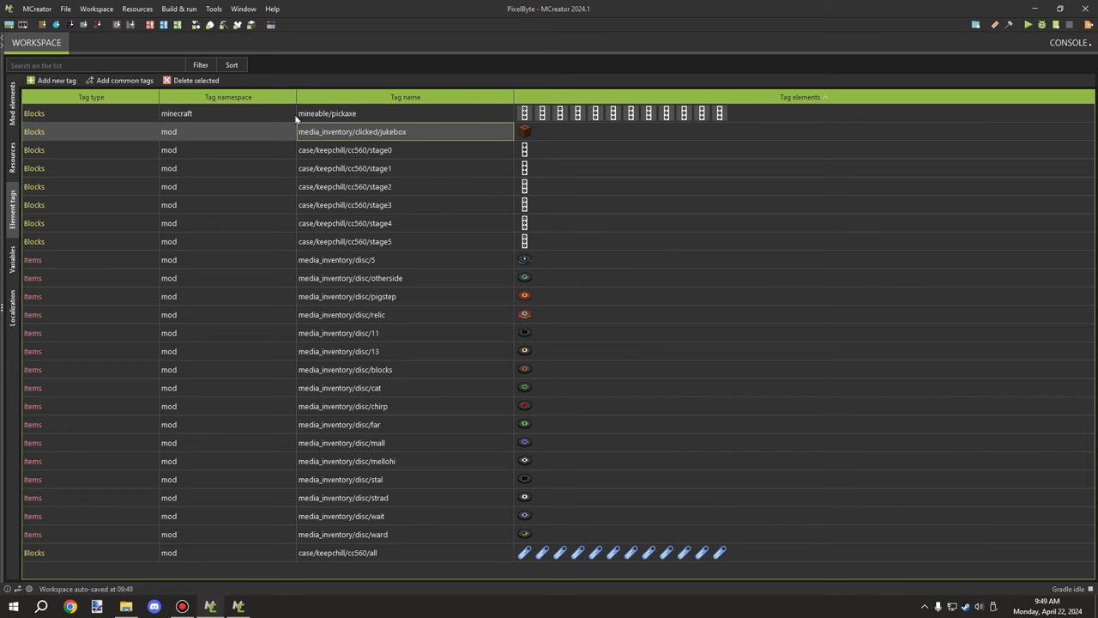
{"action": "mouse_move", "coordinate": [319, 326]}
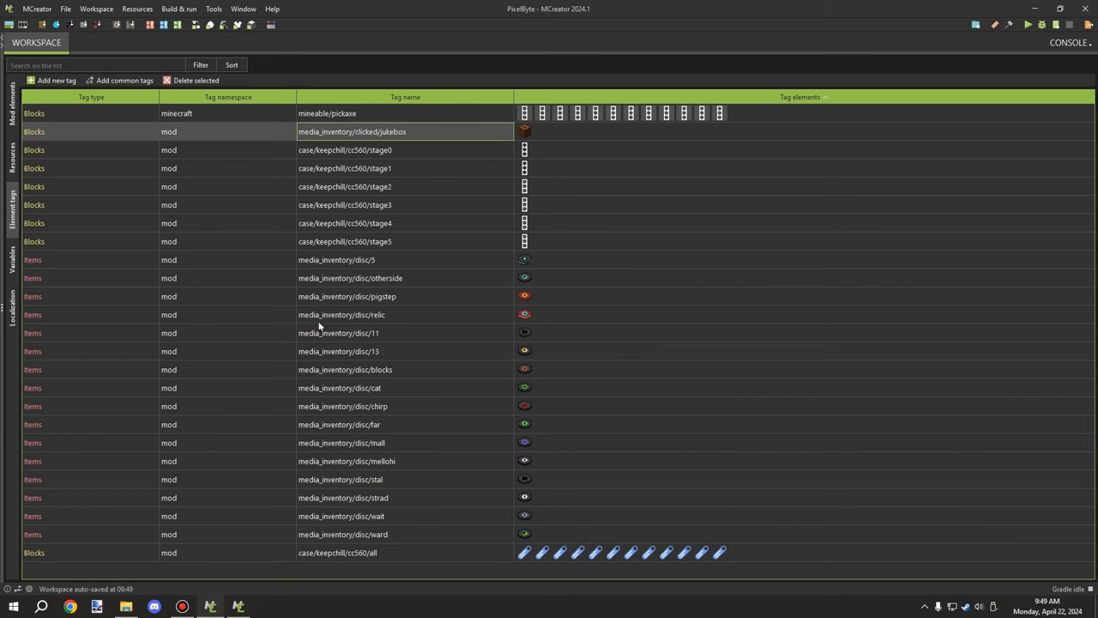
{"action": "mouse_move", "coordinate": [240, 131]}
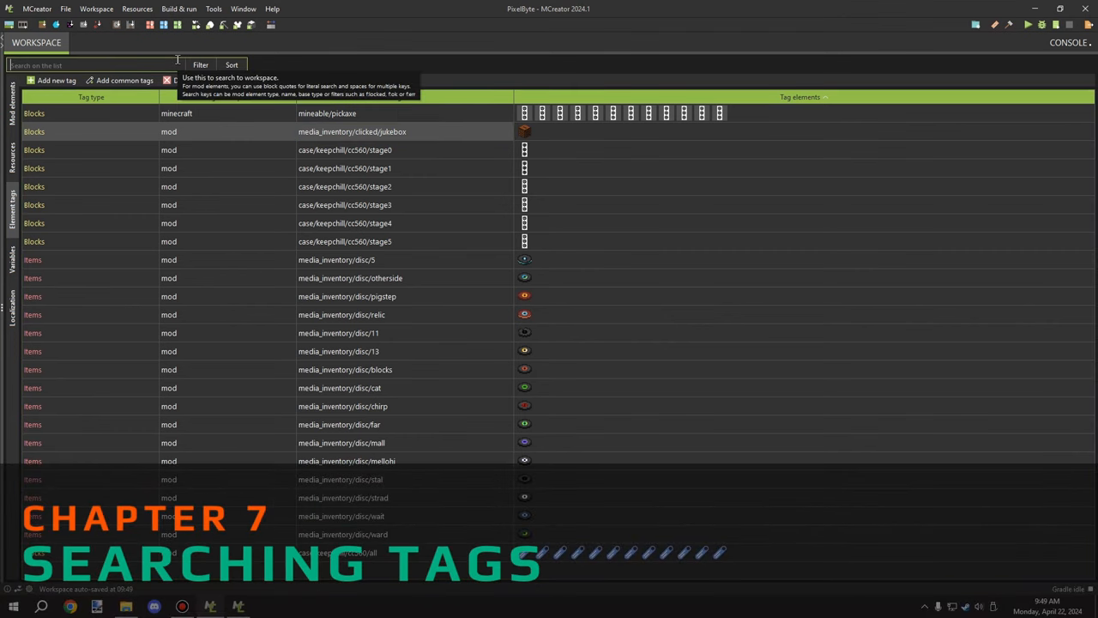
Step: Search the tags table by name for 'juke', leaving only the media_inventory/clicked/jukebox tag
{"action": "type", "text": "item"}
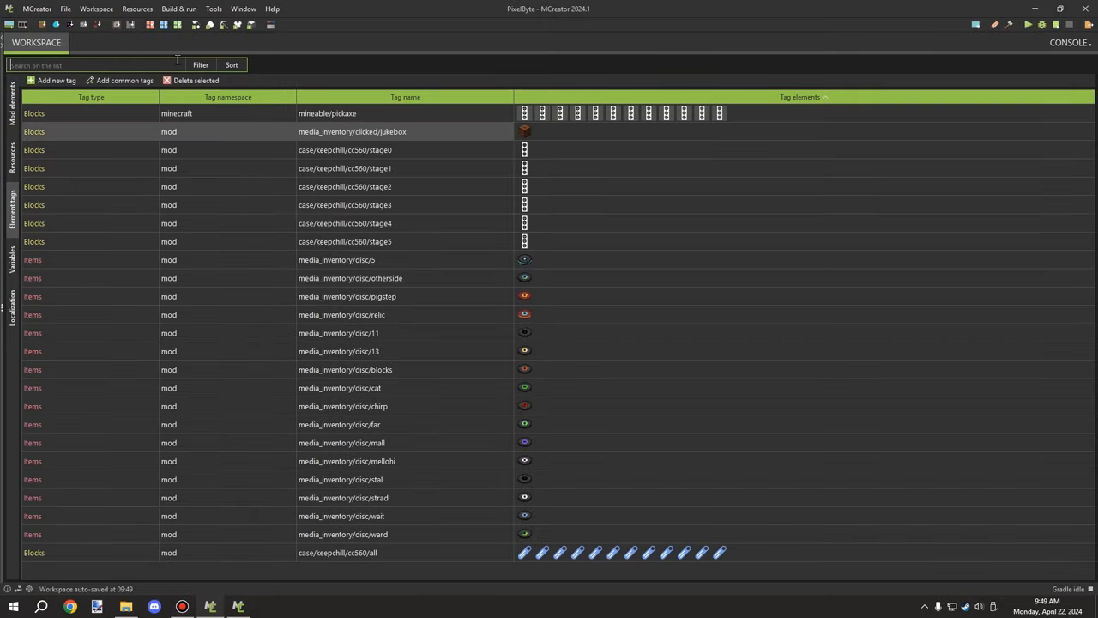
{"action": "type", "text": "blocks"}
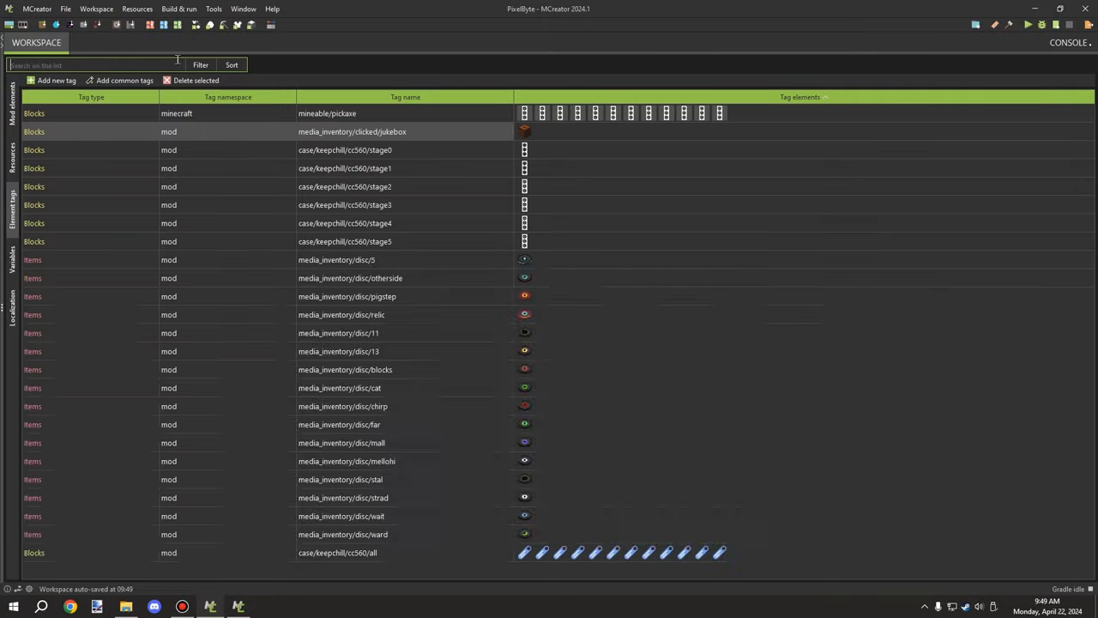
{"action": "type", "text": "j"}
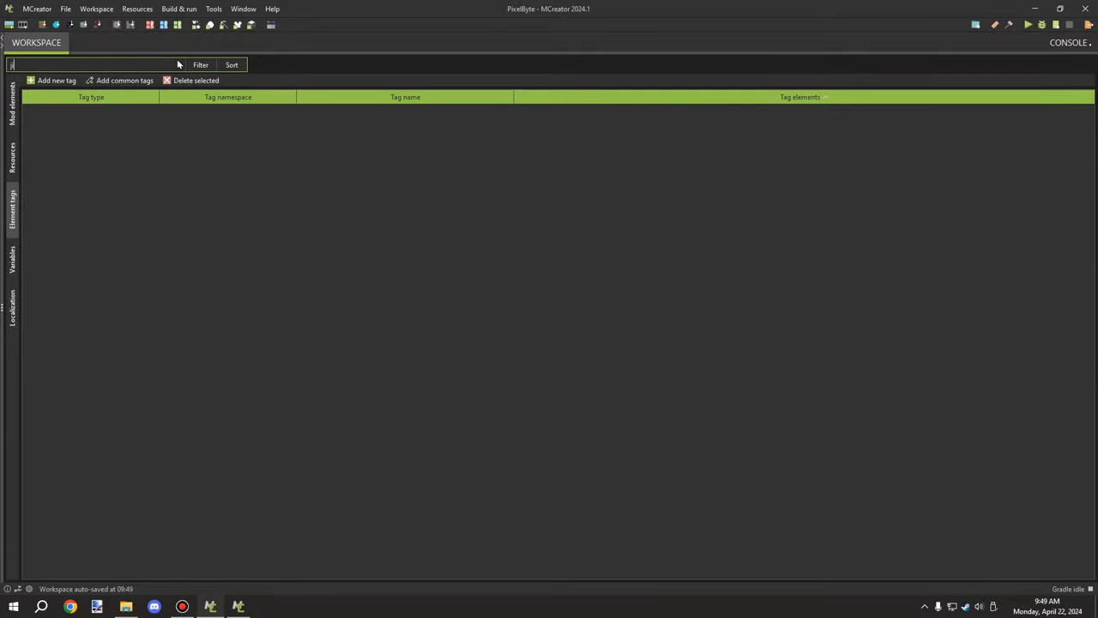
{"action": "type", "text": "juke"}
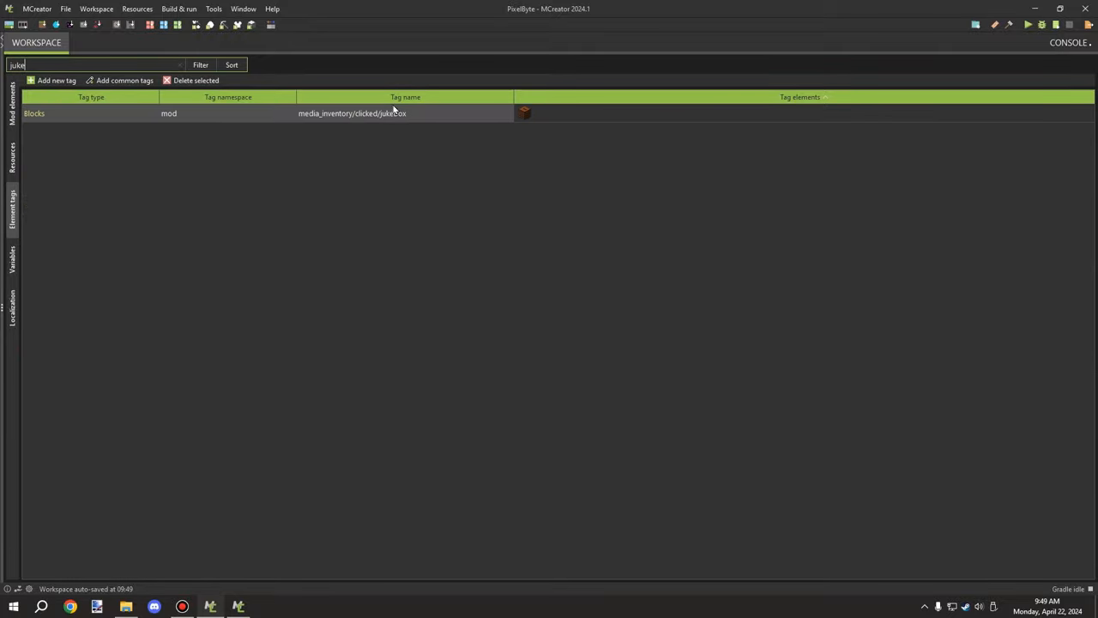
{"action": "left_click", "coordinate": [391, 114]}
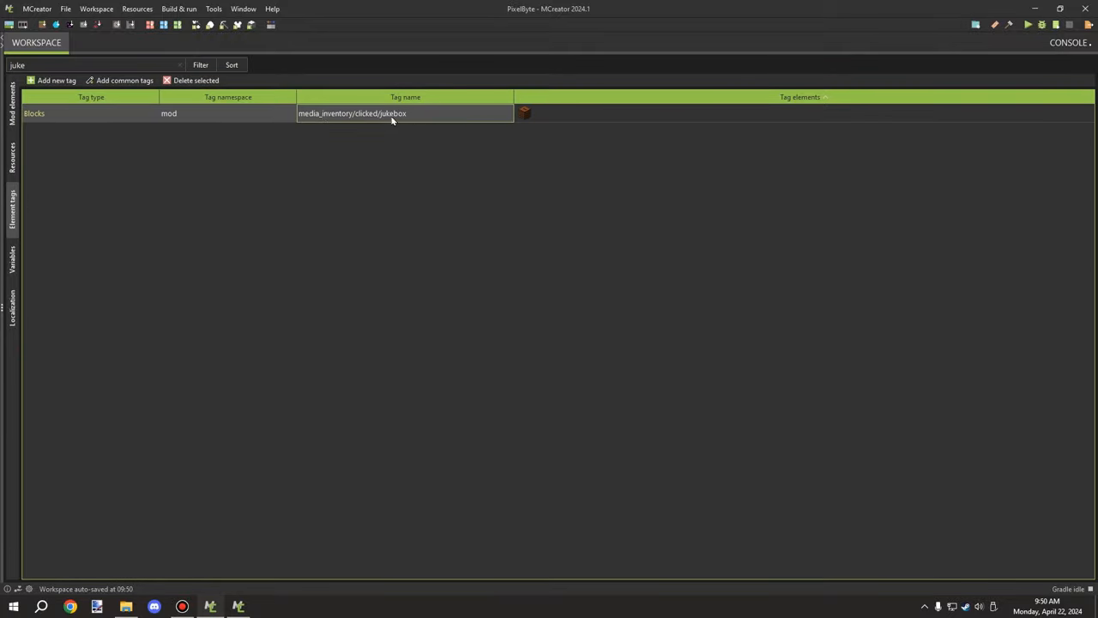
{"action": "mouse_move", "coordinate": [377, 125]}
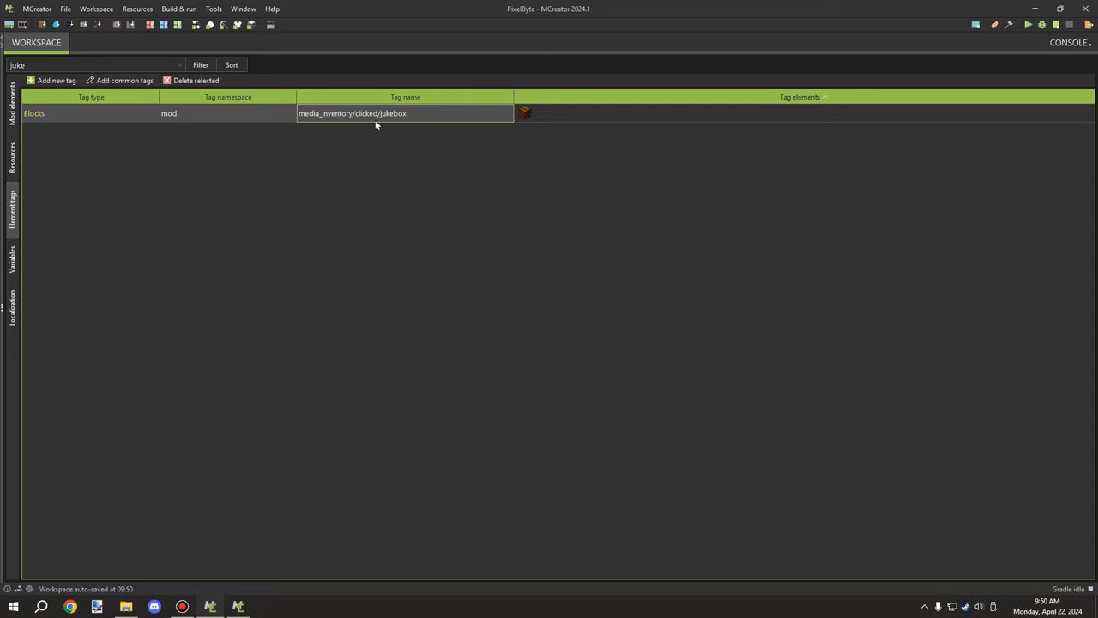
{"action": "mouse_move", "coordinate": [360, 127]}
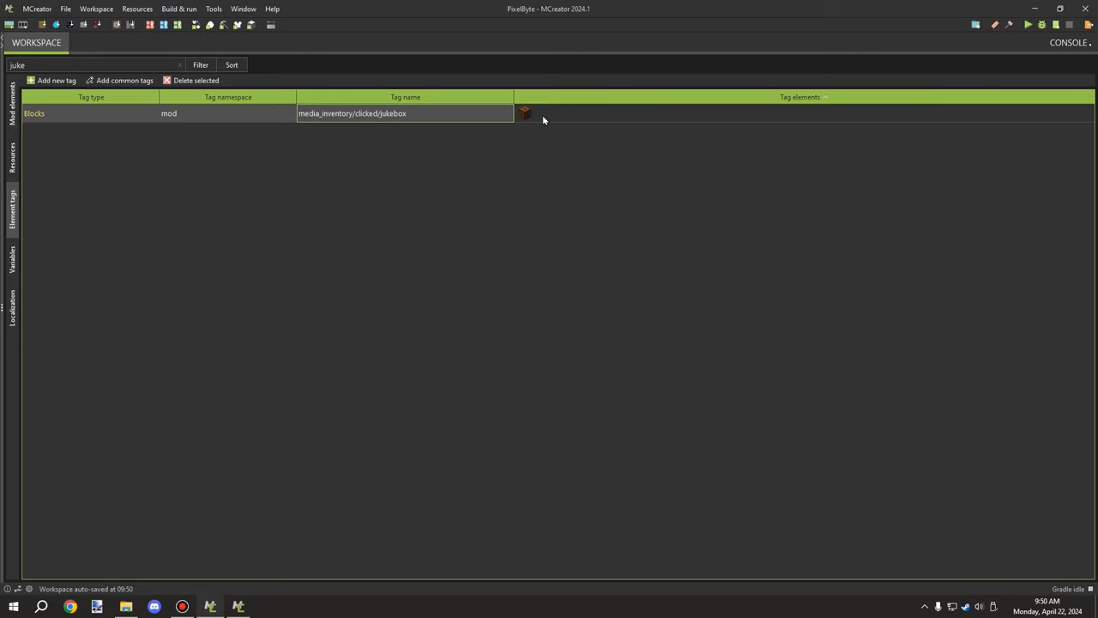
{"action": "mouse_move", "coordinate": [405, 144]}
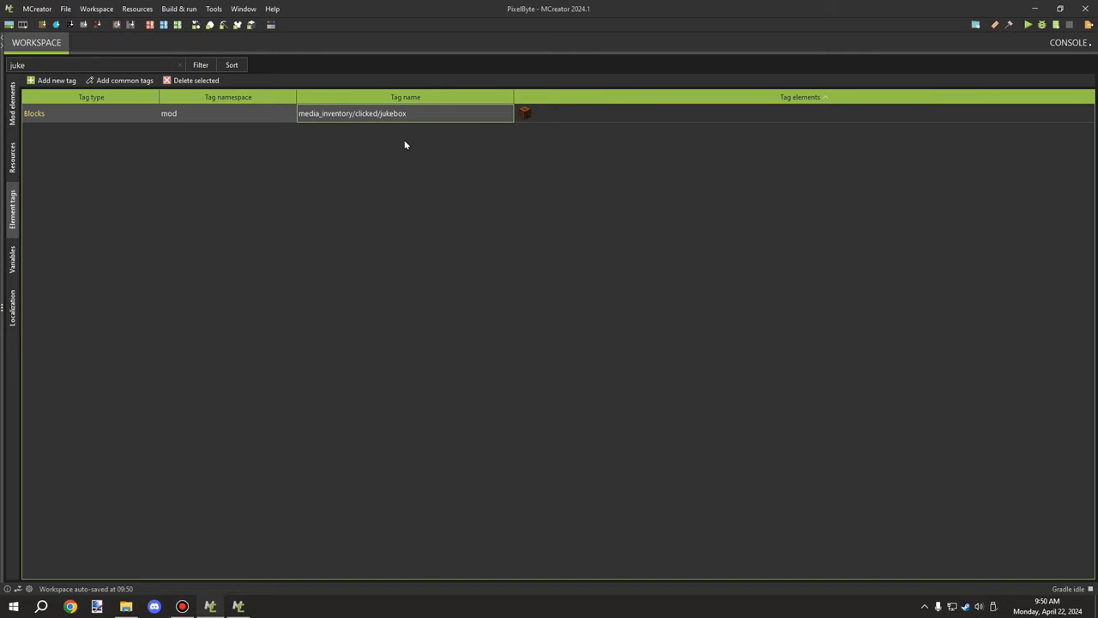
{"action": "mouse_move", "coordinate": [204, 113]}
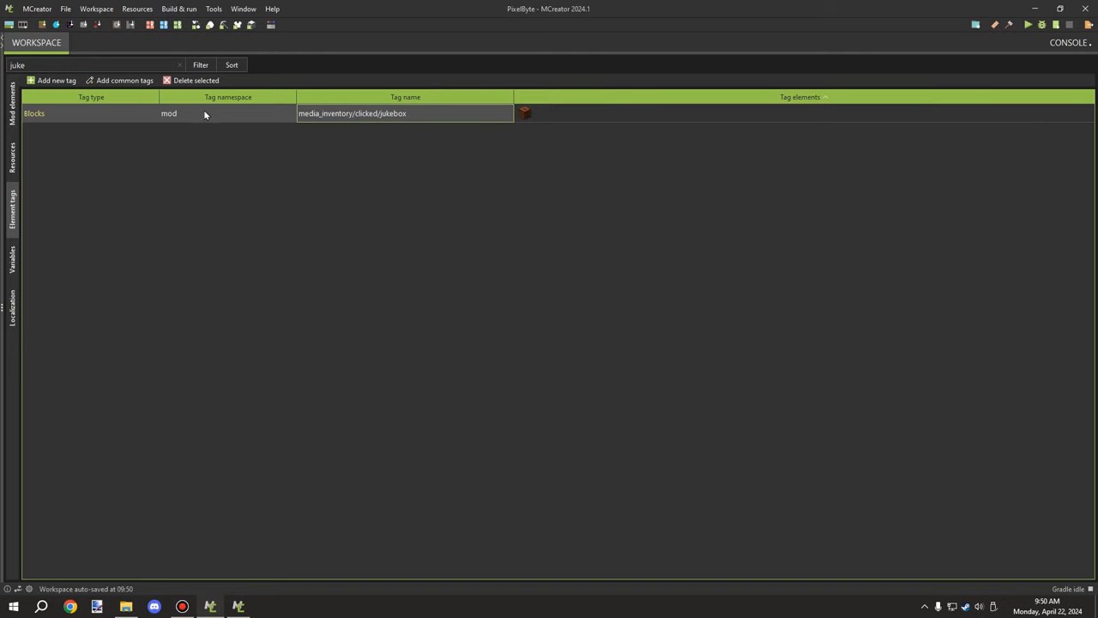
{"action": "mouse_move", "coordinate": [217, 113]}
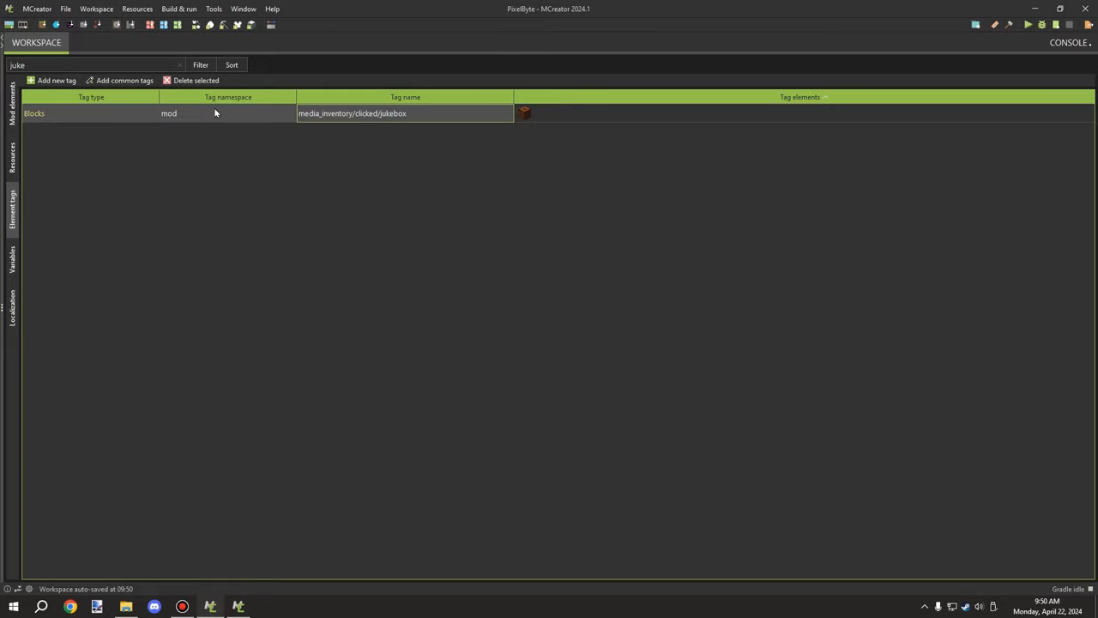
Step: Clear the tags search so the full block and item tags list returns, sorted in reverse
{"action": "left_click", "coordinate": [180, 63]}
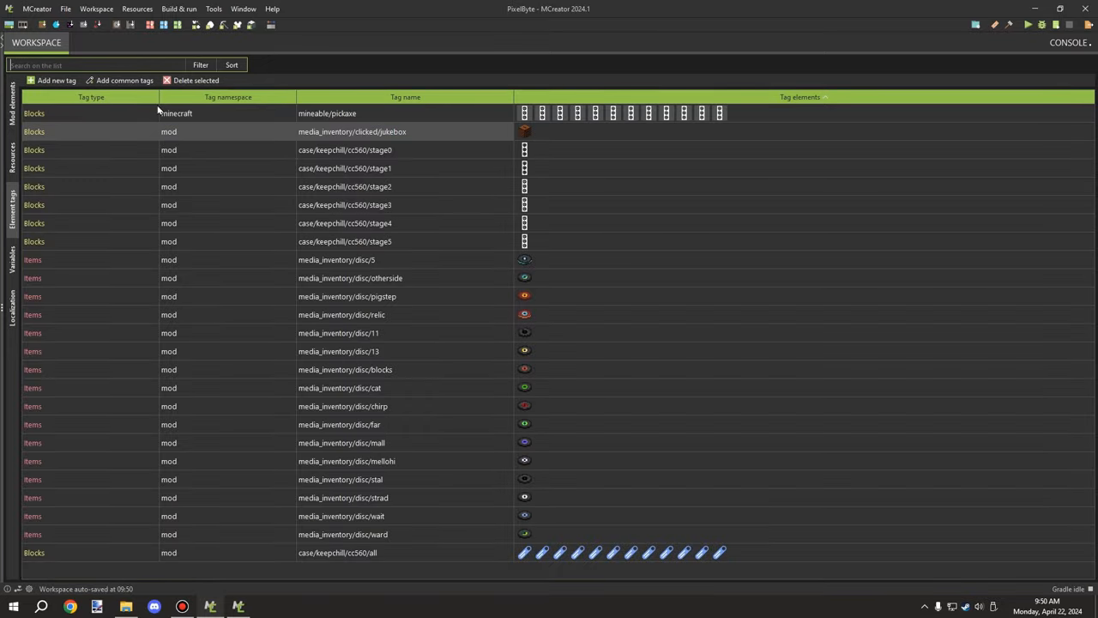
{"action": "mouse_move", "coordinate": [113, 214]}
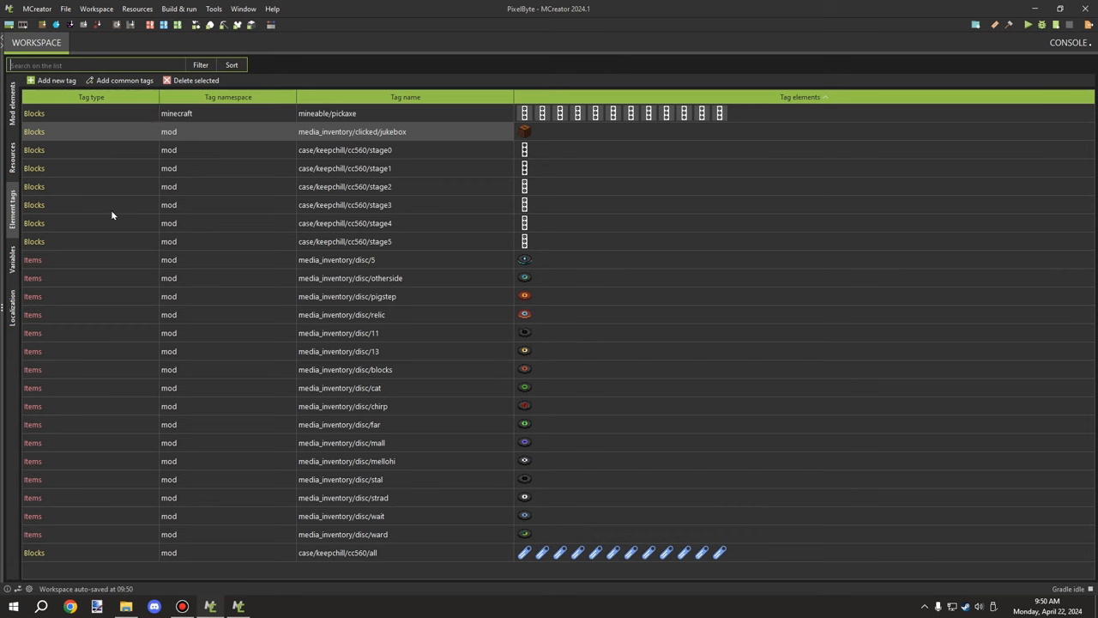
{"action": "mouse_move", "coordinate": [378, 258]}
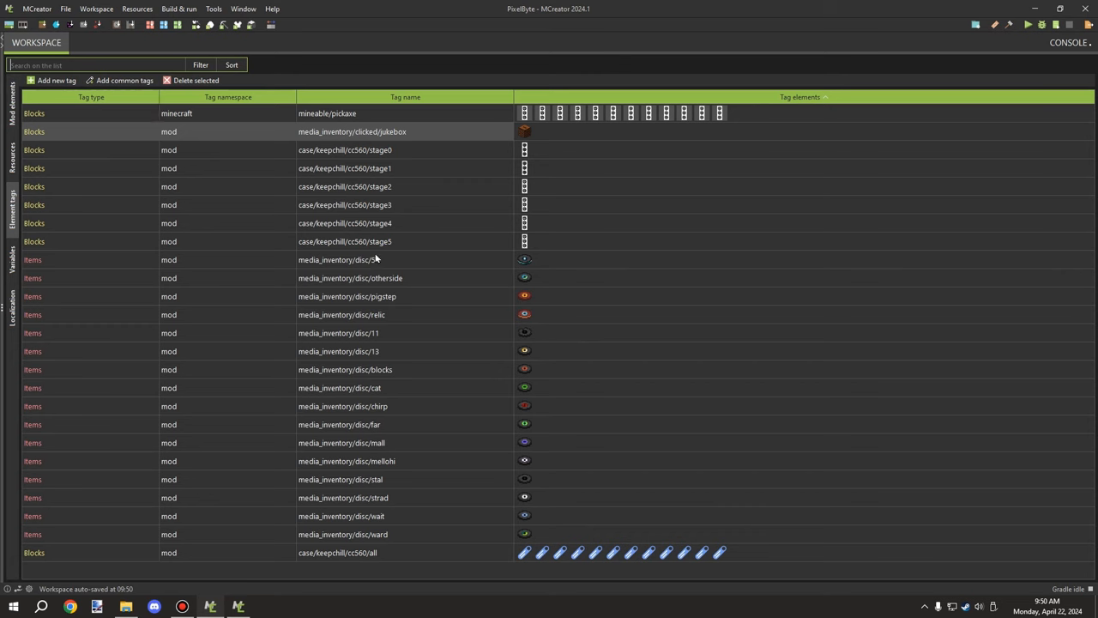
{"action": "mouse_move", "coordinate": [383, 254]}
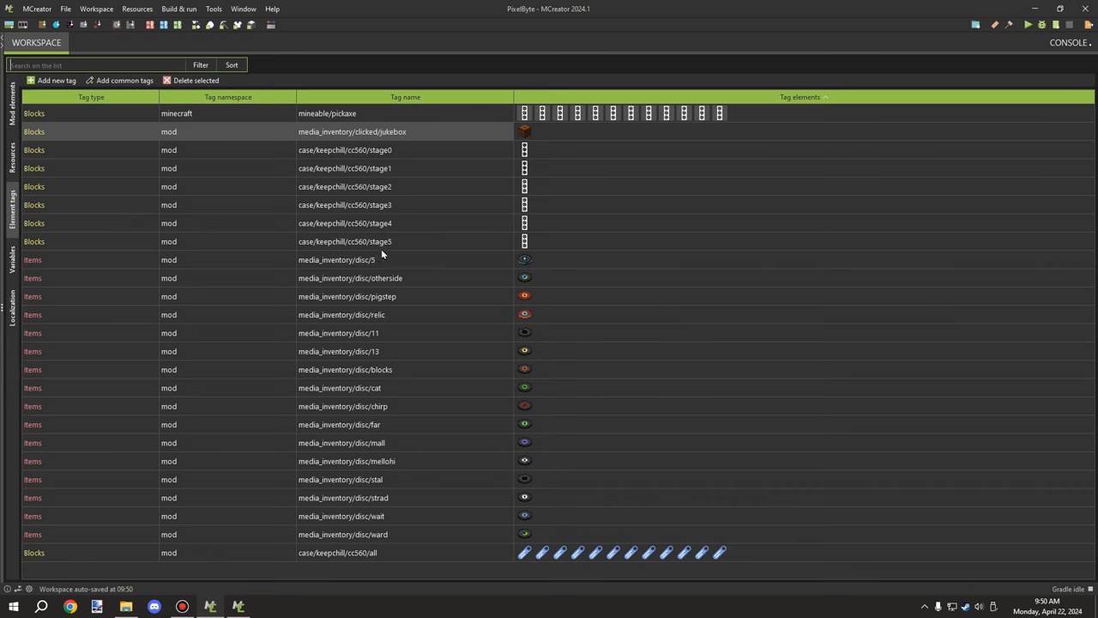
{"action": "mouse_move", "coordinate": [171, 239]}
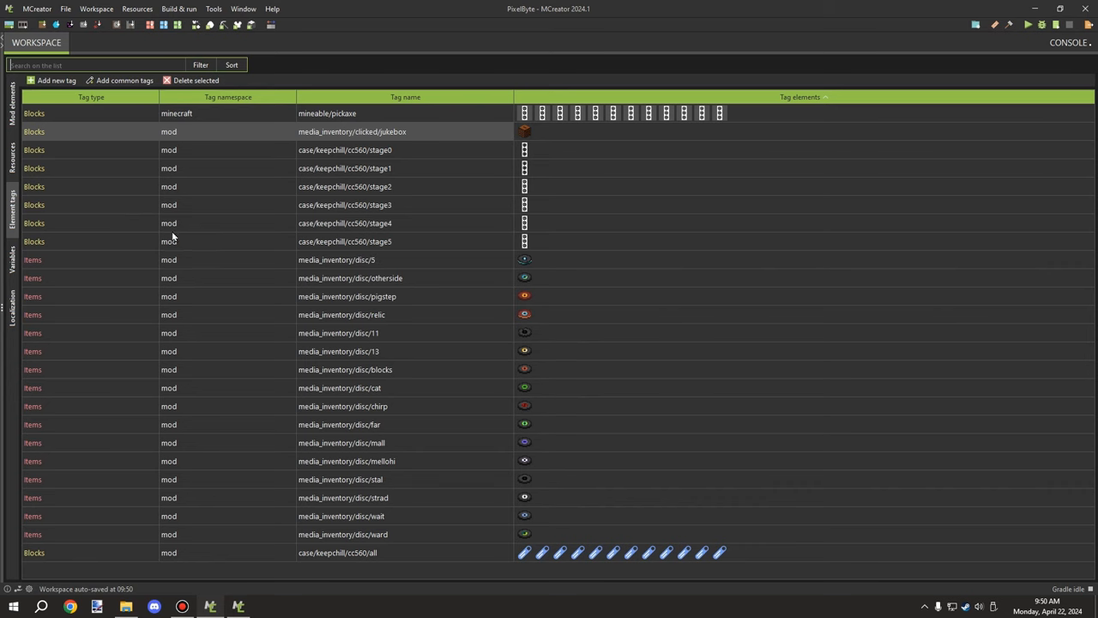
{"action": "mouse_move", "coordinate": [429, 230]}
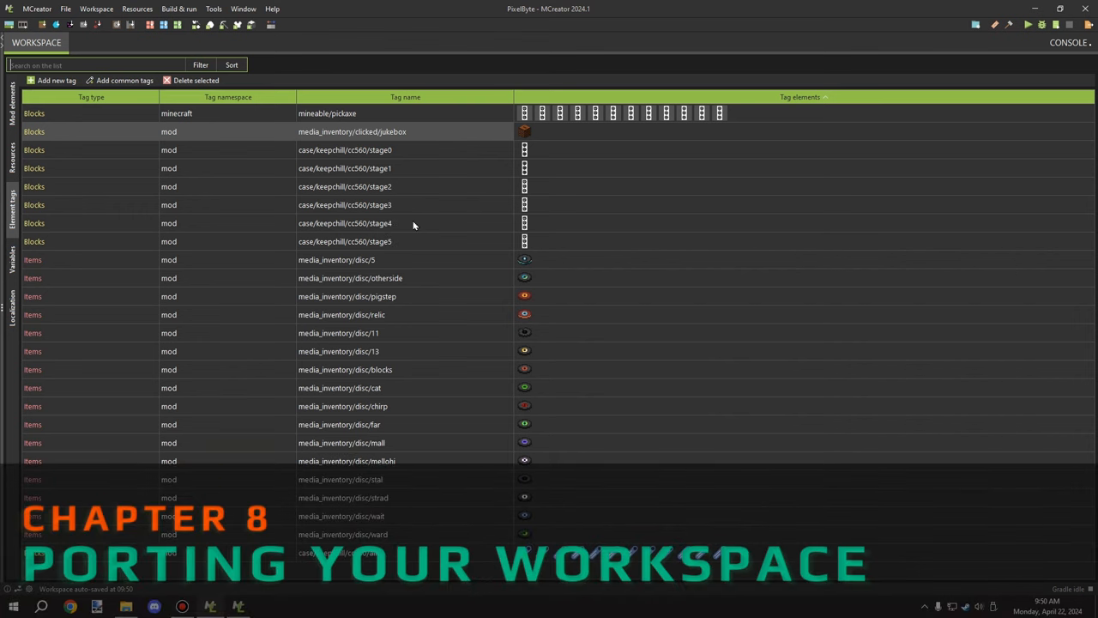
{"action": "mouse_move", "coordinate": [431, 237]}
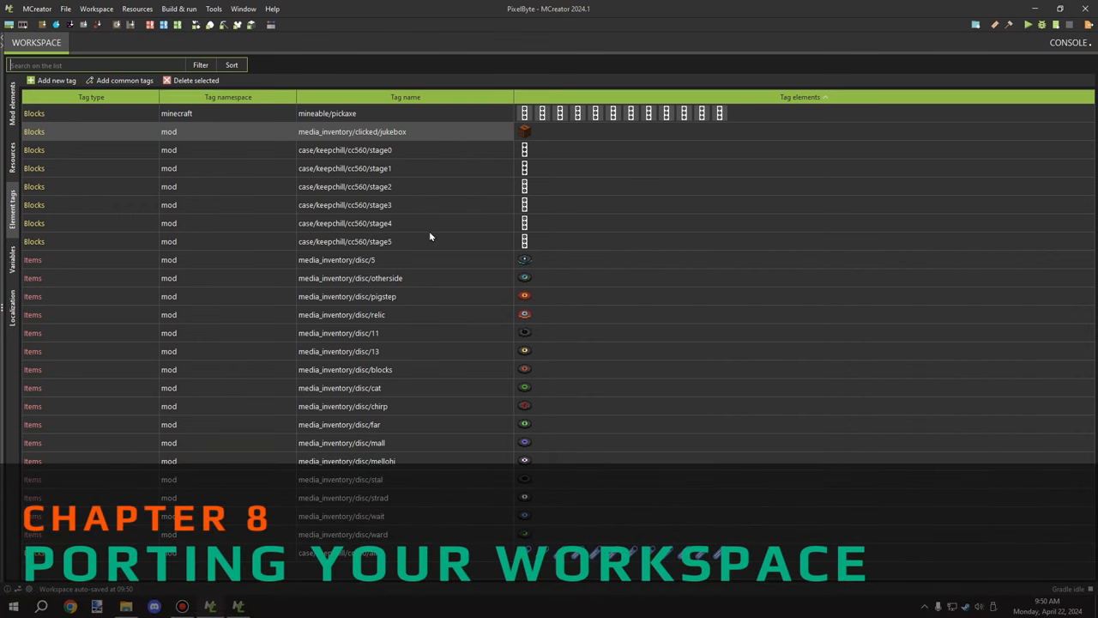
{"action": "mouse_move", "coordinate": [428, 237]}
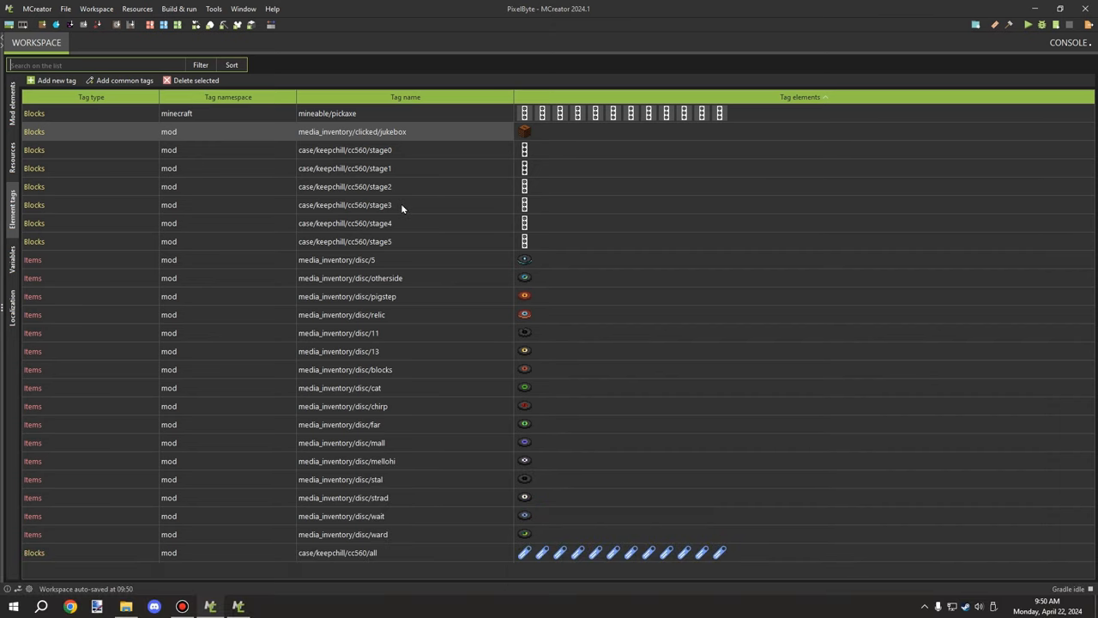
{"action": "mouse_move", "coordinate": [427, 212]}
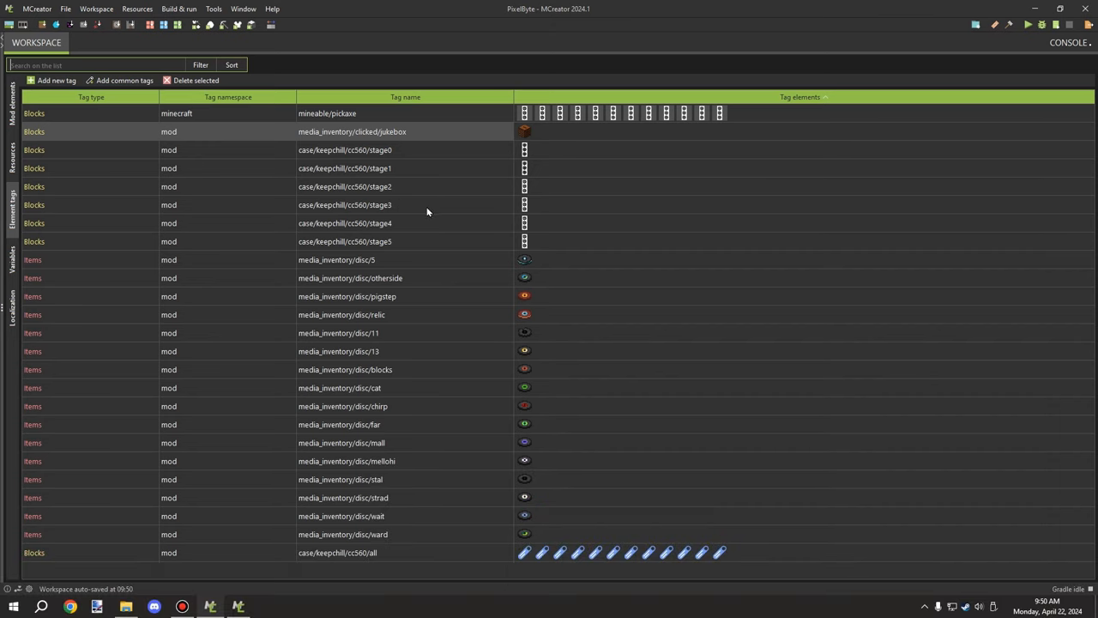
{"action": "mouse_move", "coordinate": [432, 210]}
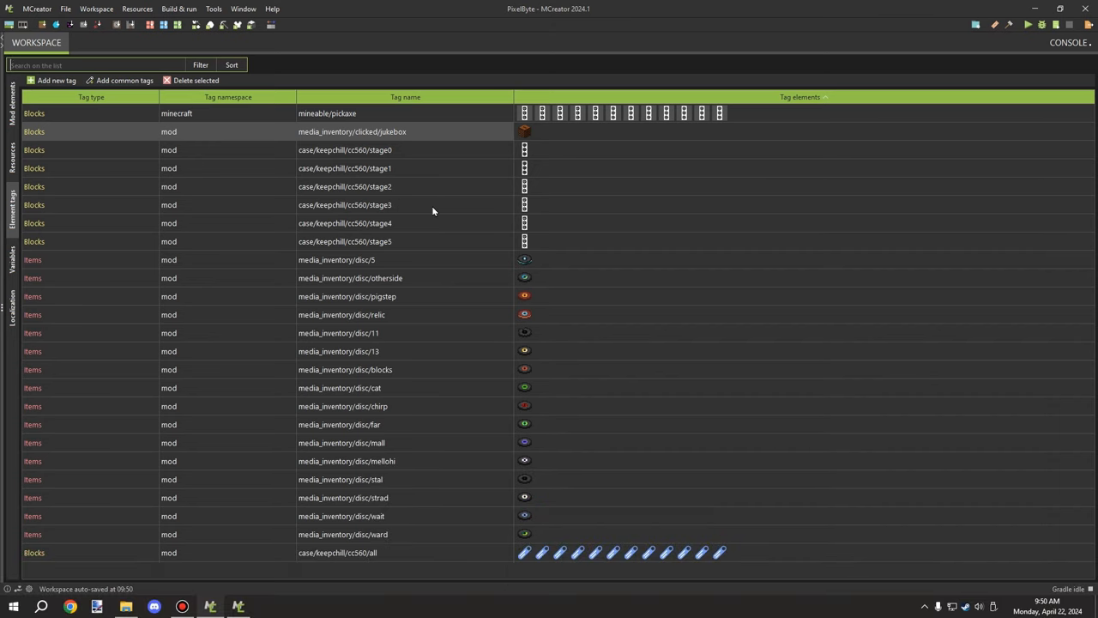
{"action": "mouse_move", "coordinate": [477, 245]}
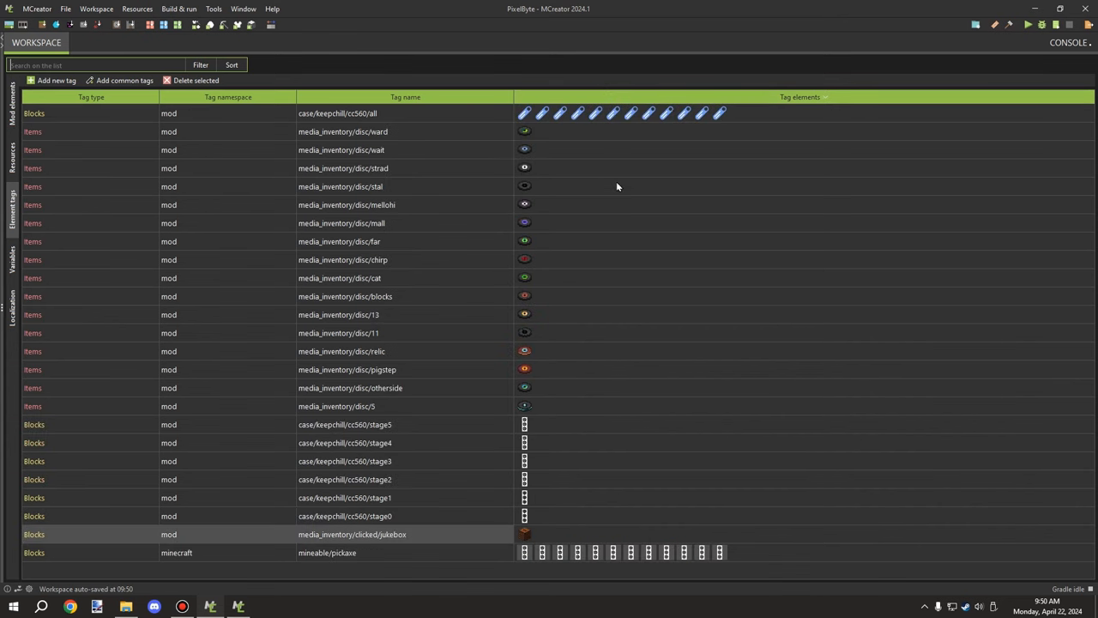
{"action": "mouse_move", "coordinate": [602, 199]}
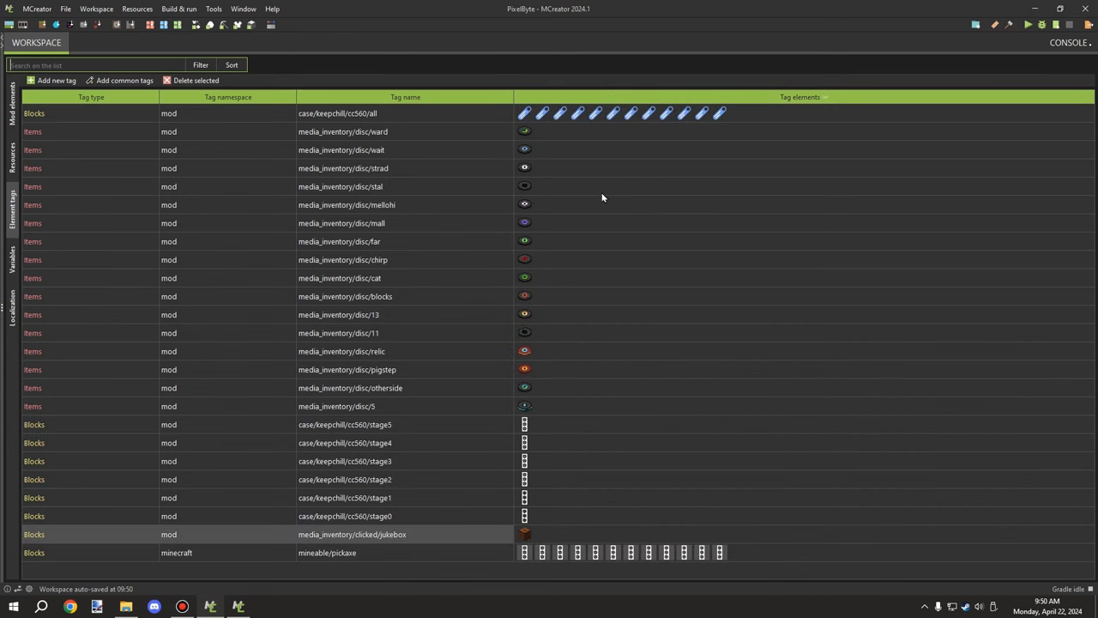
{"action": "mouse_move", "coordinate": [602, 197]}
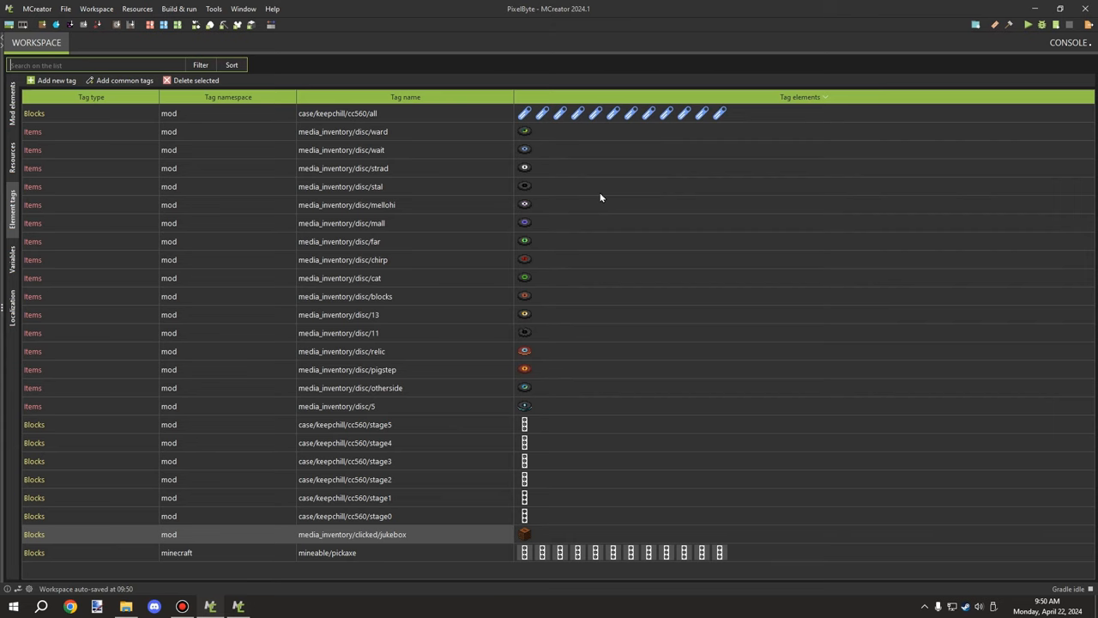
{"action": "mouse_move", "coordinate": [578, 225]}
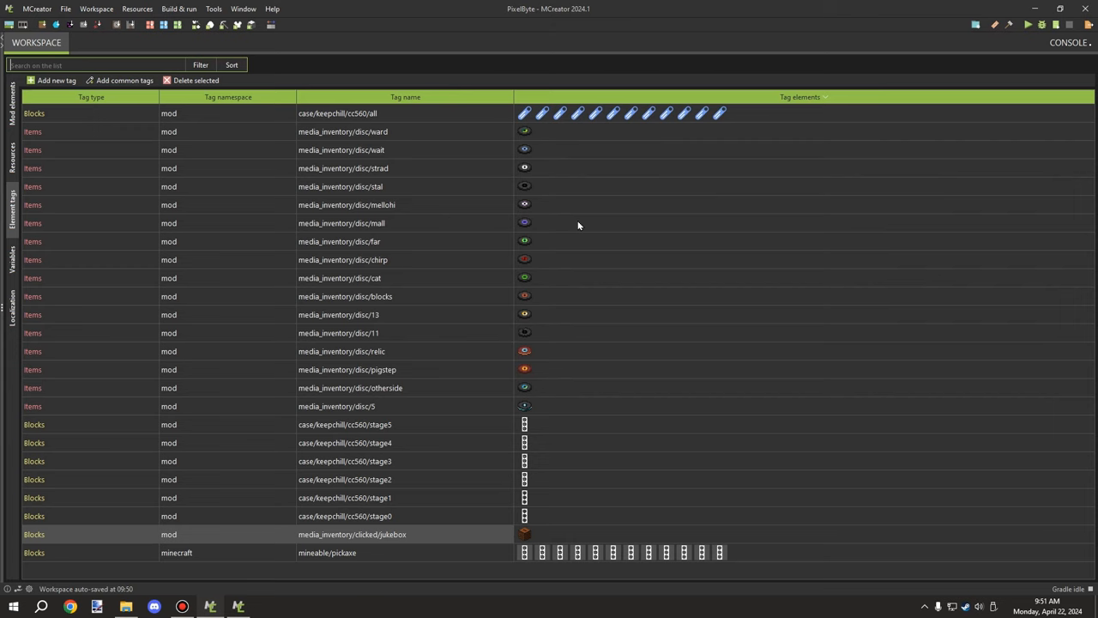
{"action": "mouse_move", "coordinate": [587, 226]}
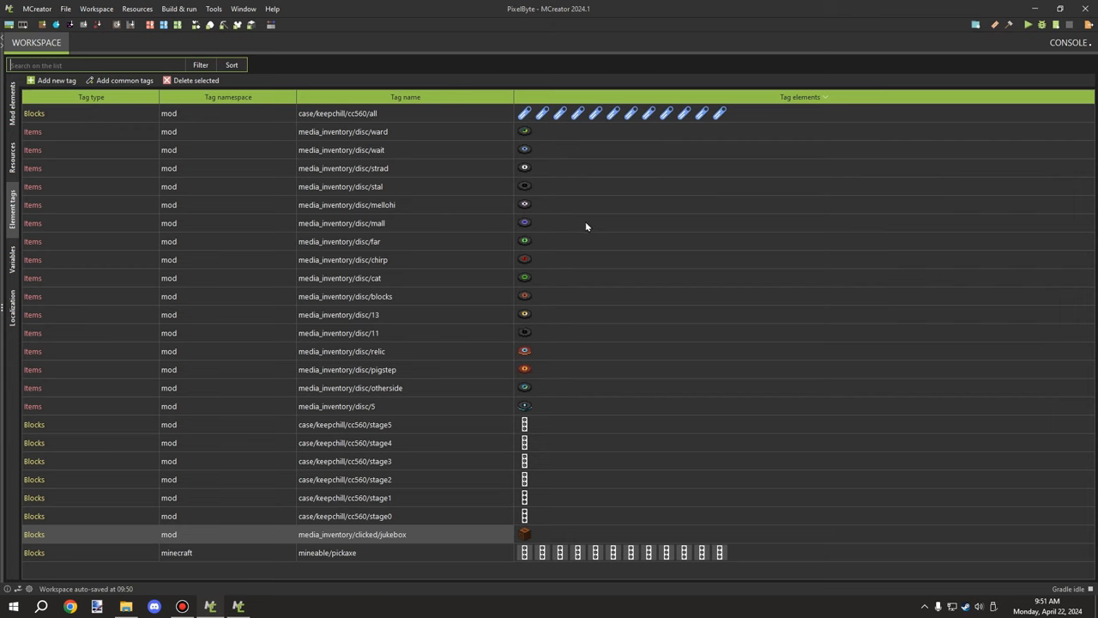